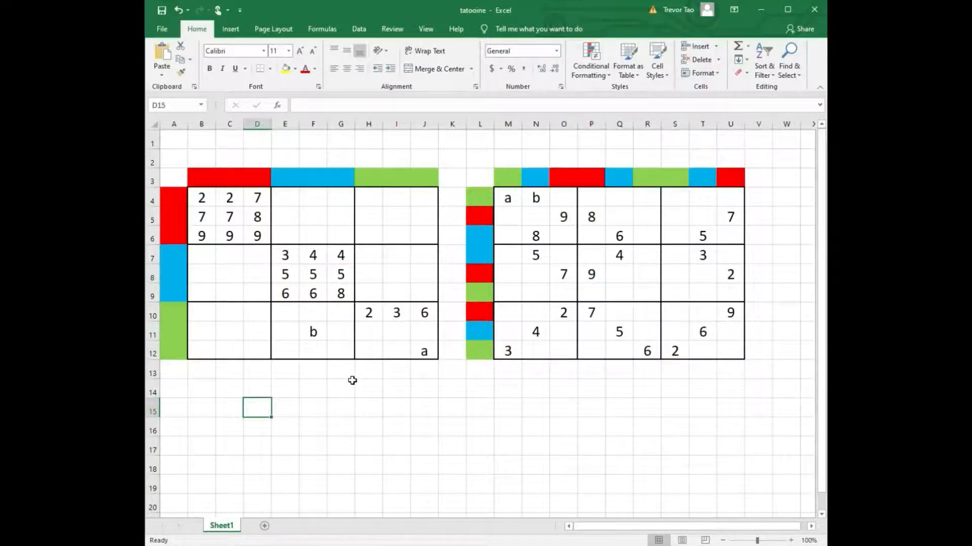
{"action": "mouse_move", "coordinate": [377, 378]}
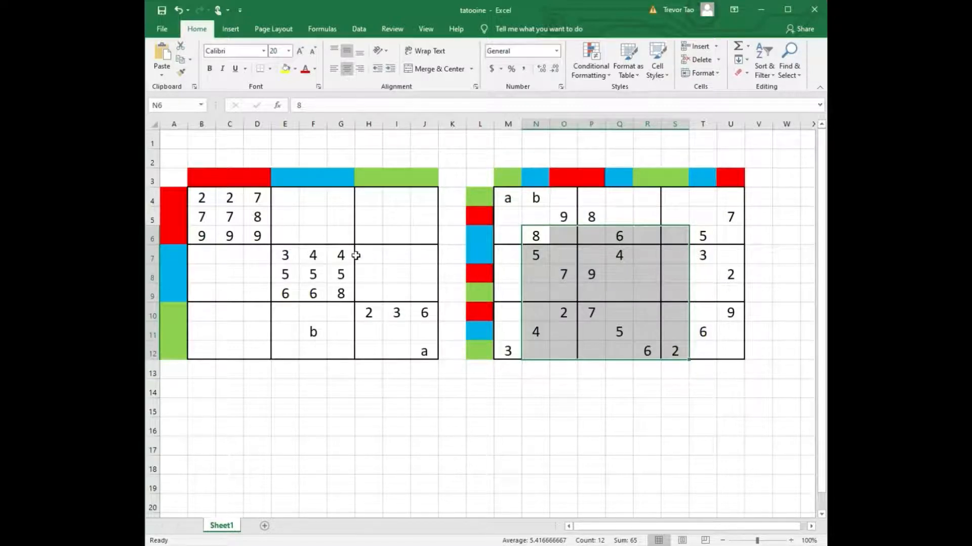
Step: Match the a and b cells between the Sudoku and mapping grids, then highlight the mapping grid's top band B4:J6
{"action": "left_click", "coordinate": [507, 197]}
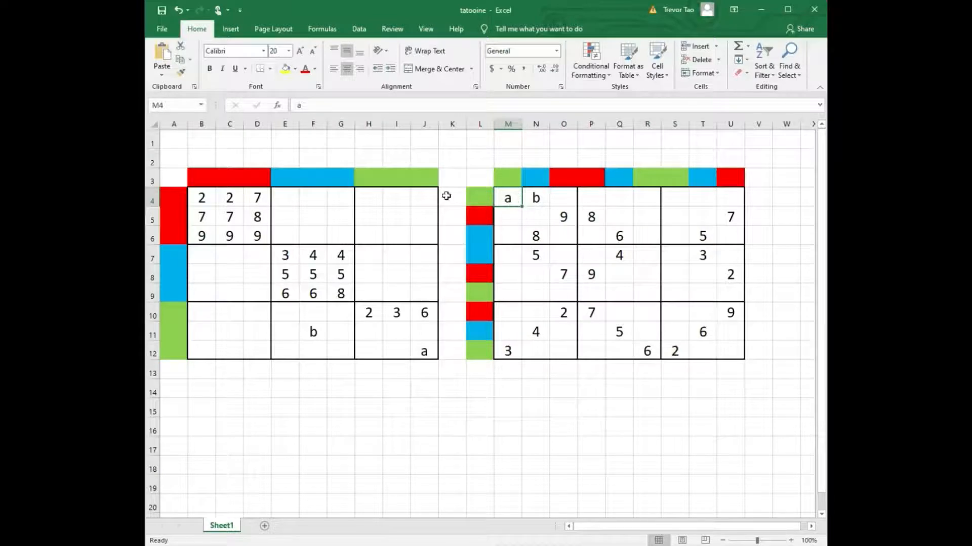
{"action": "mouse_move", "coordinate": [519, 206]}
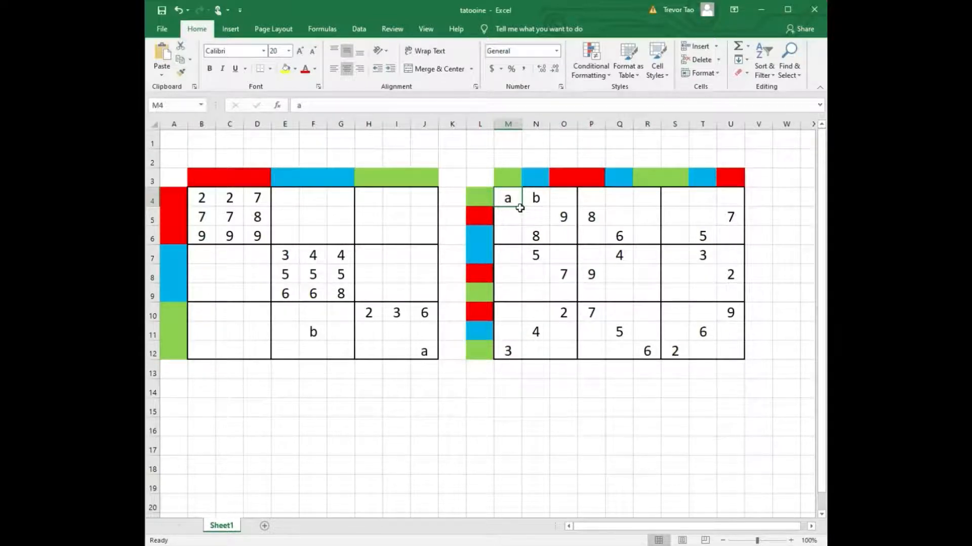
{"action": "mouse_move", "coordinate": [410, 355]}
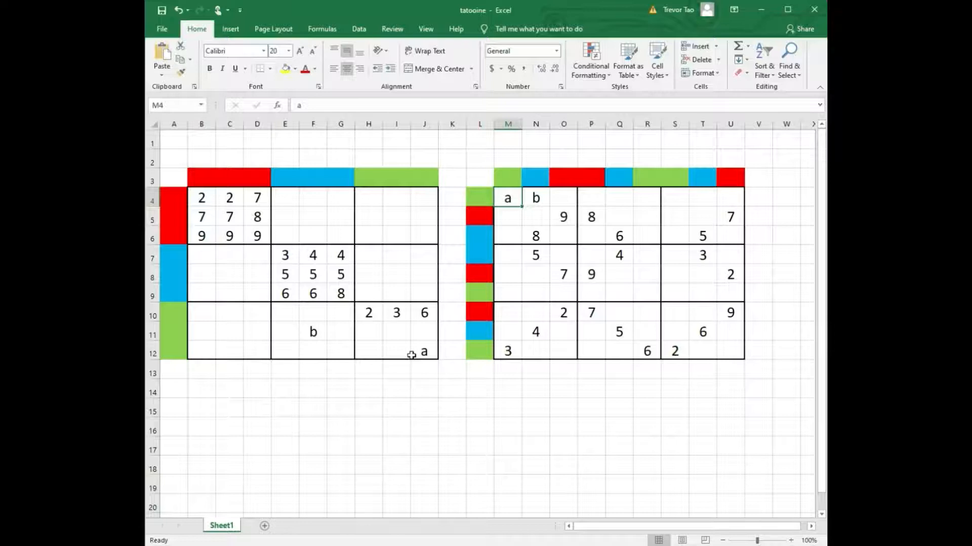
{"action": "left_click", "coordinate": [424, 352]}
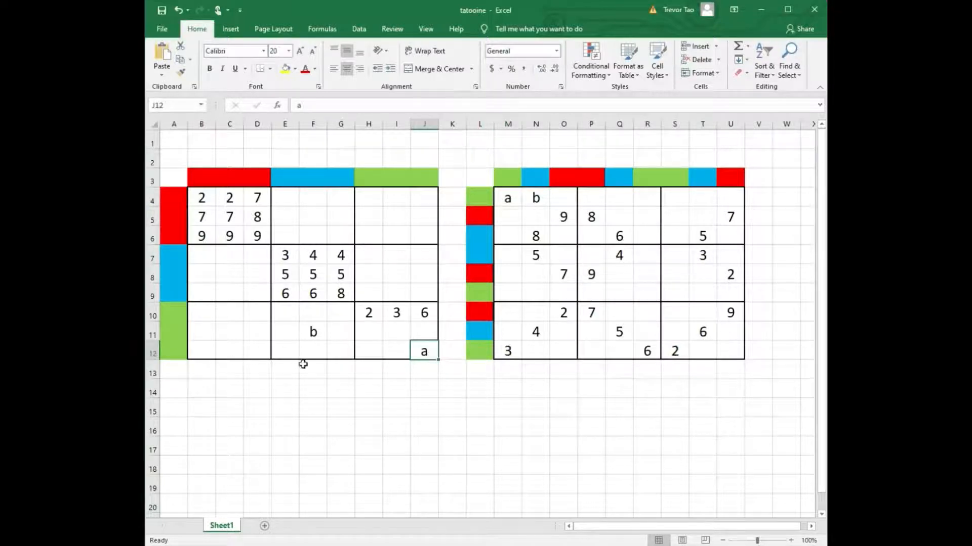
{"action": "mouse_move", "coordinate": [547, 222]}
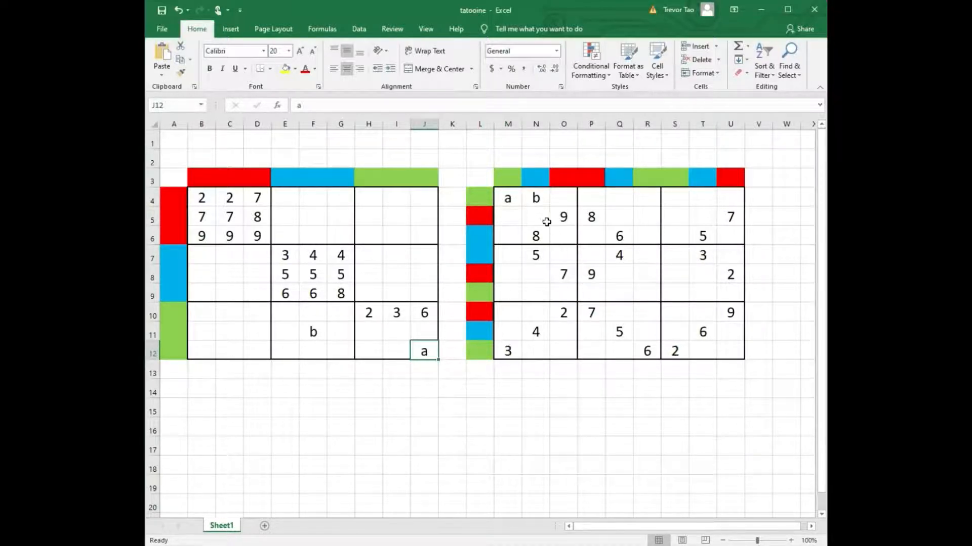
{"action": "left_click", "coordinate": [534, 197]}
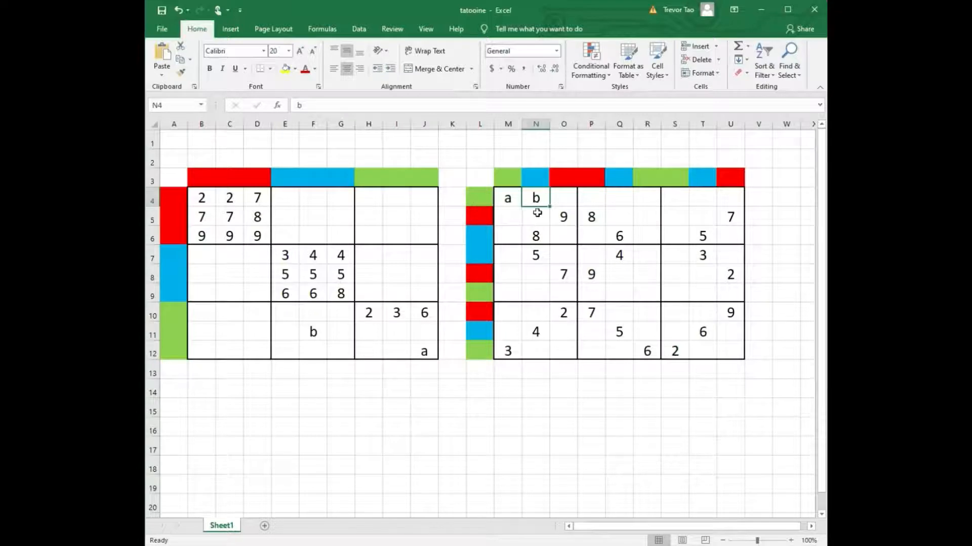
{"action": "mouse_move", "coordinate": [321, 333]}
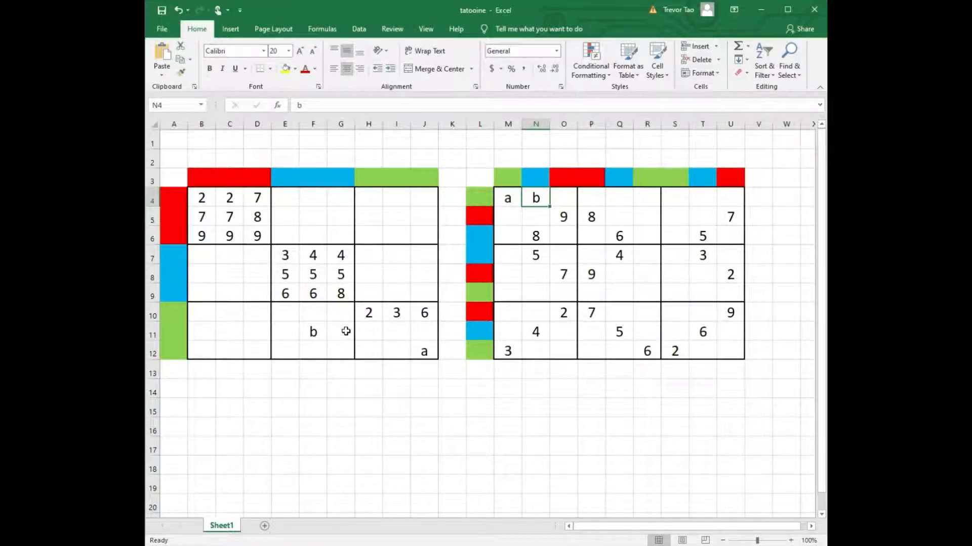
{"action": "mouse_move", "coordinate": [666, 362]}
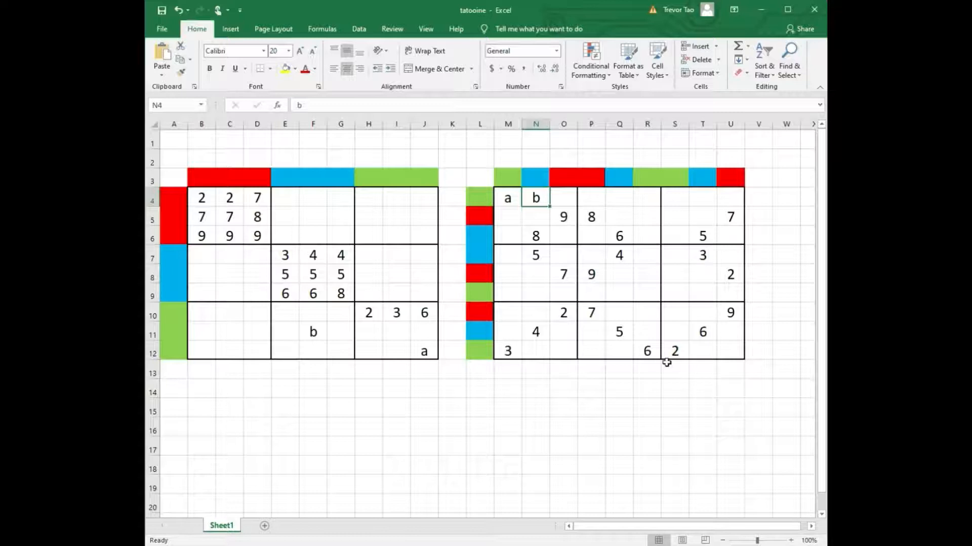
{"action": "mouse_move", "coordinate": [642, 299]}
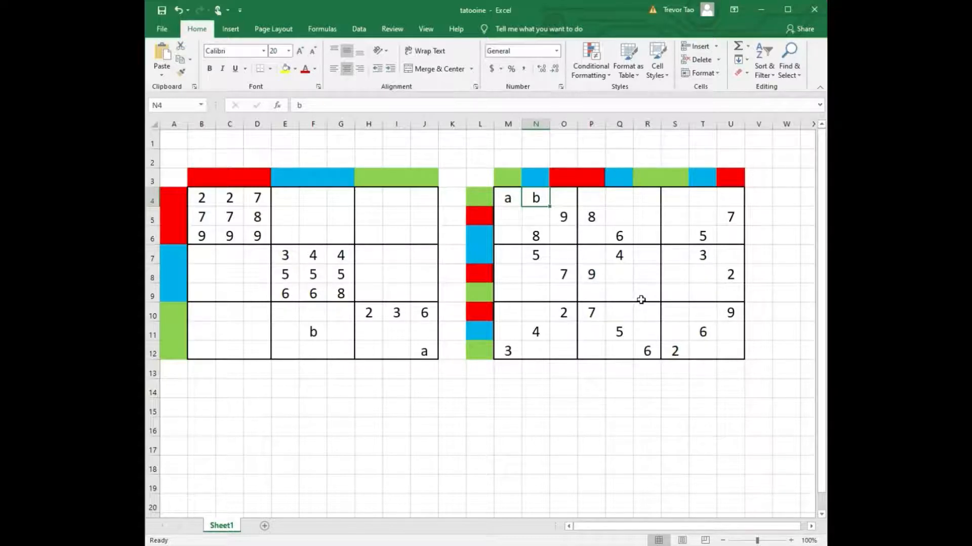
{"action": "mouse_move", "coordinate": [599, 277]}
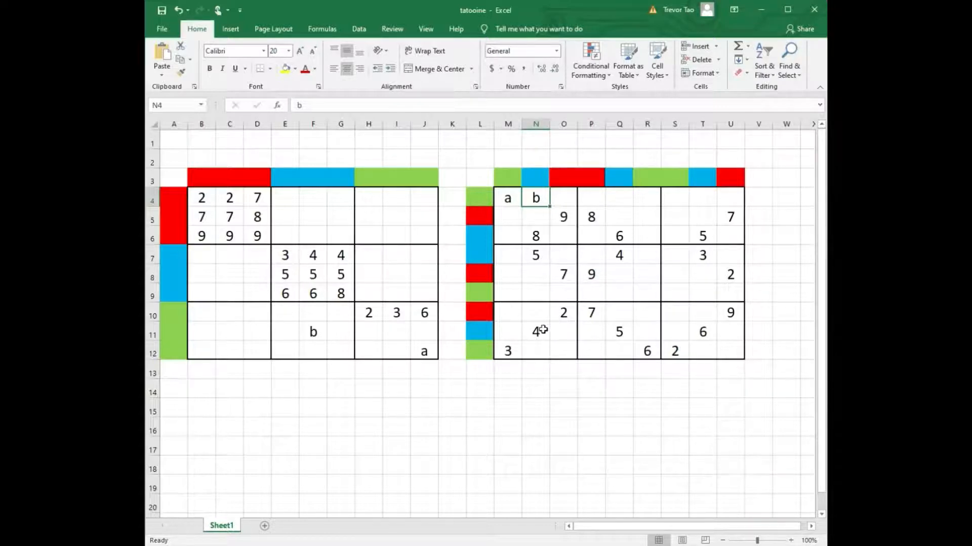
{"action": "mouse_move", "coordinate": [526, 322]}
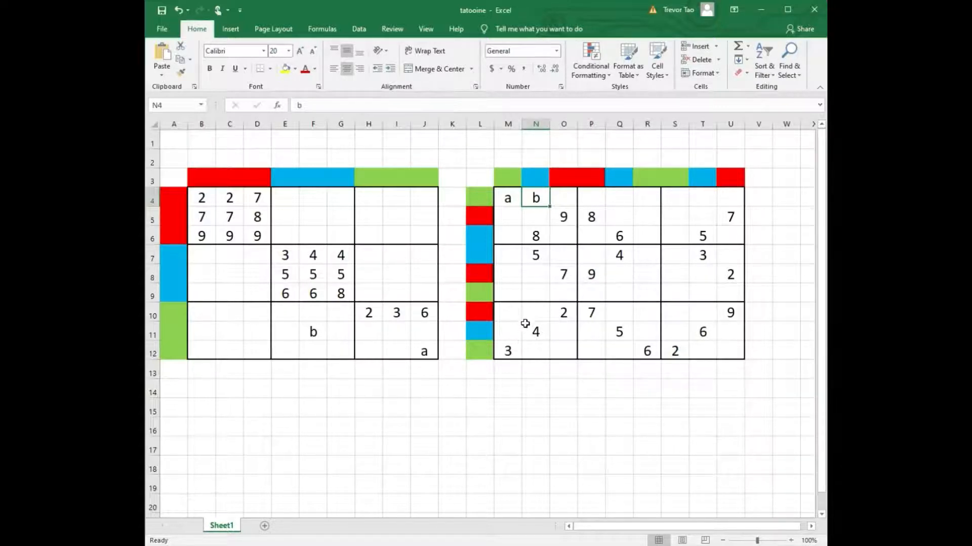
{"action": "mouse_move", "coordinate": [382, 319]}
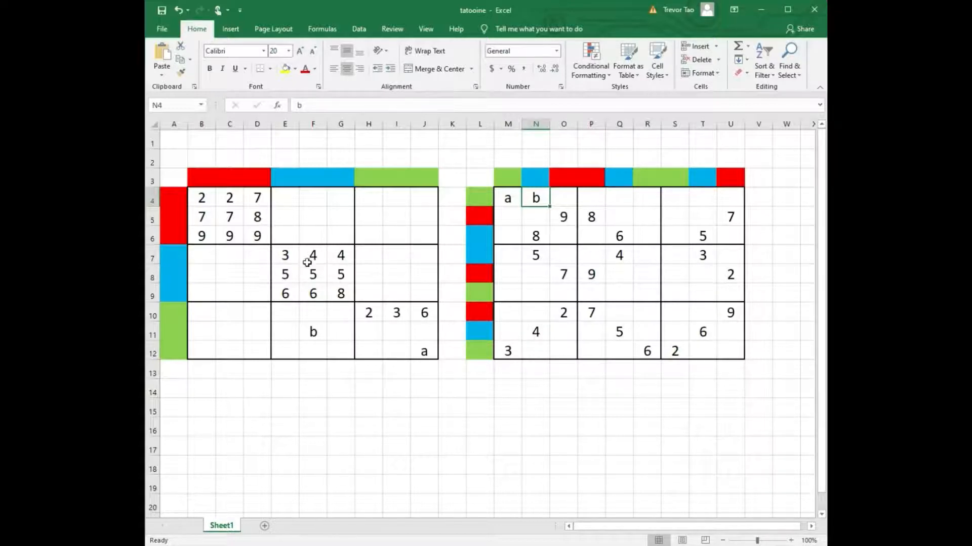
{"action": "mouse_move", "coordinate": [309, 211]}
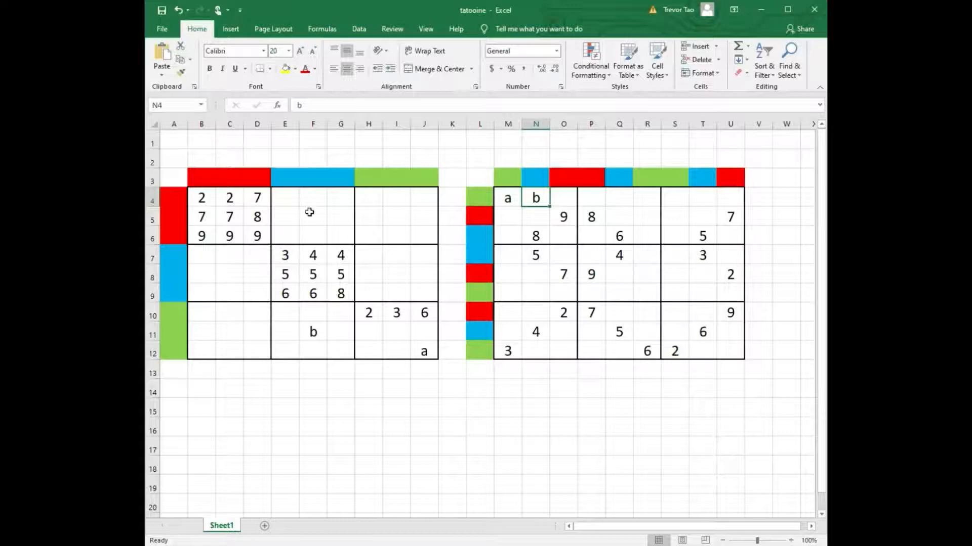
{"action": "mouse_move", "coordinate": [350, 204]}
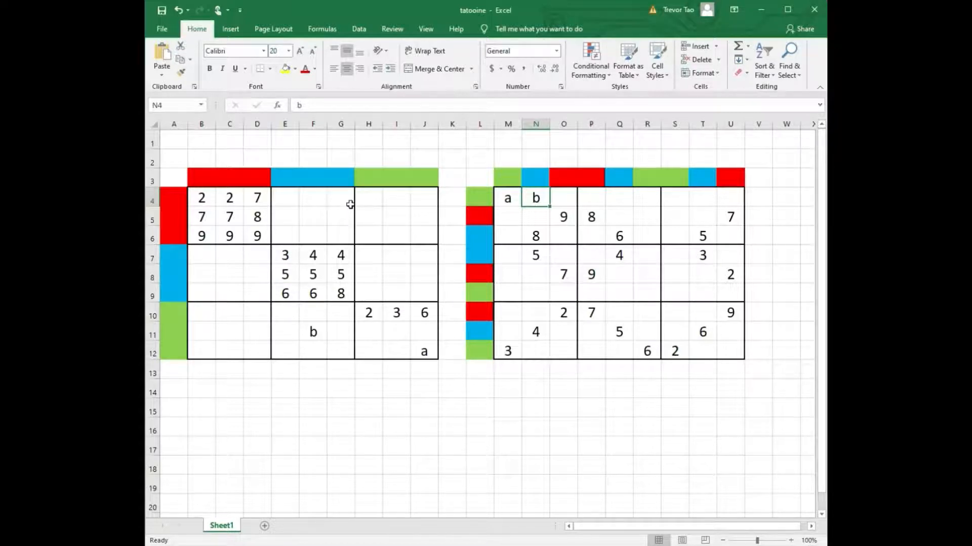
{"action": "mouse_move", "coordinate": [458, 300]}
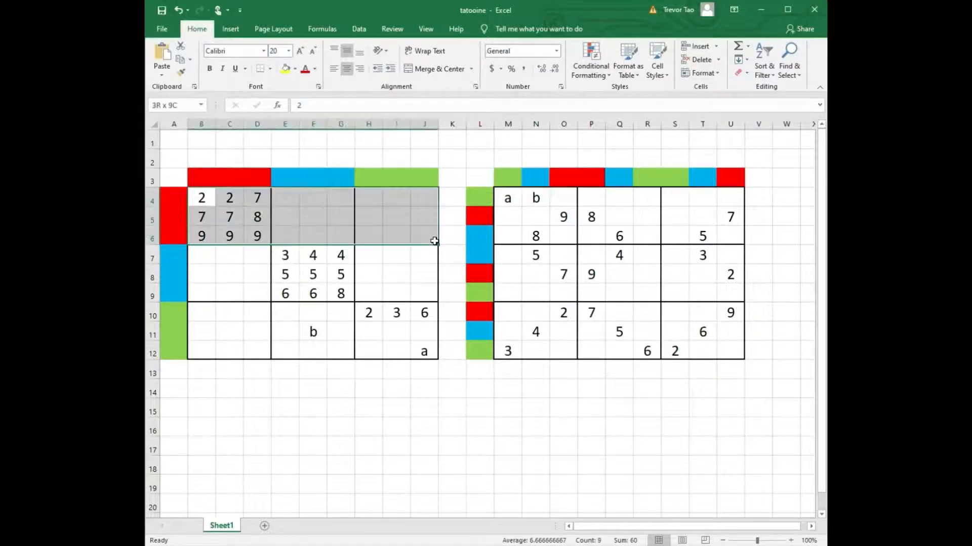
{"action": "left_click", "coordinate": [725, 399]}
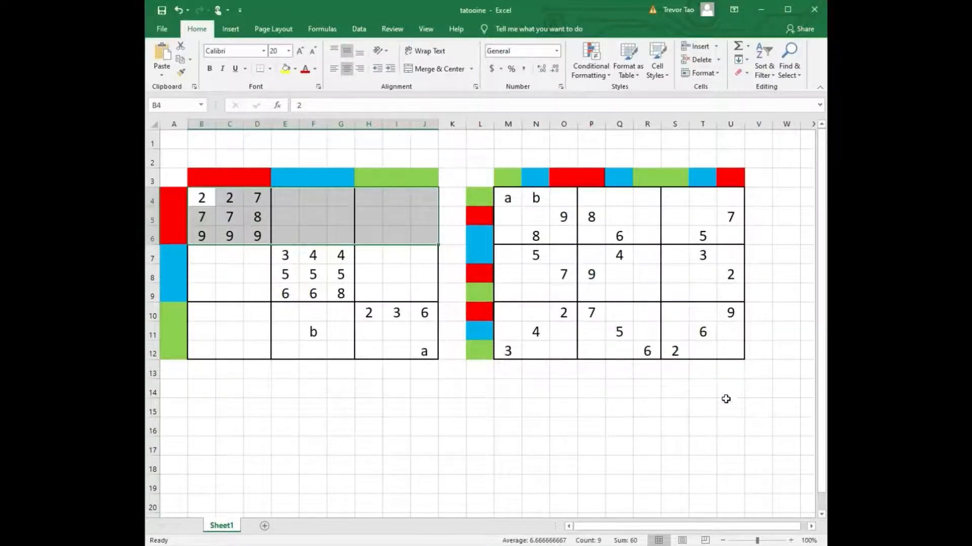
{"action": "mouse_move", "coordinate": [561, 507]}
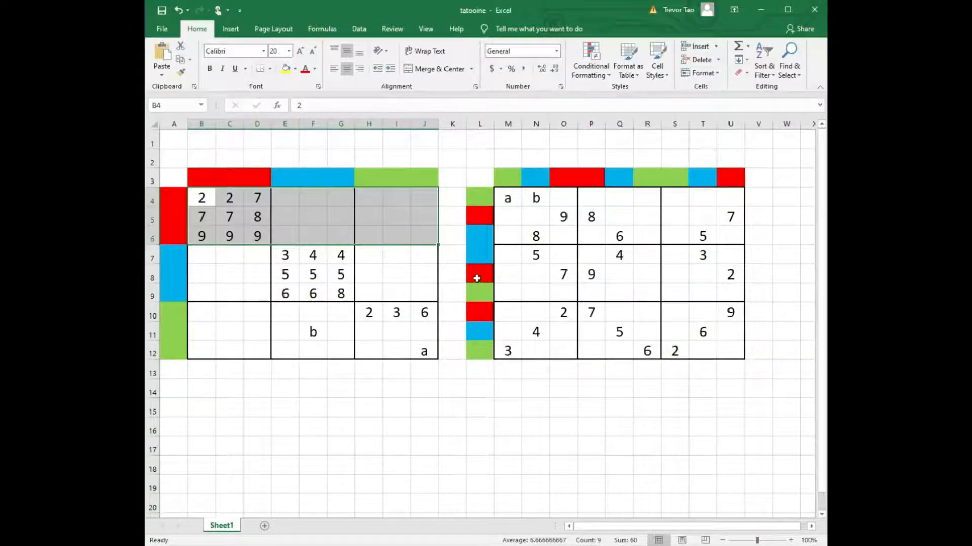
{"action": "mouse_move", "coordinate": [586, 322]}
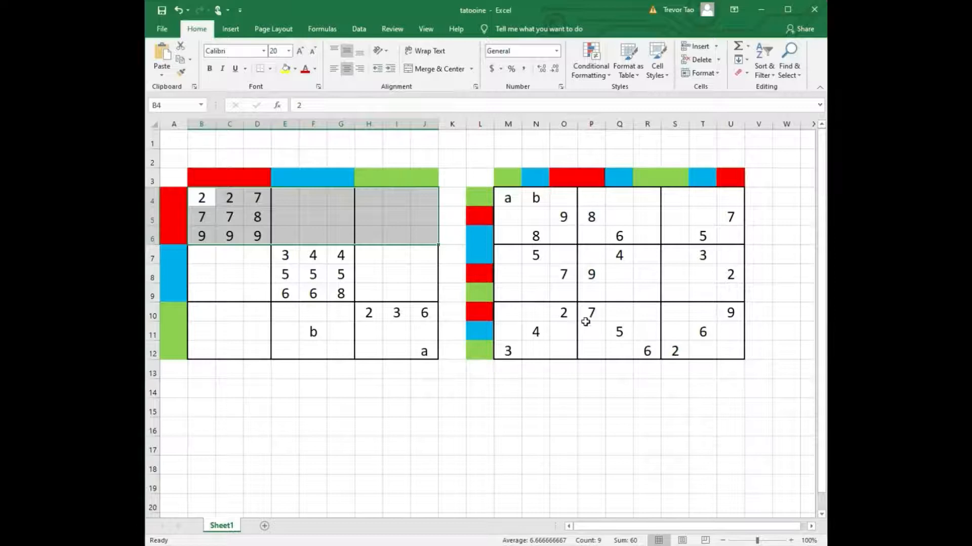
{"action": "mouse_move", "coordinate": [575, 330]}
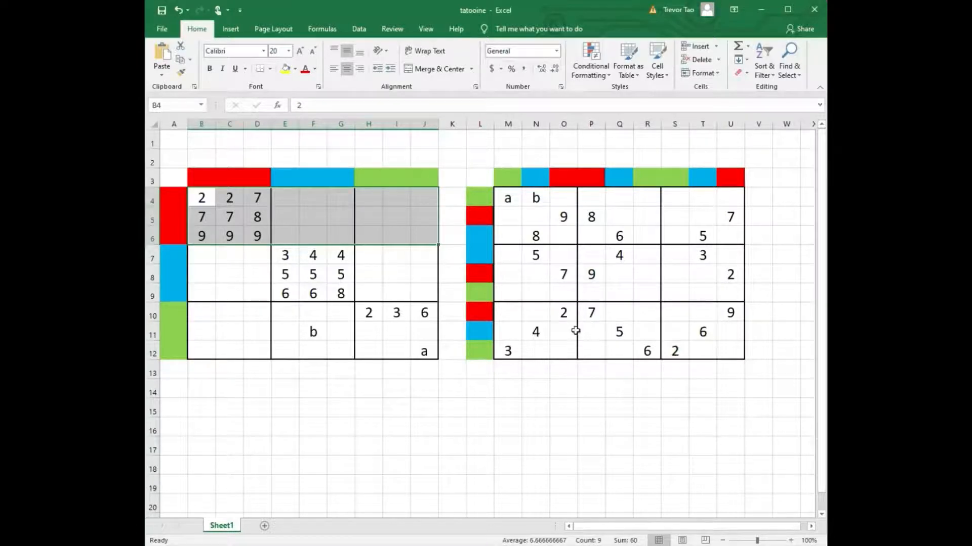
{"action": "mouse_move", "coordinate": [570, 327]}
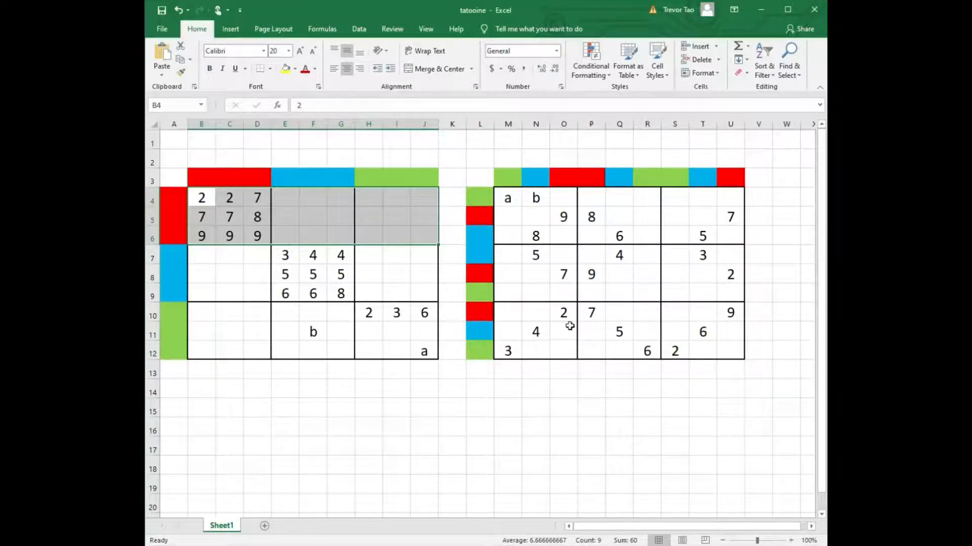
{"action": "mouse_move", "coordinate": [457, 362]}
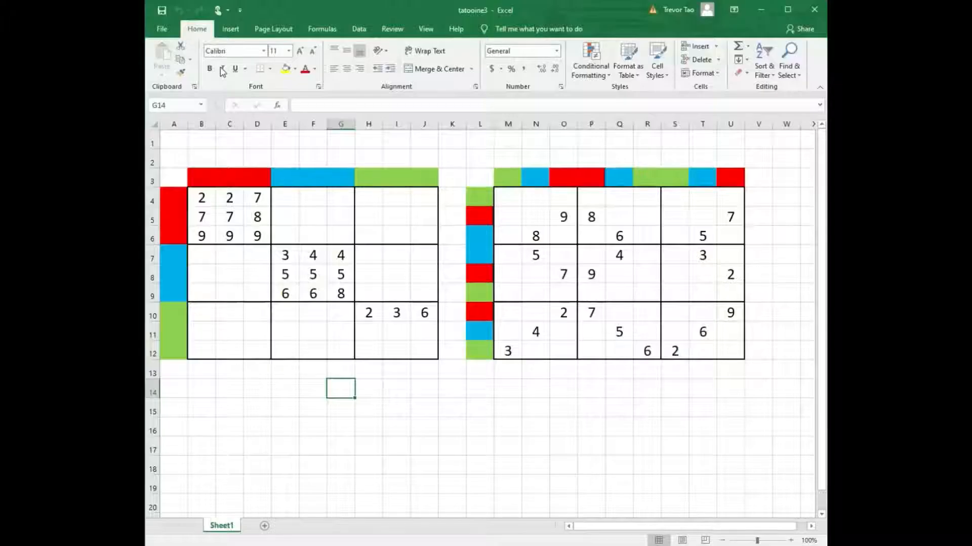
{"action": "mouse_move", "coordinate": [540, 457]}
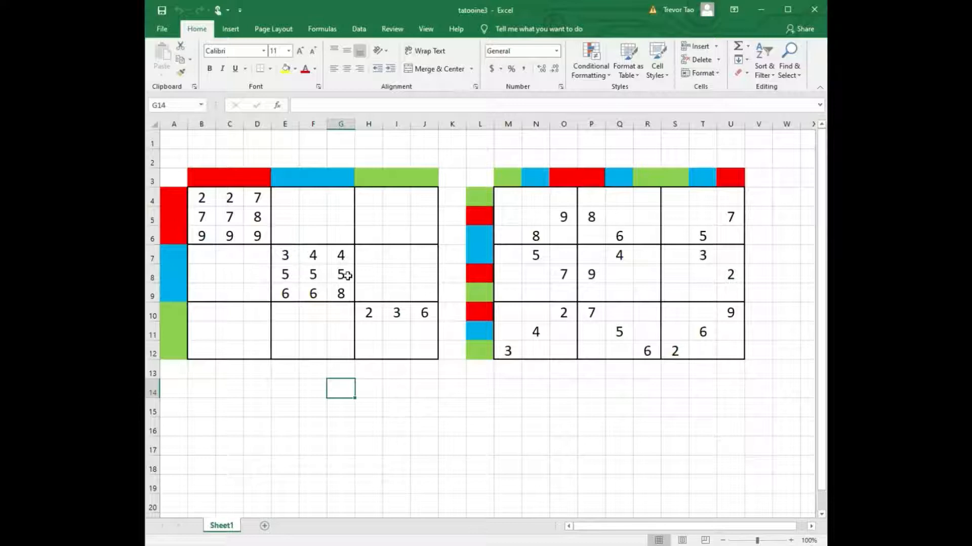
{"action": "mouse_move", "coordinate": [296, 212]}
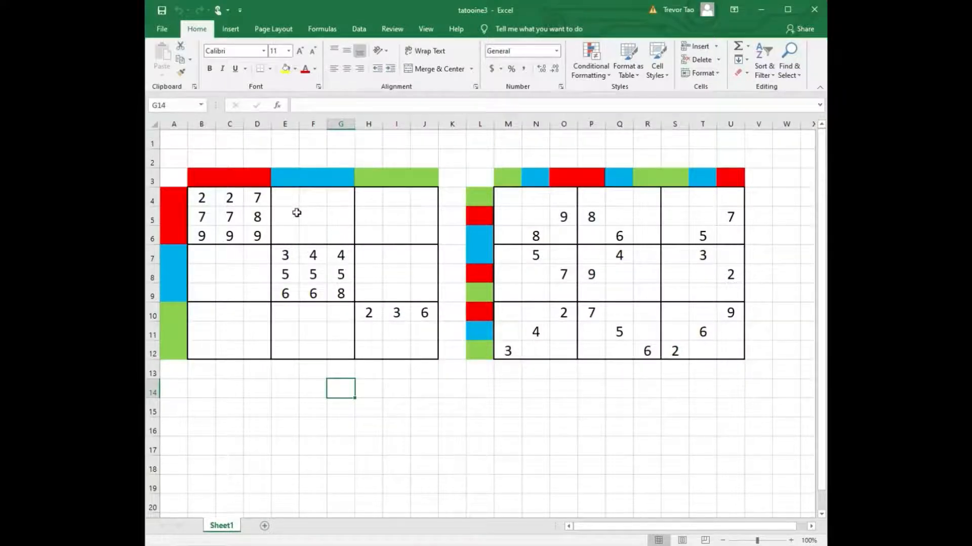
{"action": "mouse_move", "coordinate": [315, 215]}
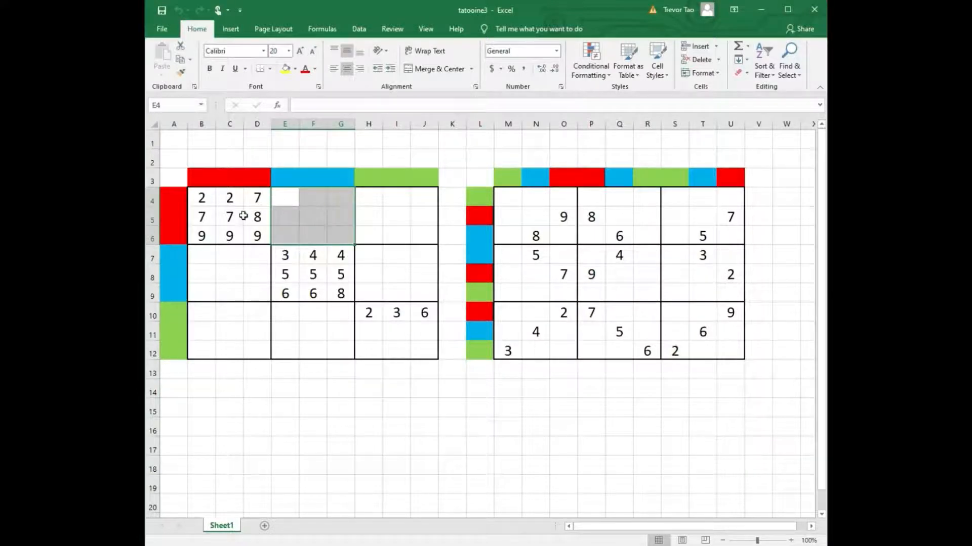
{"action": "mouse_move", "coordinate": [432, 226]}
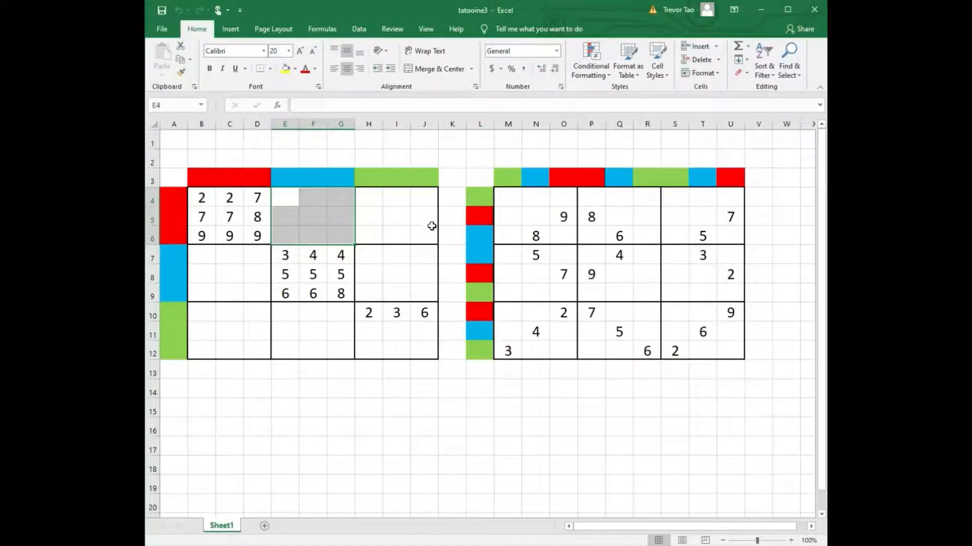
Step: Study the top-middle block E4:G6 and begin the middle-right block at H7 with 7s, 9s and 2s
{"action": "left_click", "coordinate": [285, 332]}
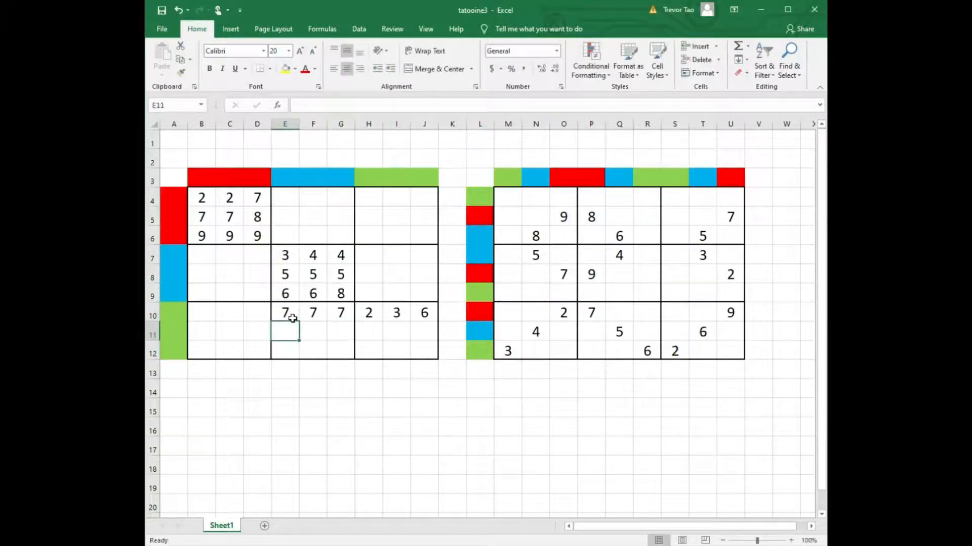
{"action": "type", "text": "9"}
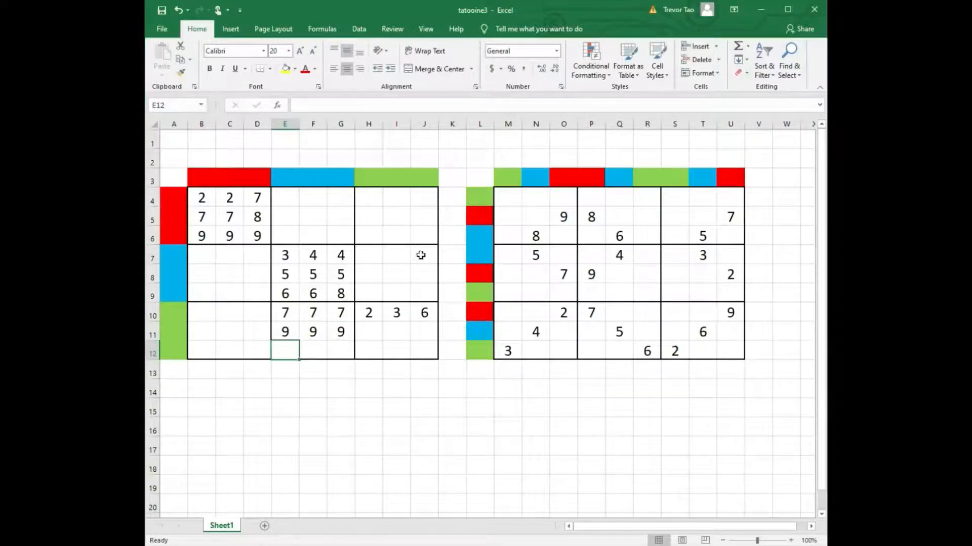
{"action": "left_click", "coordinate": [285, 197]}
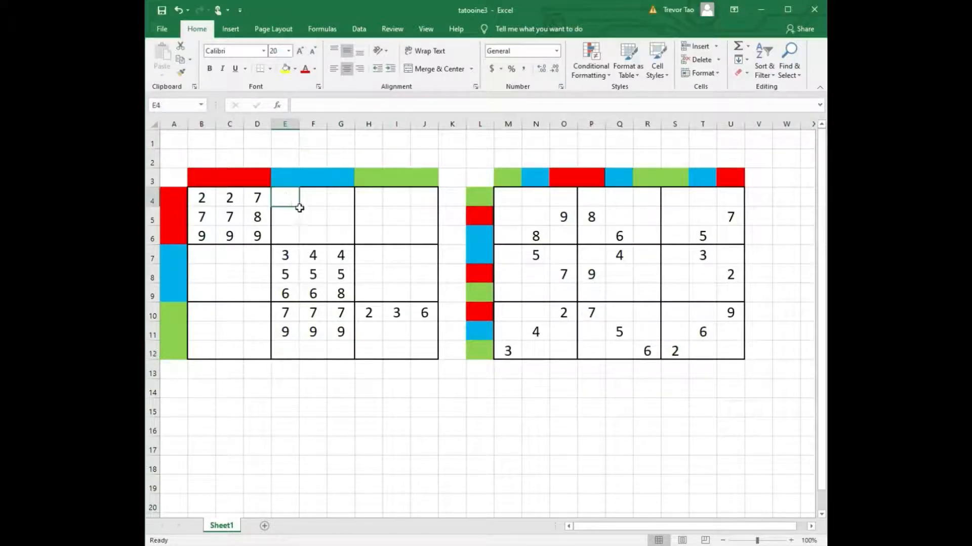
{"action": "left_click_drag", "start_coordinate": [284, 197], "coordinate": [340, 235]}
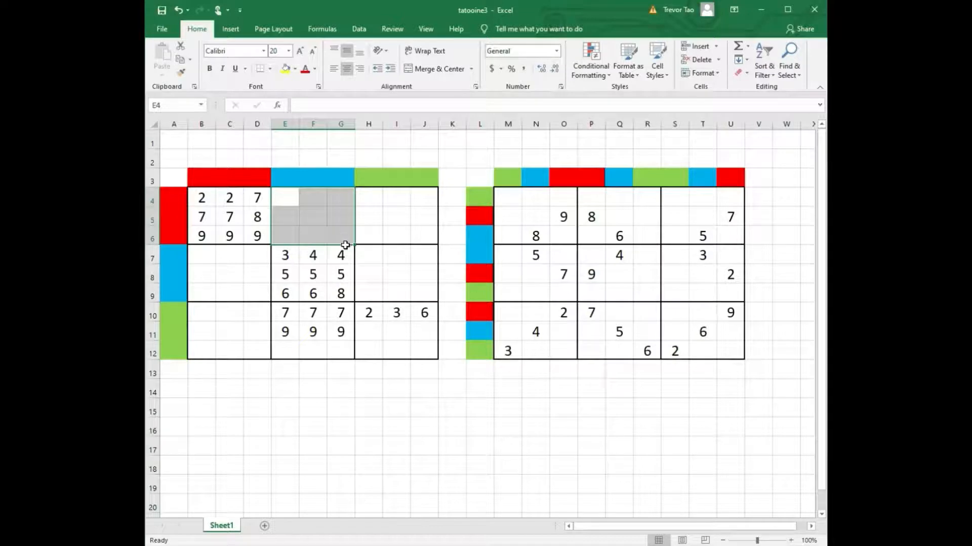
{"action": "mouse_move", "coordinate": [236, 202]}
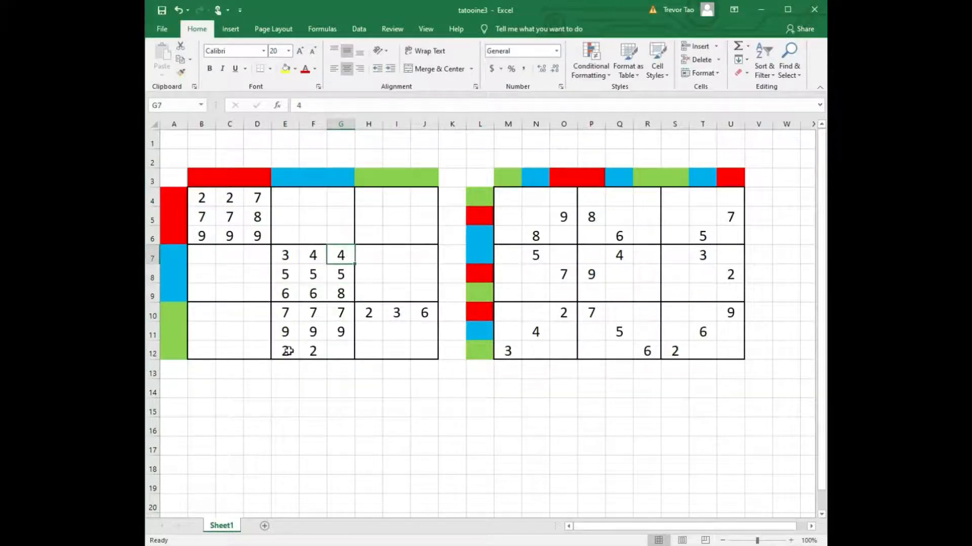
{"action": "left_click", "coordinate": [368, 255]}
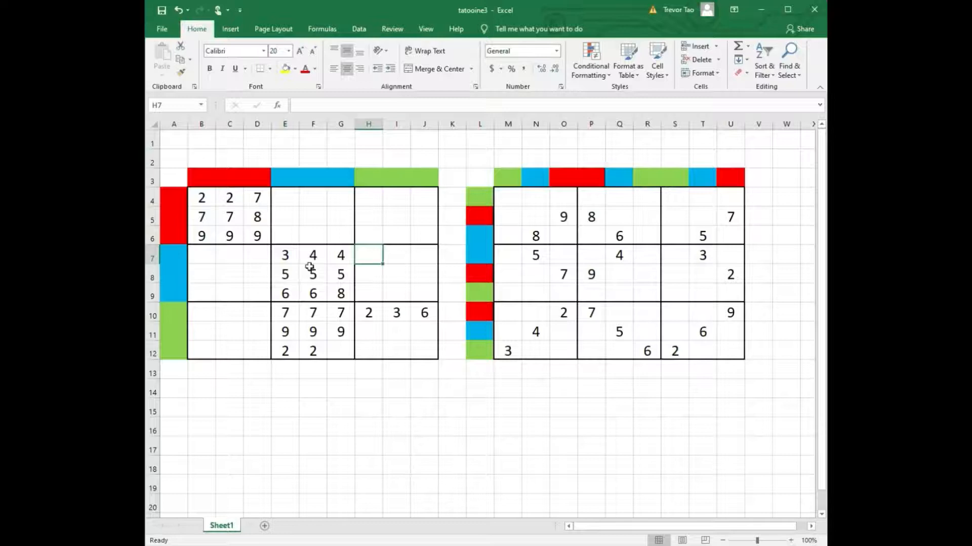
{"action": "mouse_move", "coordinate": [185, 308]}
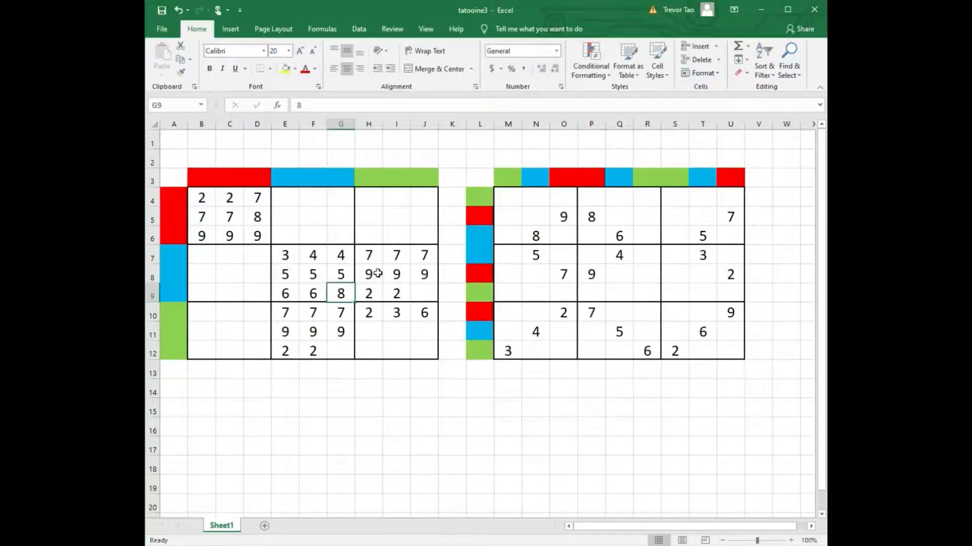
{"action": "mouse_move", "coordinate": [321, 283]}
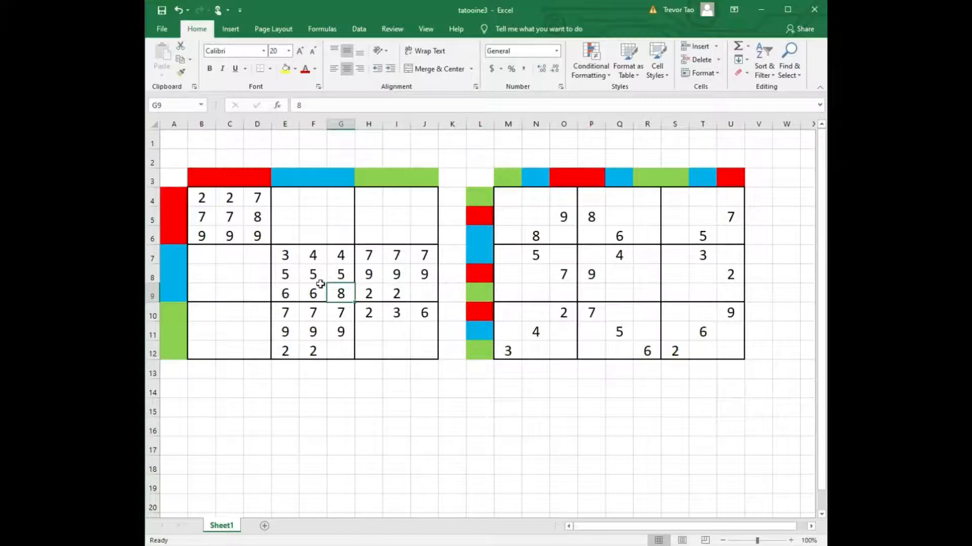
{"action": "mouse_move", "coordinate": [208, 197]}
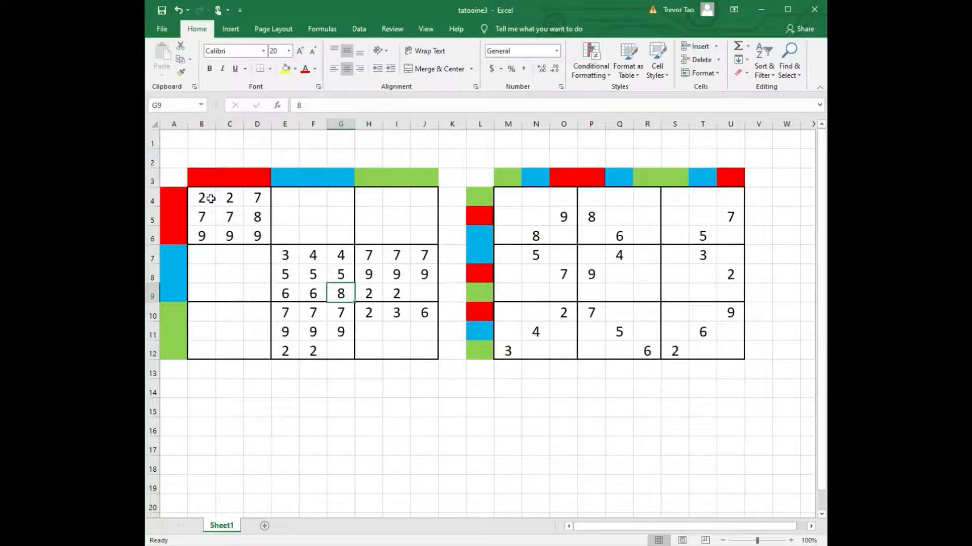
Step: Enter 5 5 5 / 3 4 4 / 6 6 into the bottom-left block from B10 and start the 1 1 1 row at H12
{"action": "left_click", "coordinate": [312, 274]}
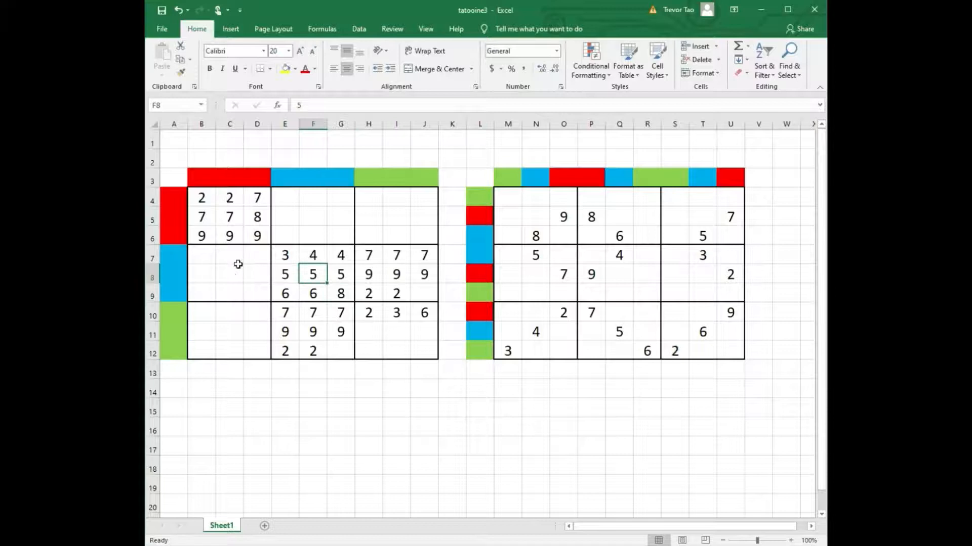
{"action": "left_click", "coordinate": [201, 255]}
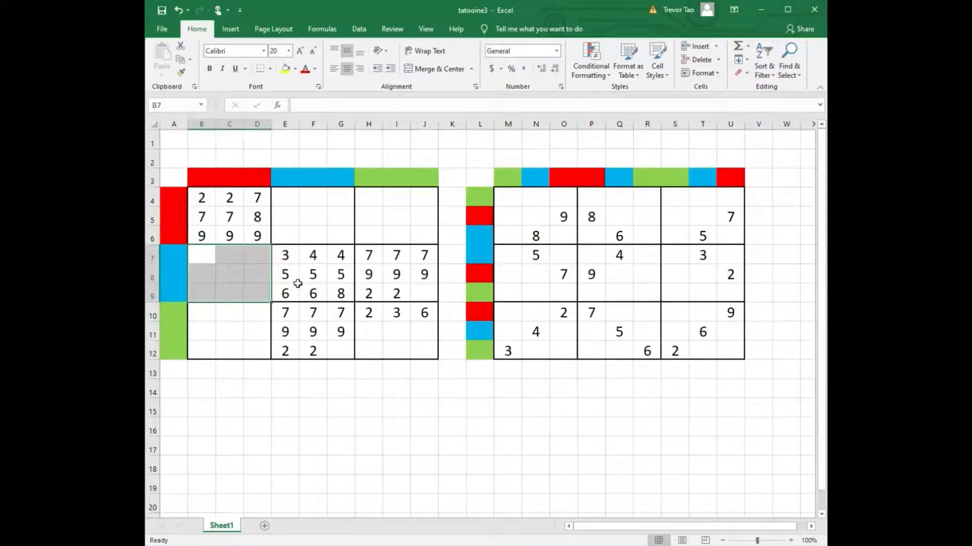
{"action": "mouse_move", "coordinate": [187, 256]}
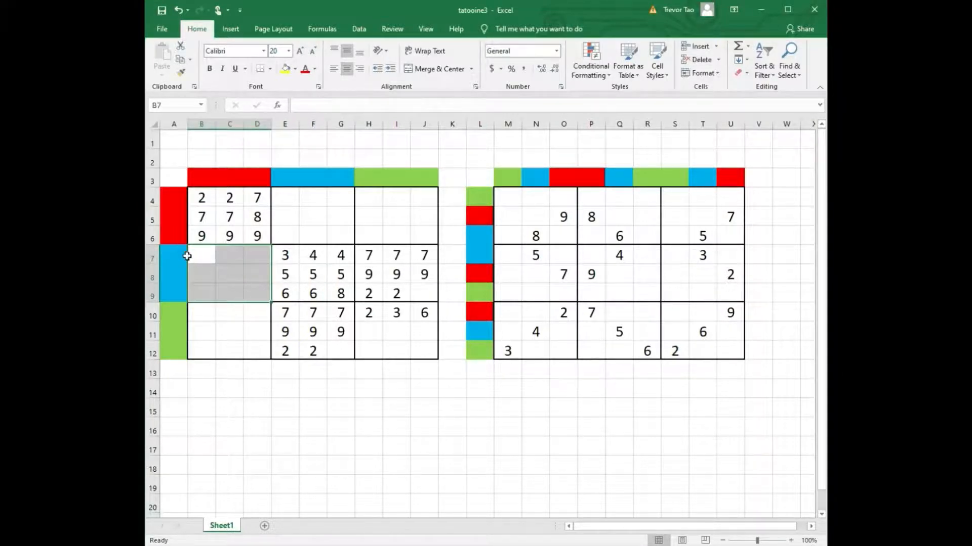
{"action": "left_click", "coordinate": [200, 313]}
{"action": "type", "text": "5"}
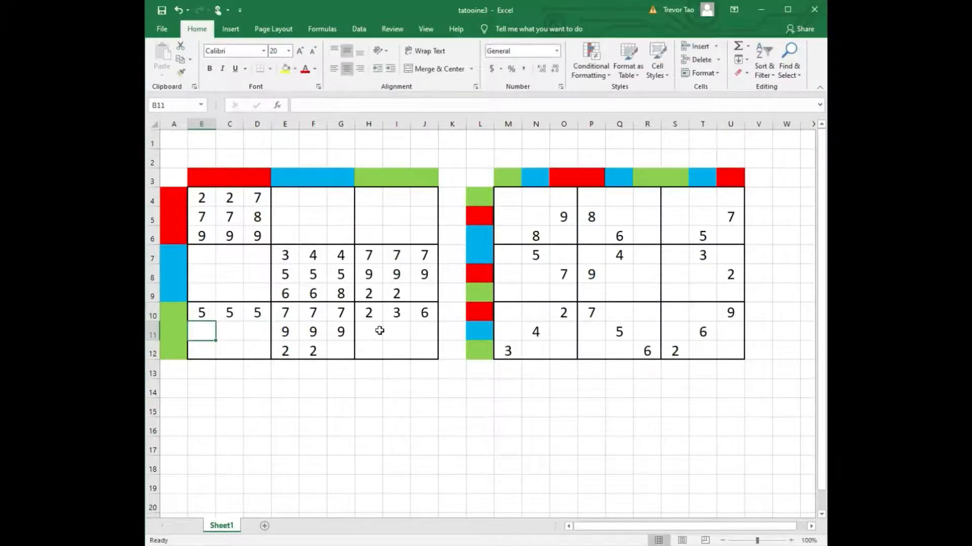
{"action": "type", "text": "4"}
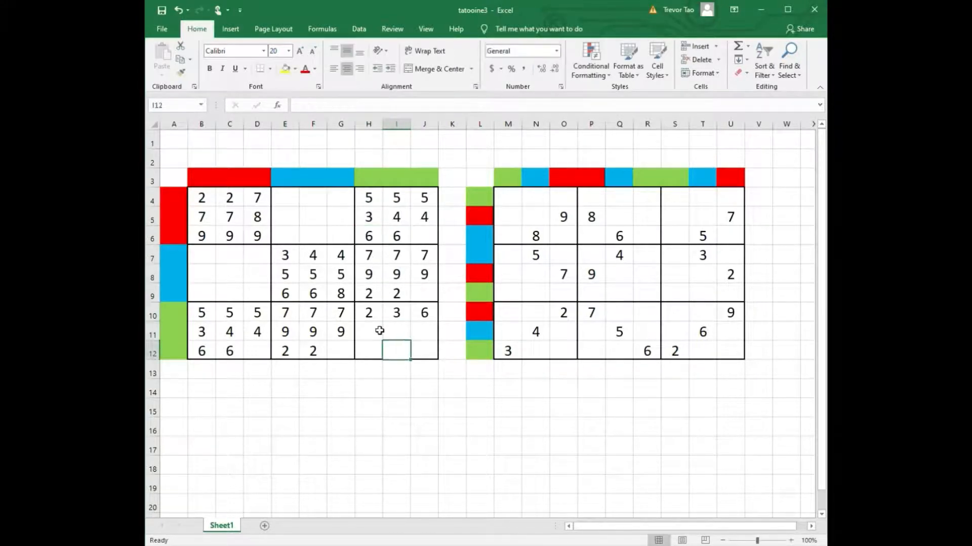
{"action": "left_click", "coordinate": [367, 351]}
{"action": "type", "text": "1"}
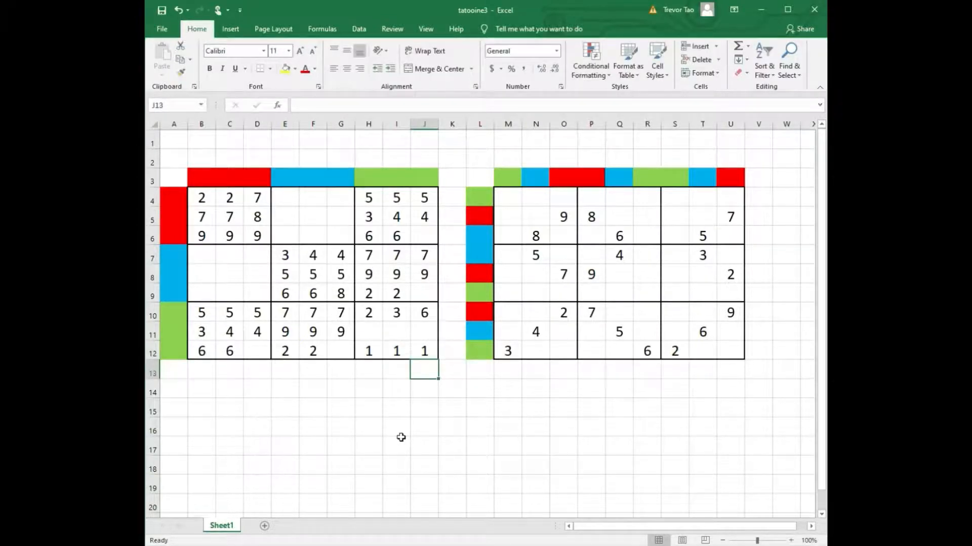
{"action": "mouse_move", "coordinate": [507, 403]}
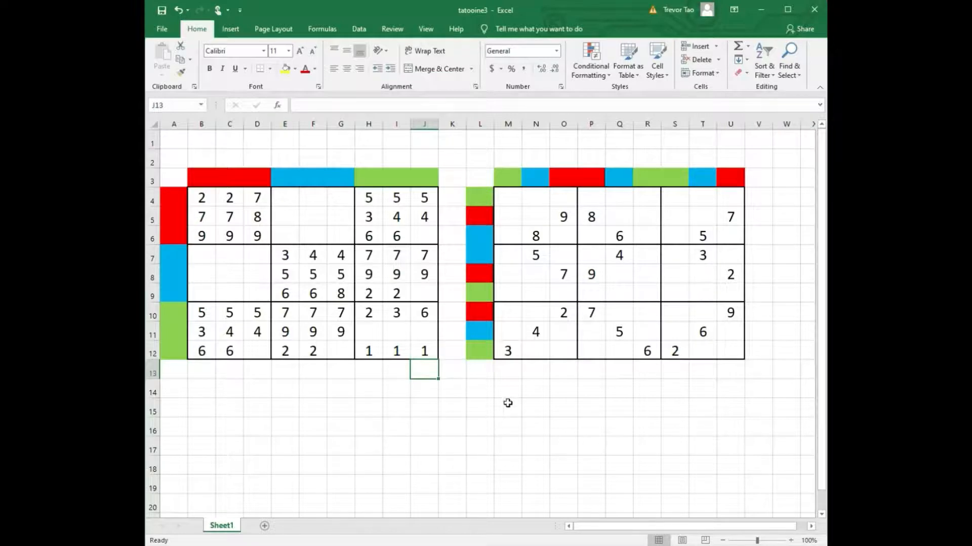
{"action": "mouse_move", "coordinate": [611, 246]}
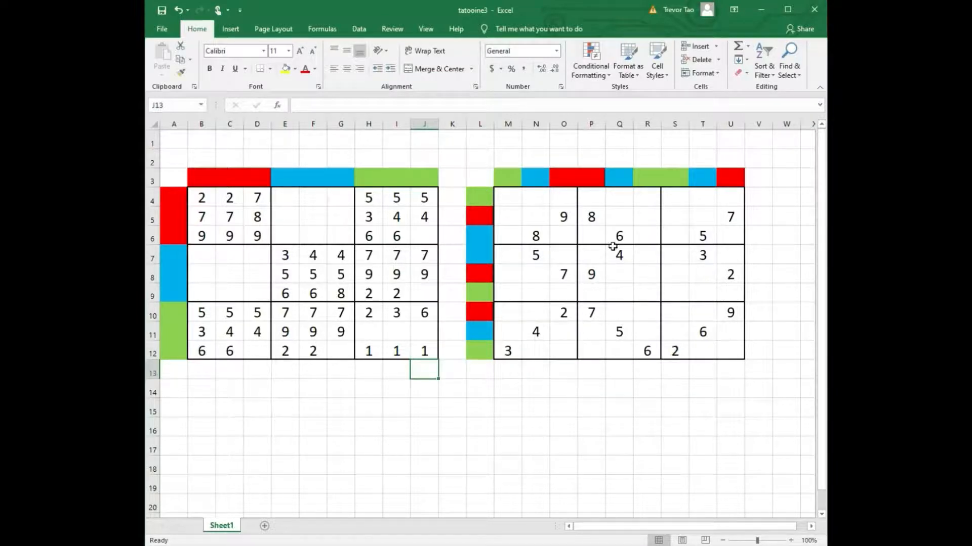
Step: Mark Sudoku cells in rows 4 and 9 with x and change the bottom-right mapping block's last row to 8s
{"action": "left_click", "coordinate": [507, 198]}
{"action": "type", "text": "x"}
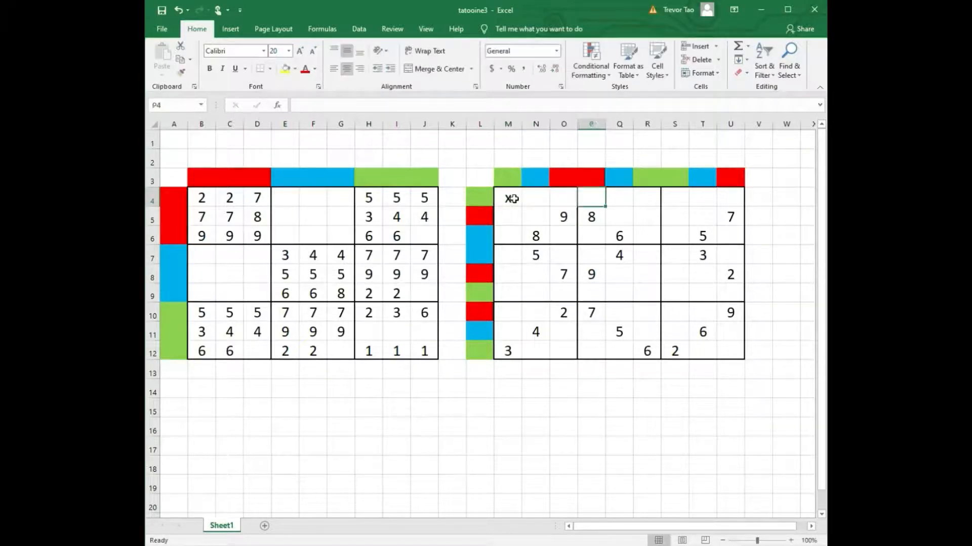
{"action": "left_click", "coordinate": [646, 201]}
{"action": "type", "text": "x"}
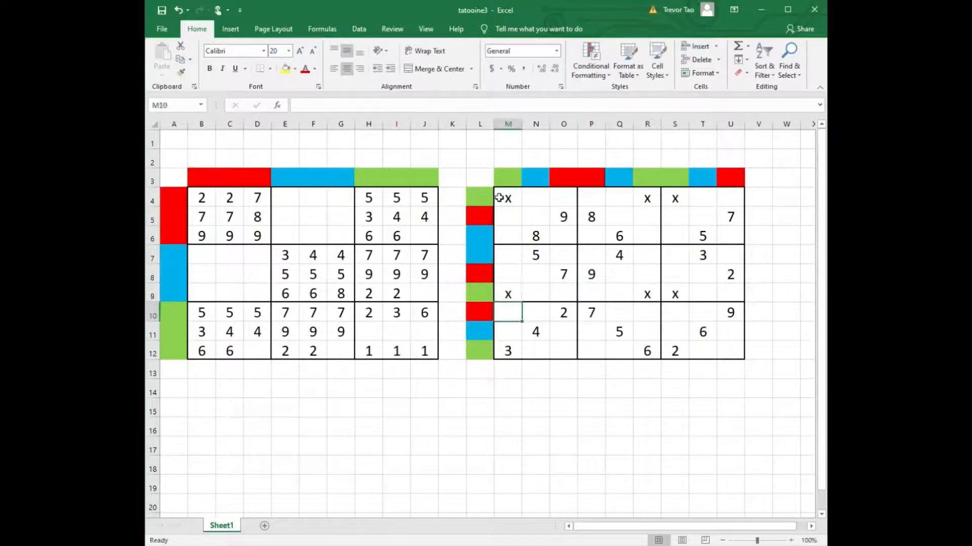
{"action": "left_click", "coordinate": [507, 389]}
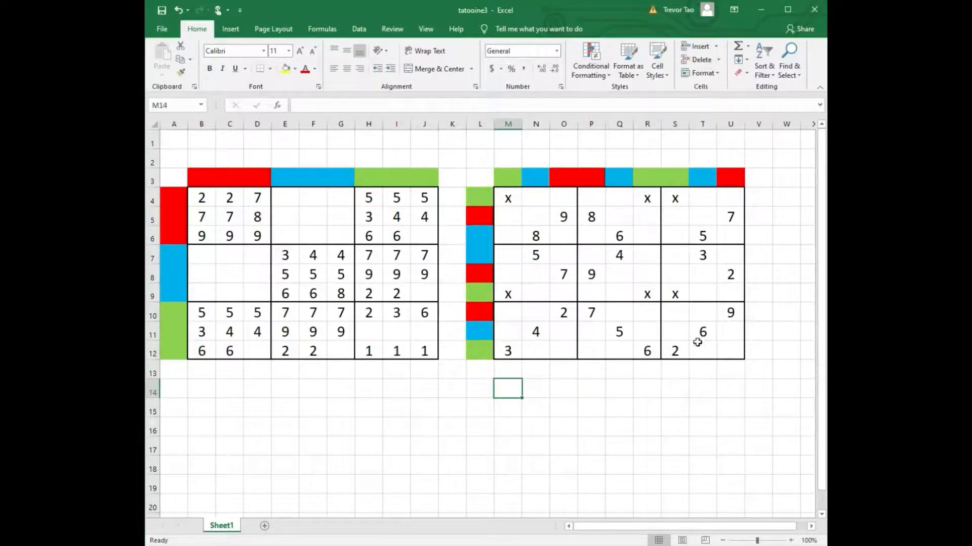
{"action": "mouse_move", "coordinate": [487, 360]}
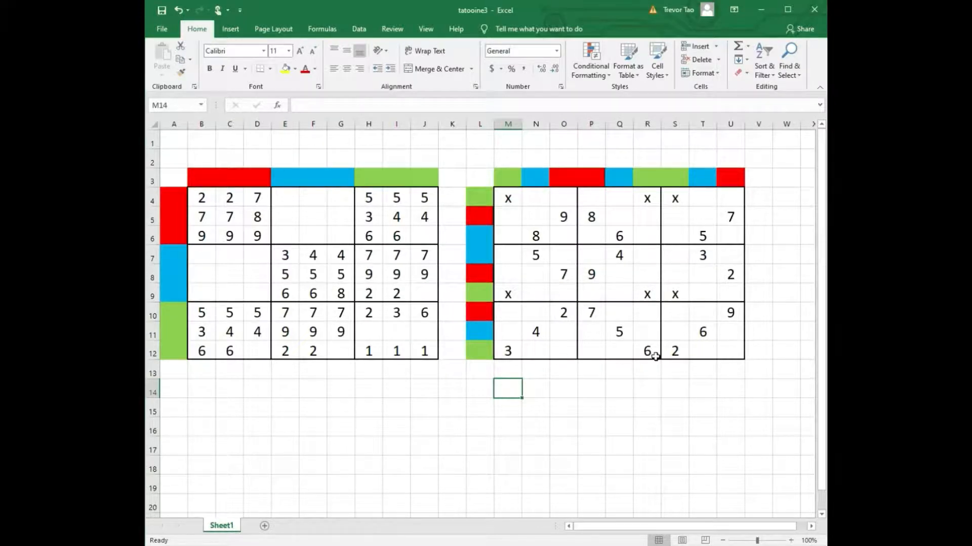
{"action": "mouse_move", "coordinate": [663, 359]}
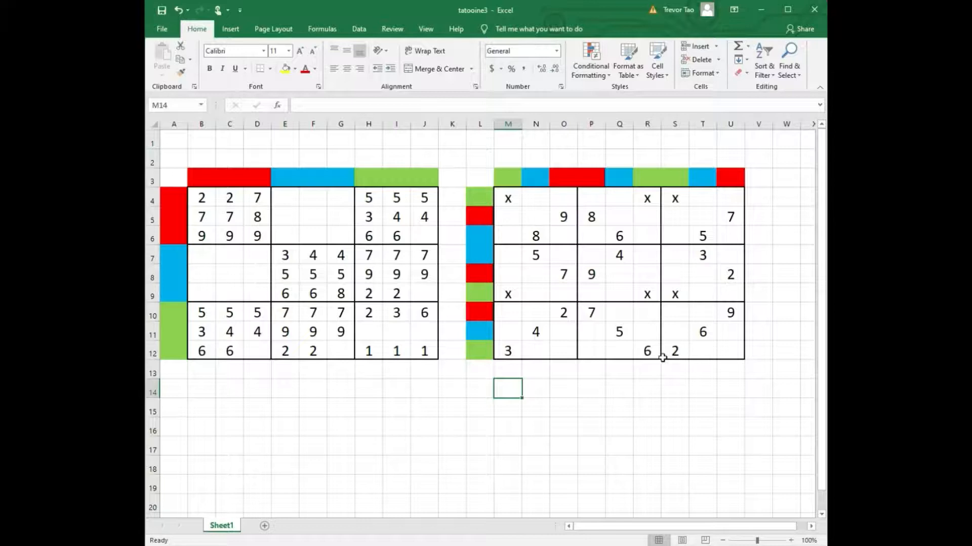
{"action": "mouse_move", "coordinate": [413, 413]}
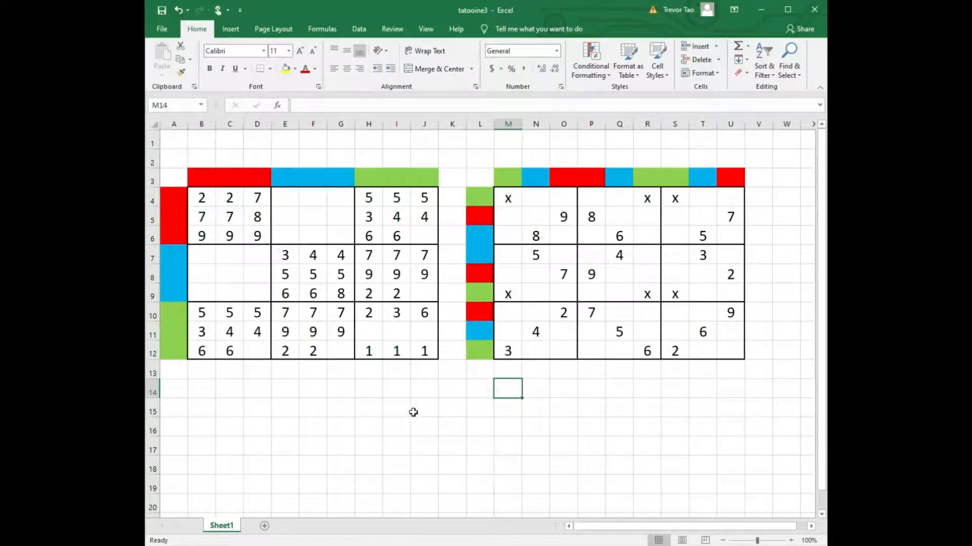
{"action": "left_click", "coordinate": [395, 407]}
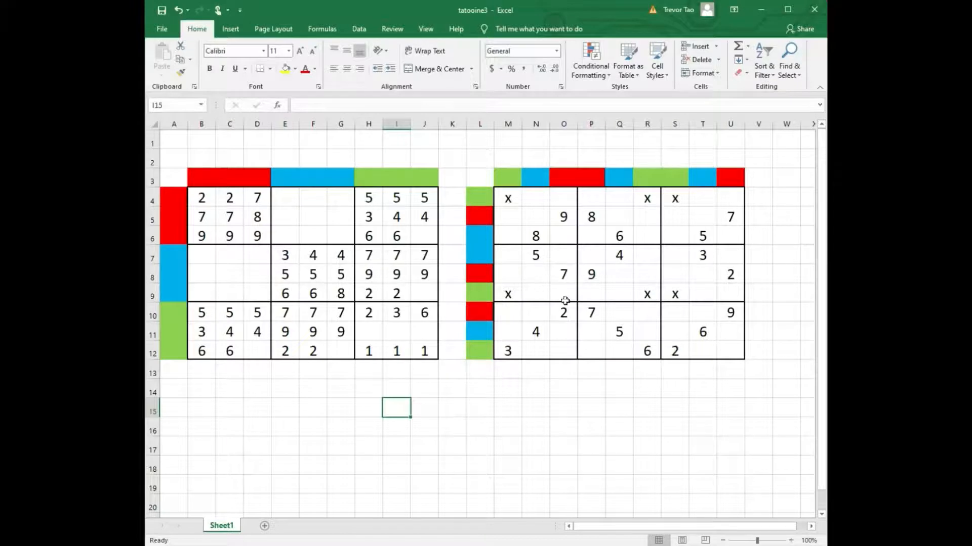
{"action": "mouse_move", "coordinate": [555, 357]}
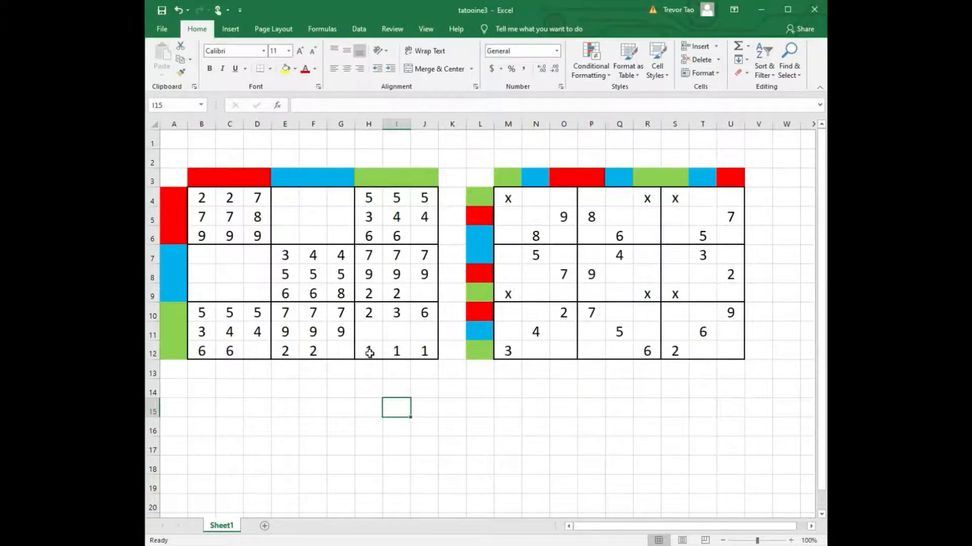
{"action": "left_click", "coordinate": [368, 352]}
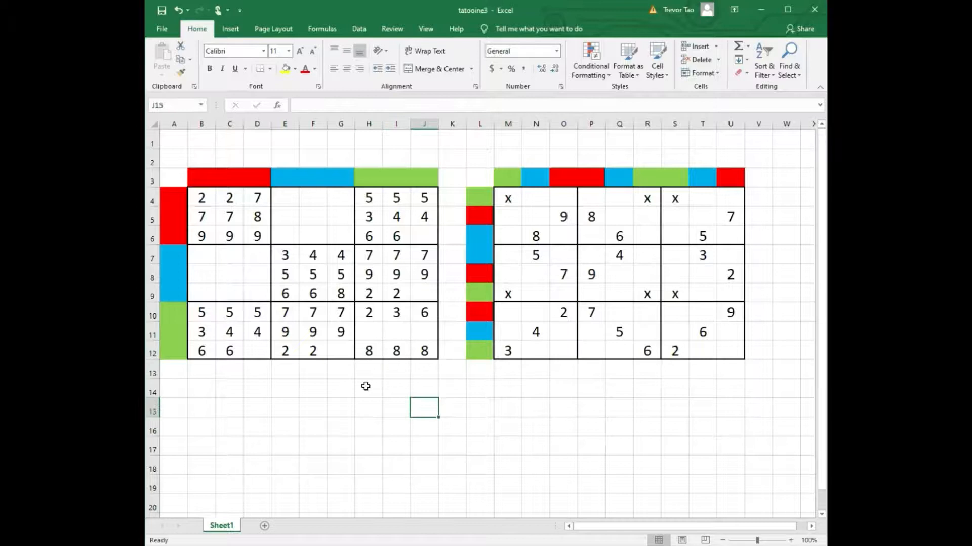
{"action": "mouse_move", "coordinate": [378, 363]}
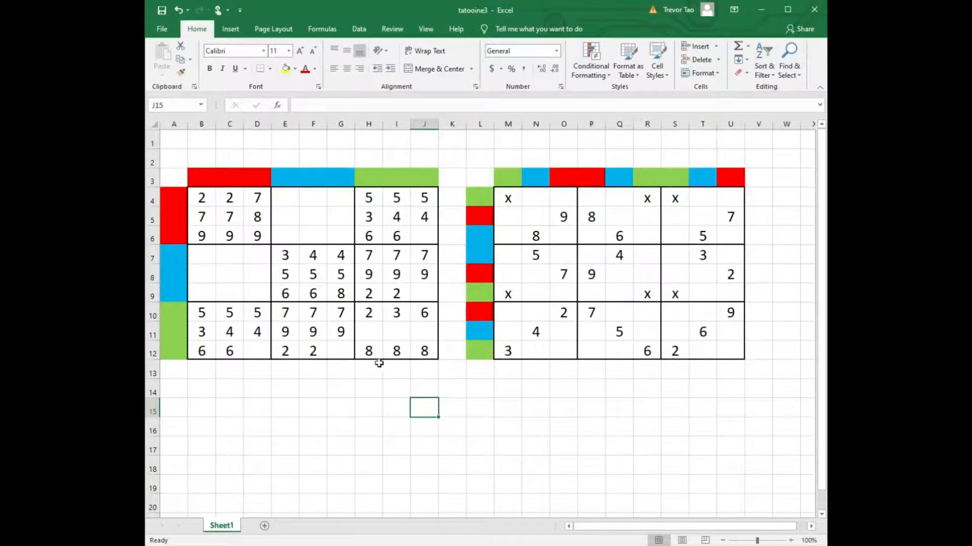
{"action": "mouse_move", "coordinate": [418, 340]}
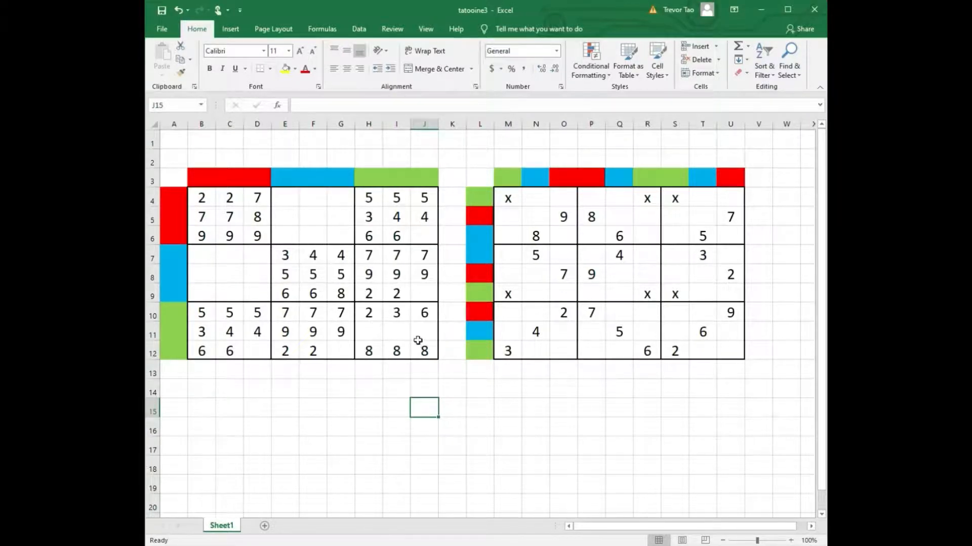
{"action": "mouse_move", "coordinate": [381, 352]}
{"action": "type", "text": "1"}
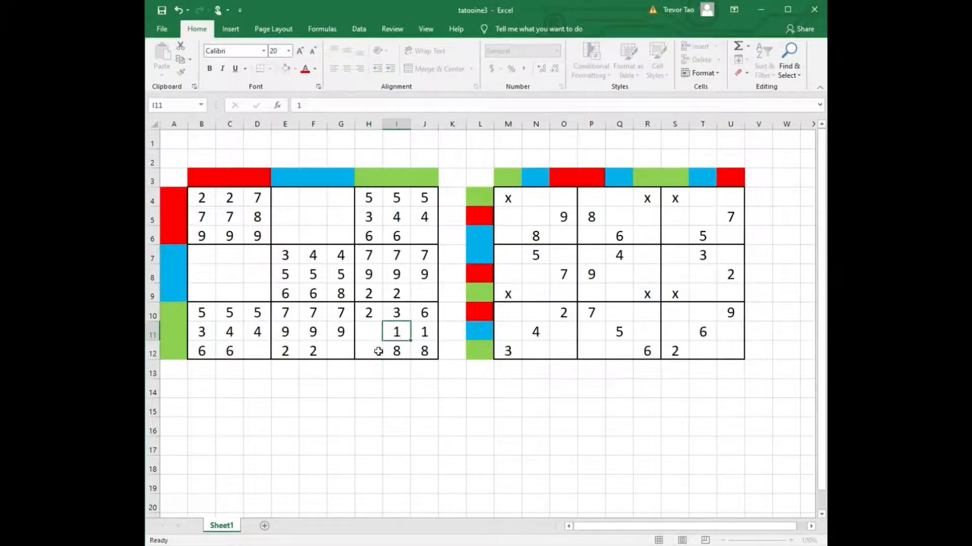
{"action": "left_click", "coordinate": [256, 351]}
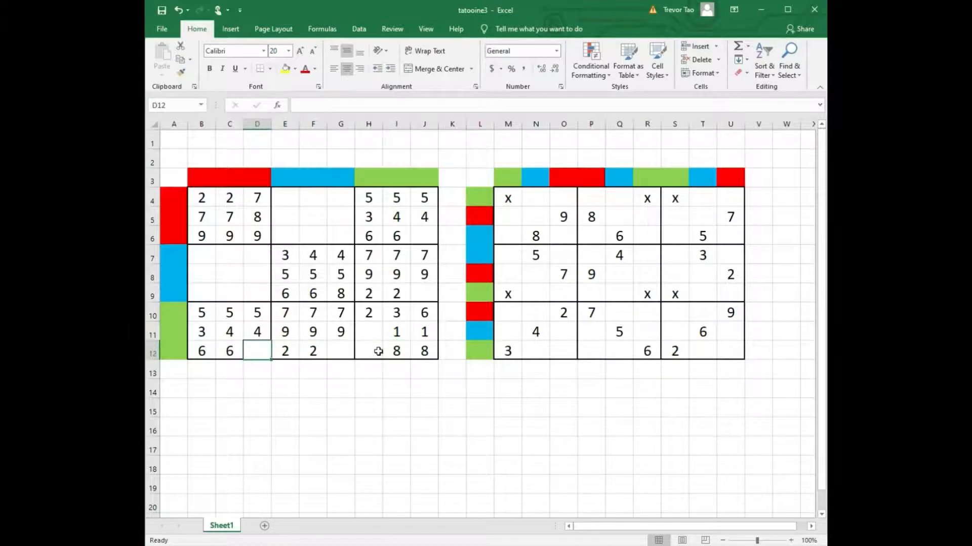
{"action": "type", "text": "18"}
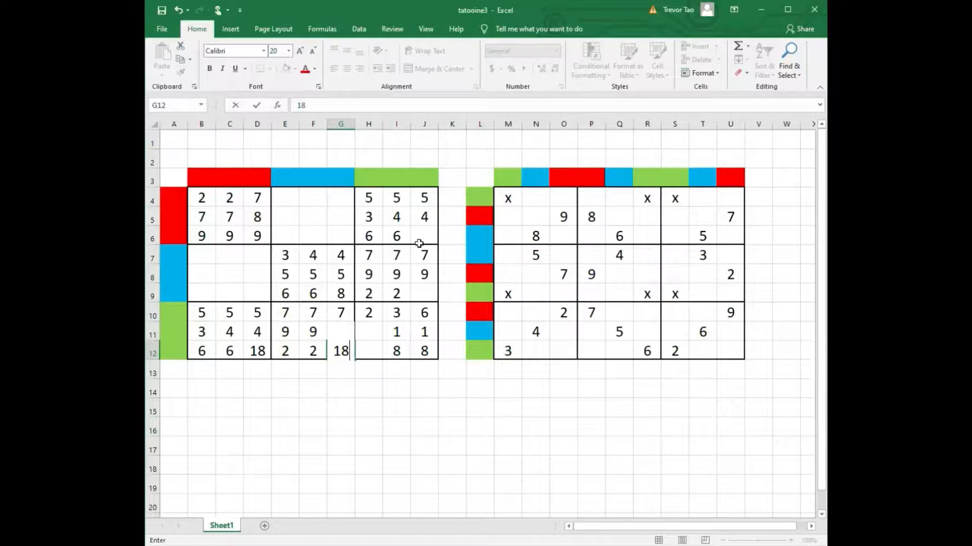
{"action": "left_click", "coordinate": [424, 236]}
{"action": "type", "text": "18"}
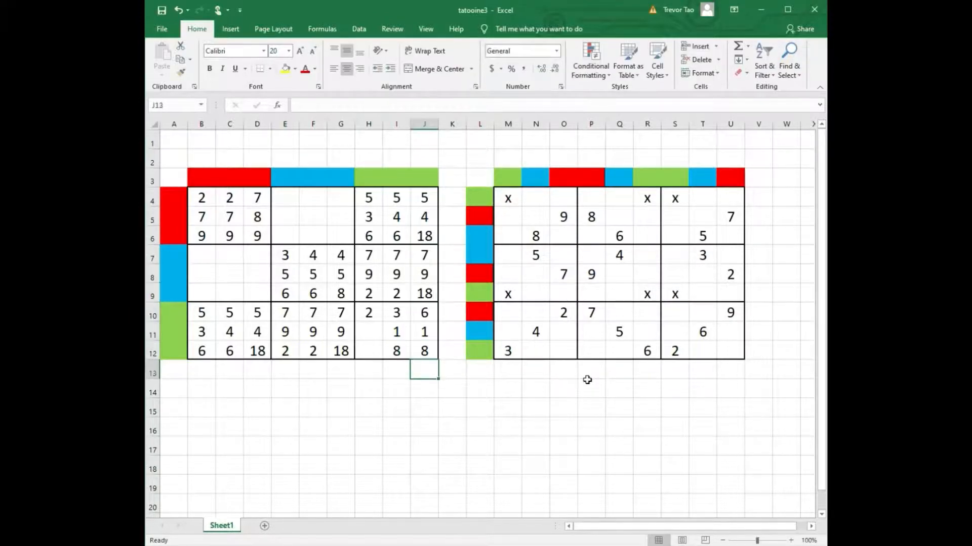
{"action": "left_click", "coordinate": [396, 389]}
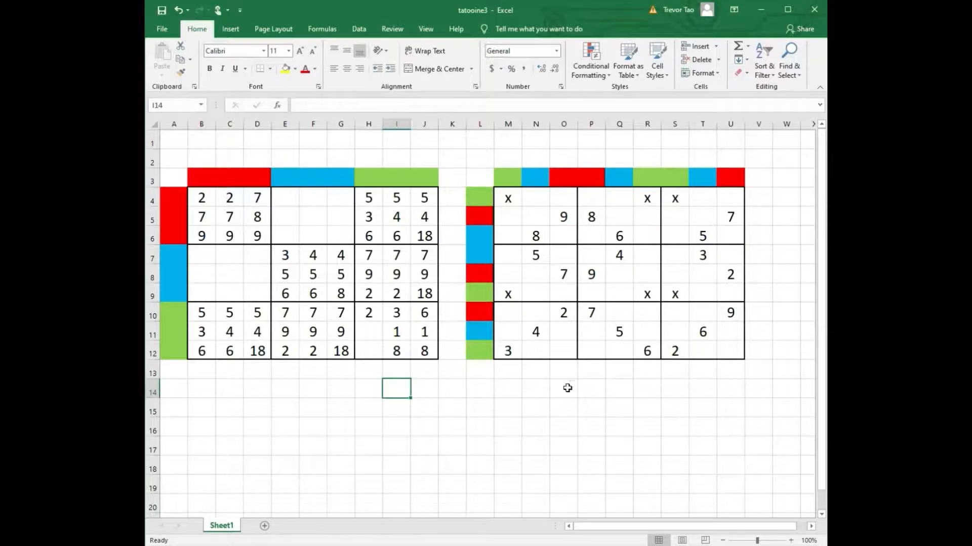
{"action": "mouse_move", "coordinate": [443, 395]}
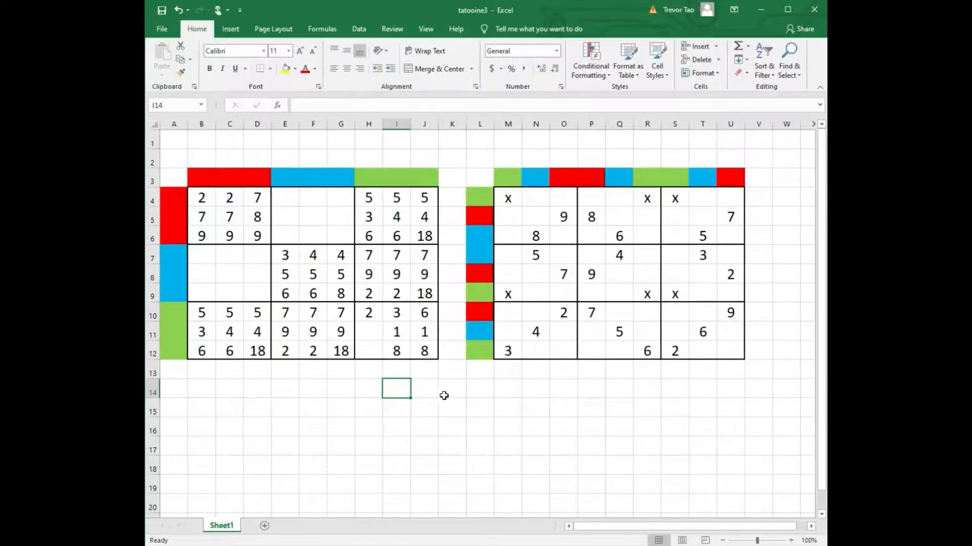
{"action": "mouse_move", "coordinate": [624, 205]}
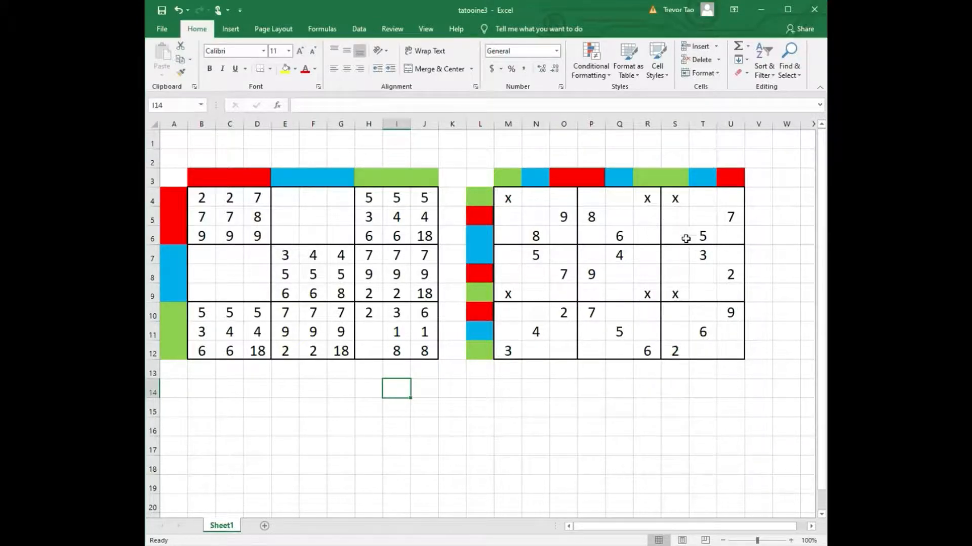
{"action": "mouse_move", "coordinate": [499, 202]}
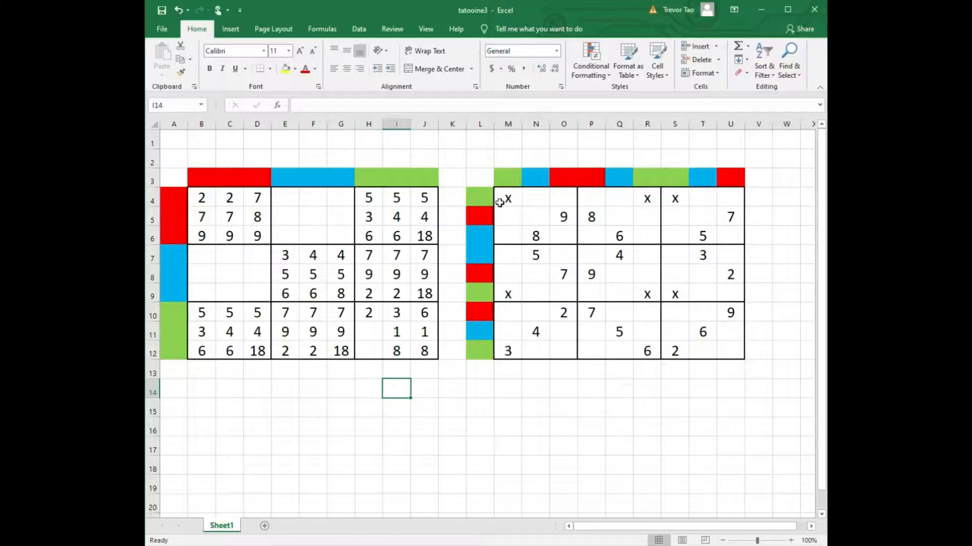
Step: Clear the x marks from M4 and R4, and replace the x in S4 with 8
{"action": "left_click", "coordinate": [507, 198]}
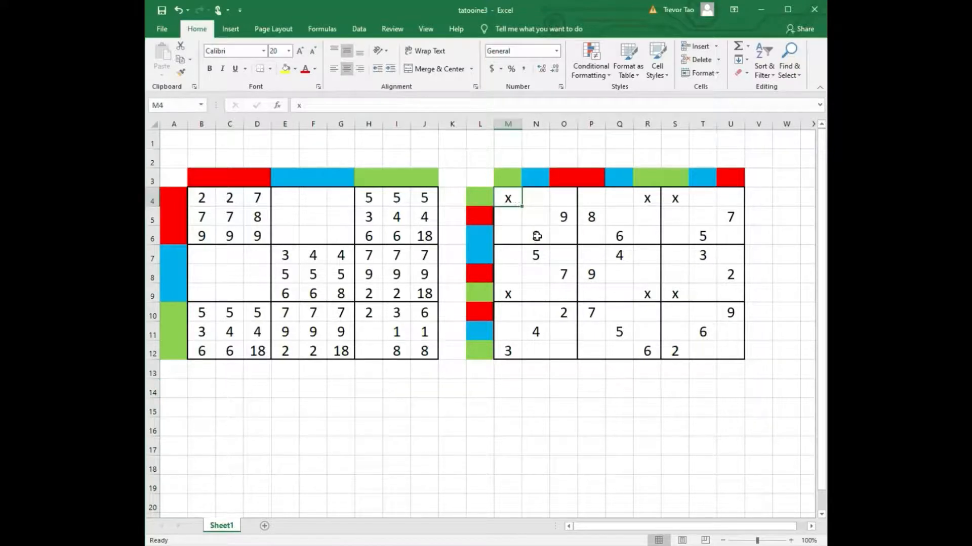
{"action": "double_click", "coordinate": [507, 199]}
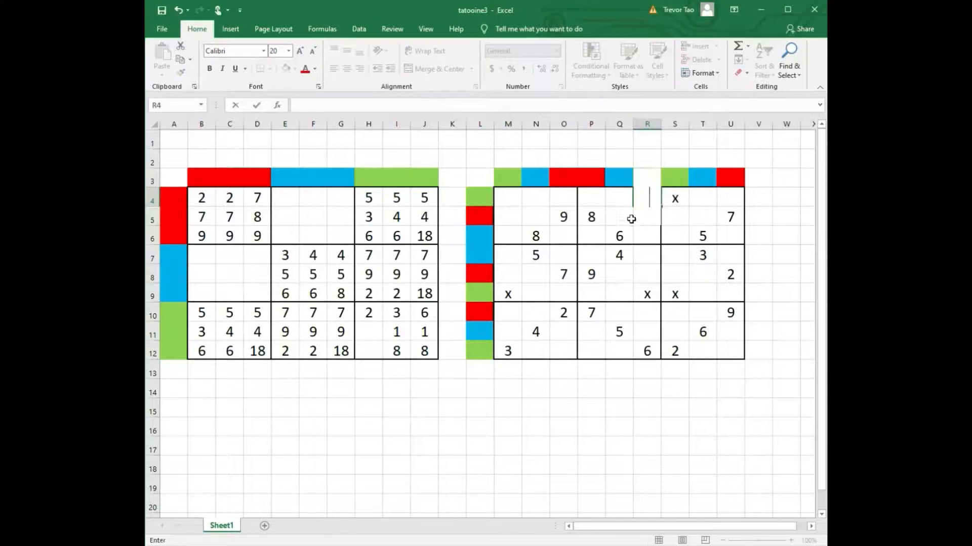
{"action": "left_click", "coordinate": [590, 216]}
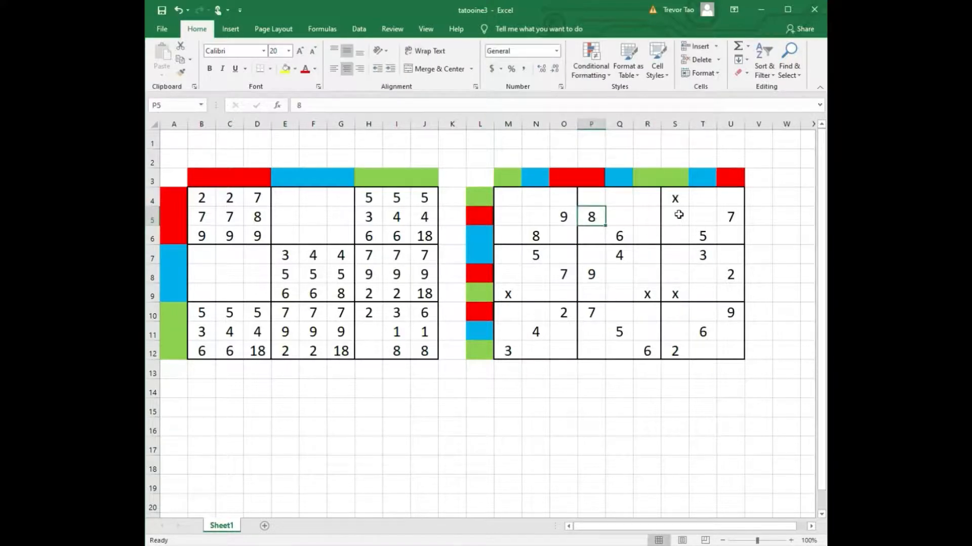
{"action": "left_click", "coordinate": [674, 197]}
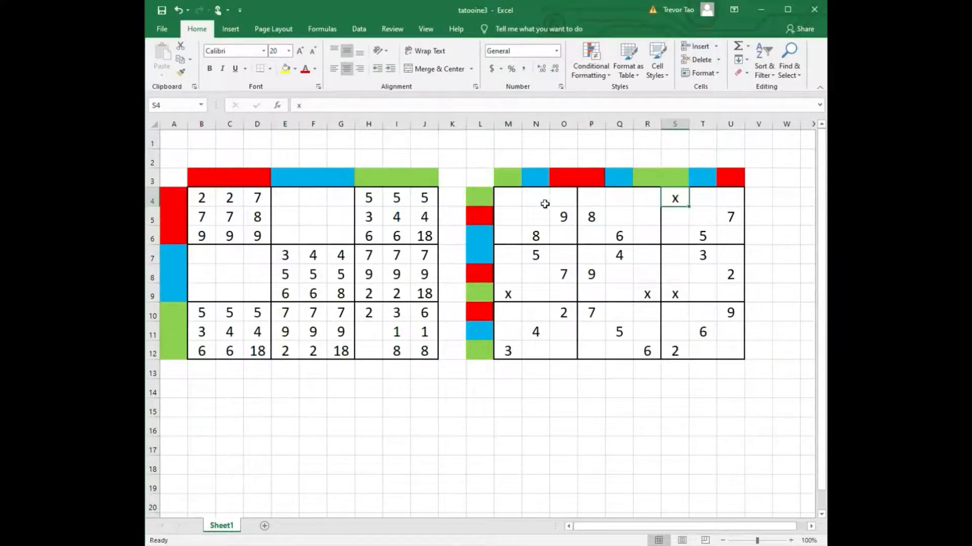
{"action": "mouse_move", "coordinate": [674, 213]}
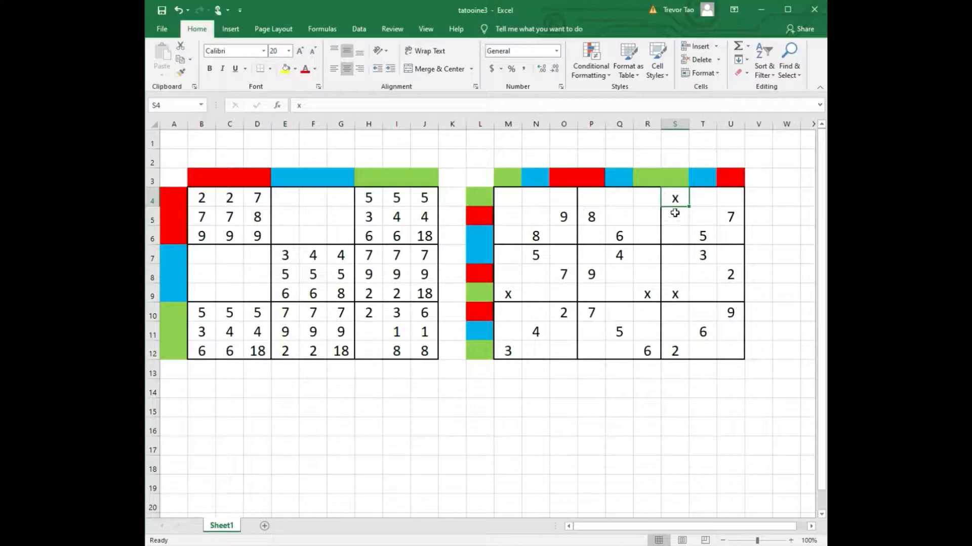
{"action": "type", "text": "8"}
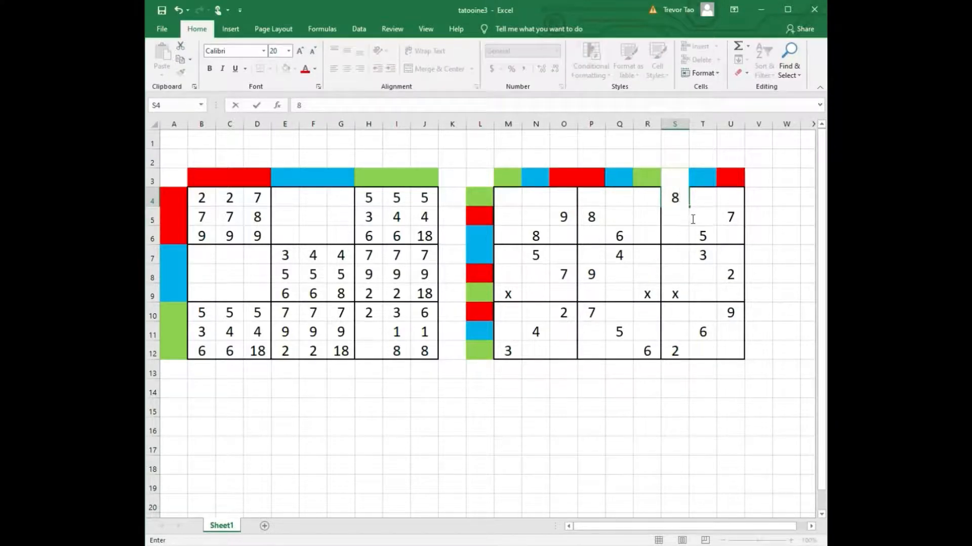
{"action": "left_click", "coordinate": [702, 388]}
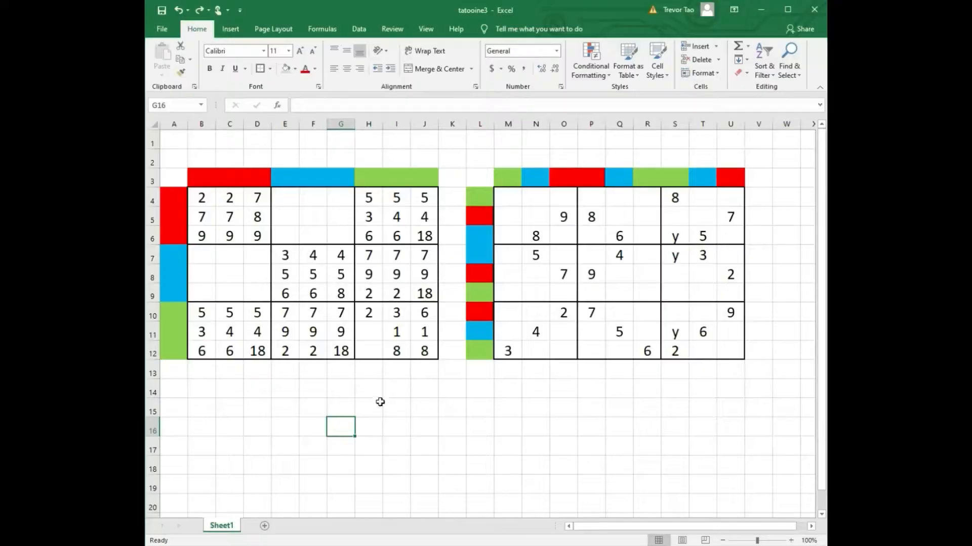
{"action": "mouse_move", "coordinate": [249, 356]}
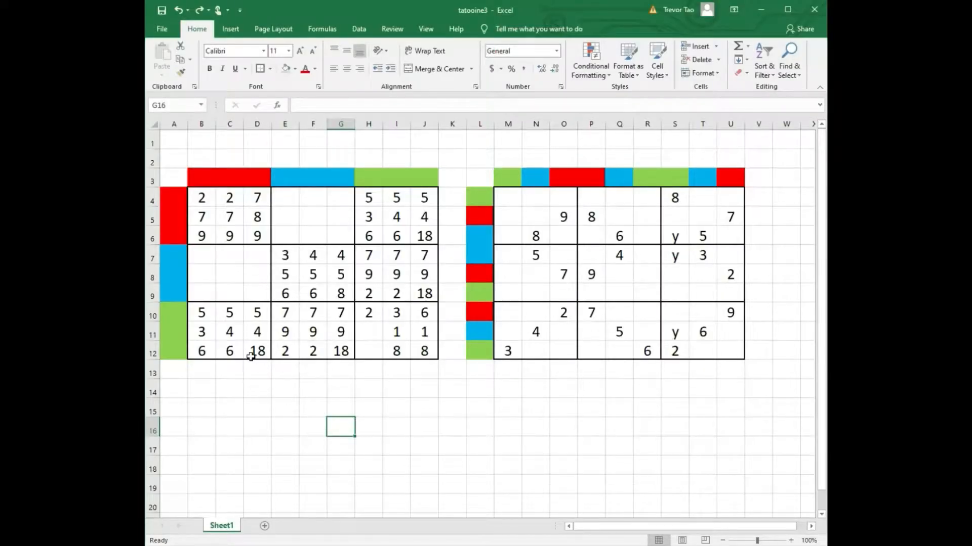
{"action": "mouse_move", "coordinate": [202, 313]}
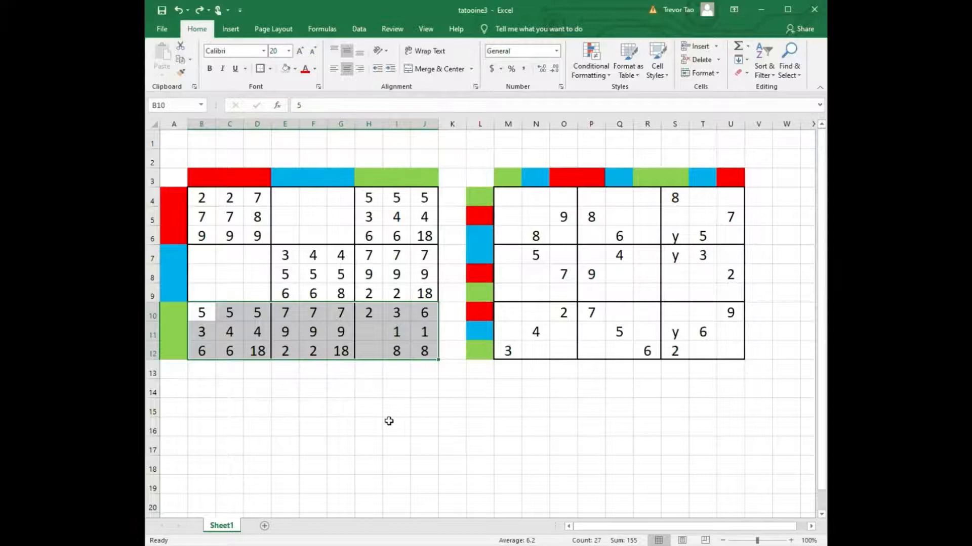
Step: Check D12, then fill the lower-right block's empty cells H11 and H12 with 3 and 4
{"action": "left_click", "coordinate": [256, 351]}
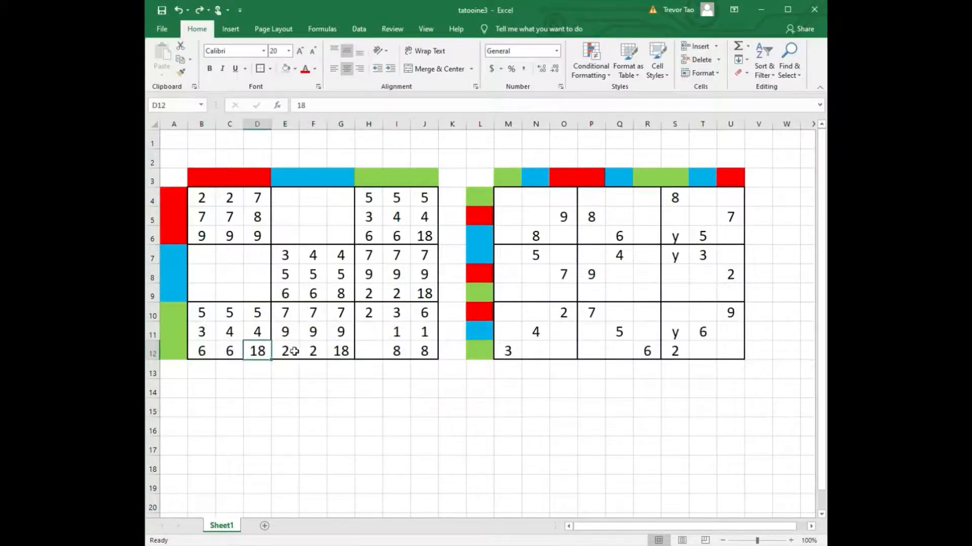
{"action": "left_click", "coordinate": [340, 351]}
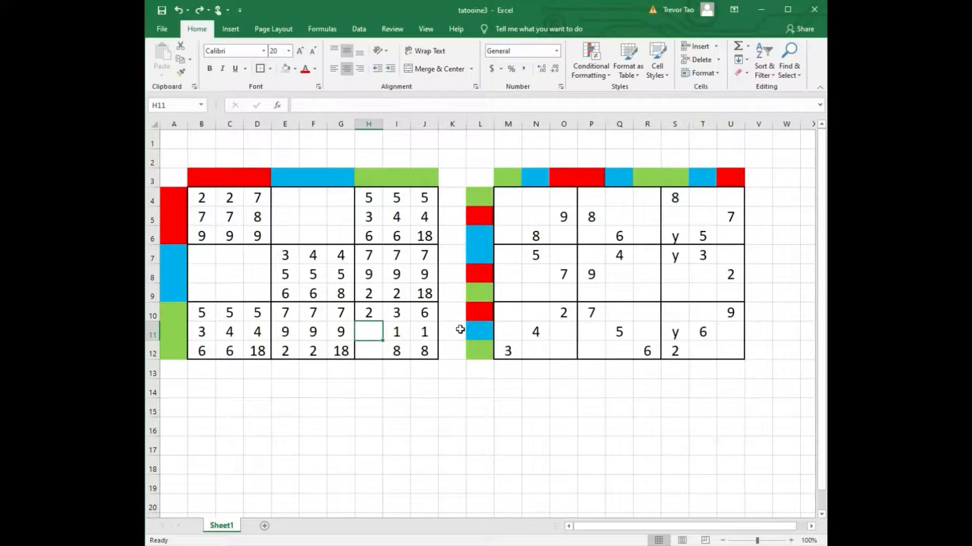
{"action": "type", "text": "4"}
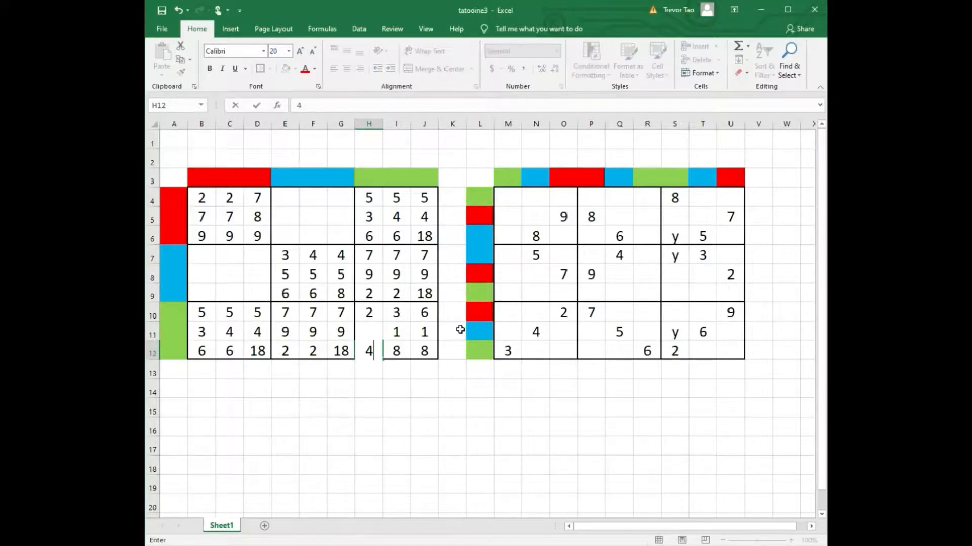
{"action": "key", "text": "Enter"}
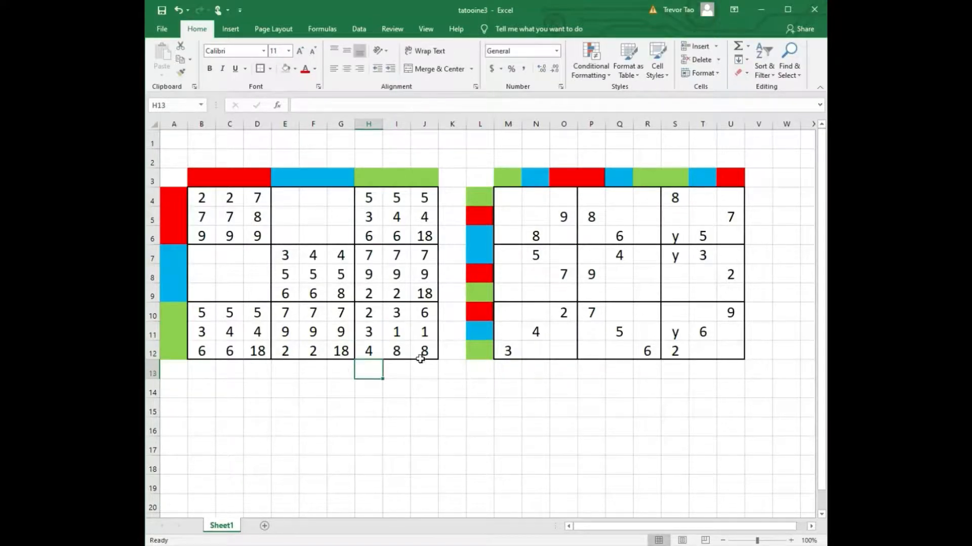
{"action": "mouse_move", "coordinate": [371, 317]}
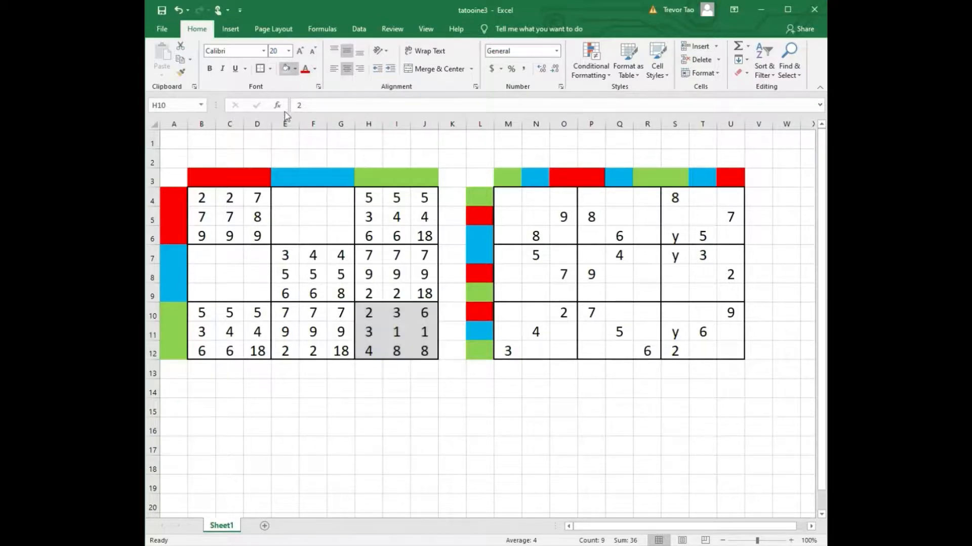
{"action": "left_click", "coordinate": [395, 407]}
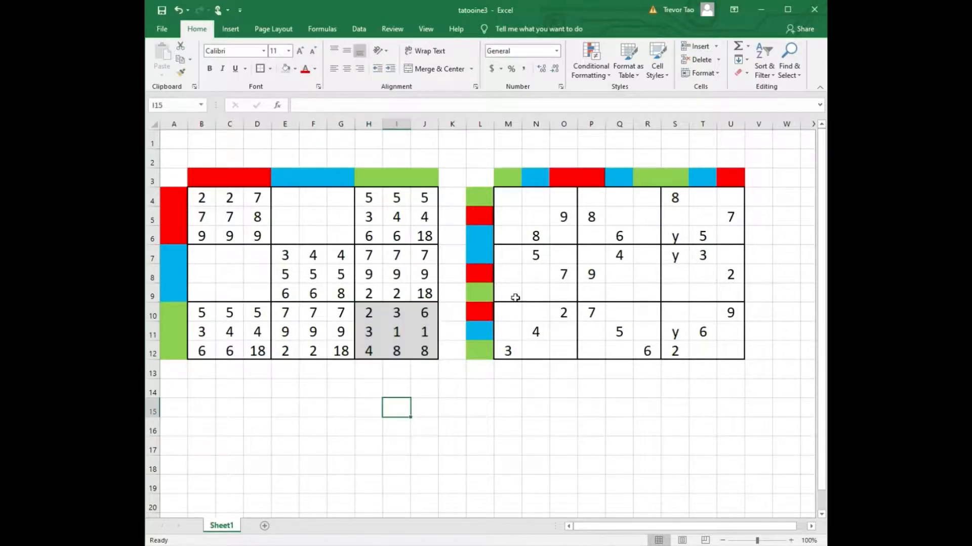
{"action": "left_click", "coordinate": [508, 351]}
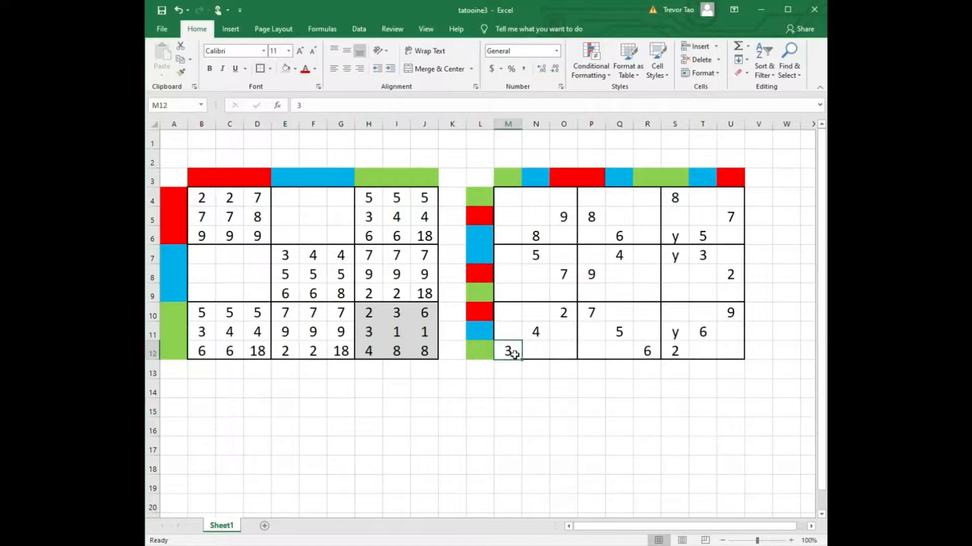
{"action": "left_click", "coordinate": [534, 446]}
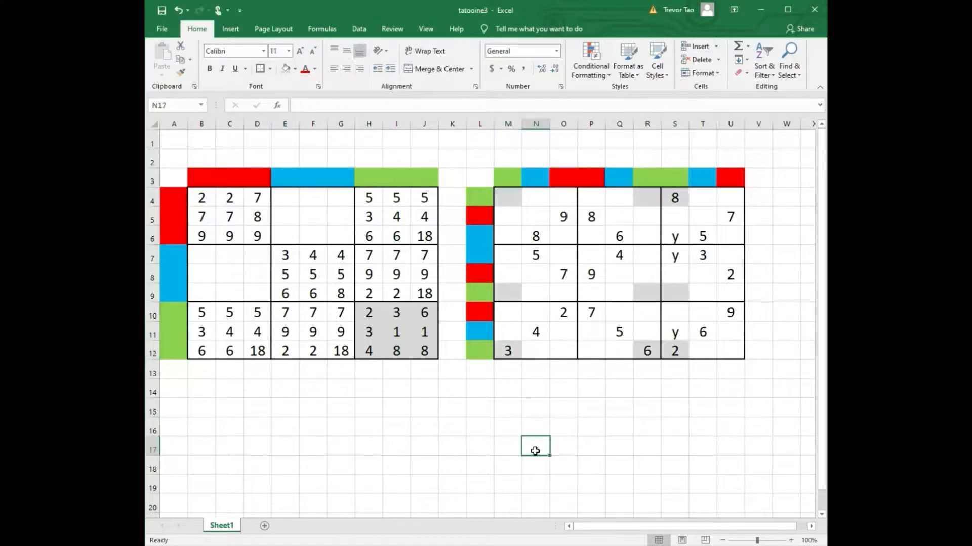
{"action": "mouse_move", "coordinate": [489, 443]}
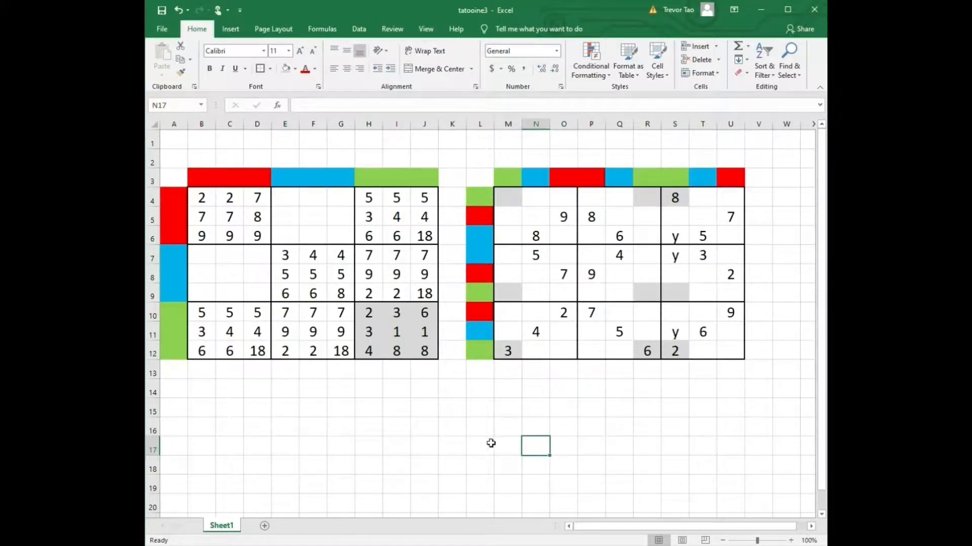
{"action": "mouse_move", "coordinate": [420, 435]}
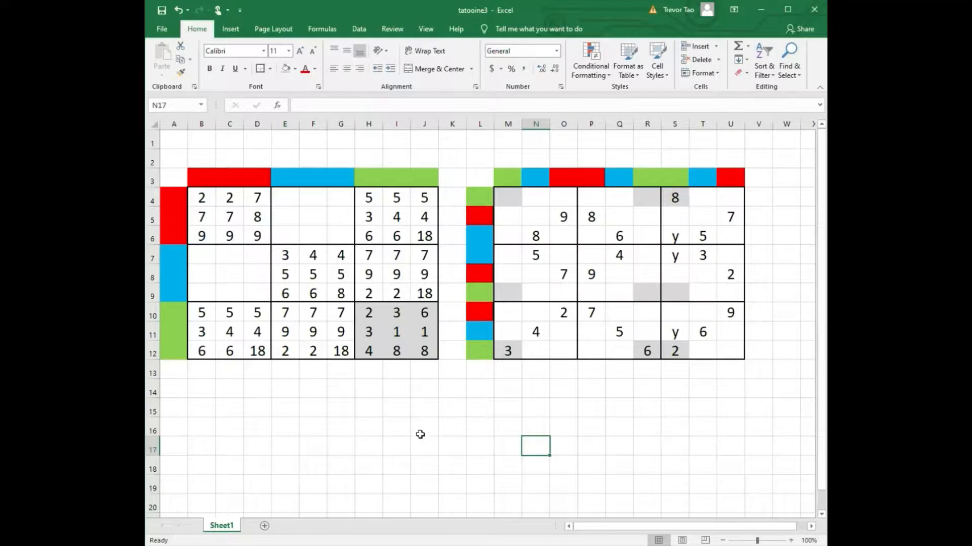
{"action": "mouse_move", "coordinate": [424, 476]}
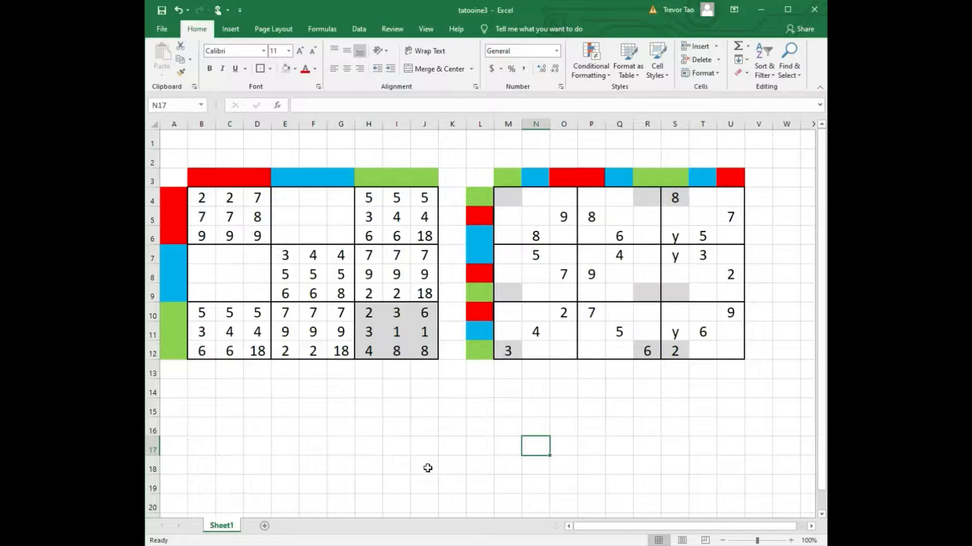
{"action": "mouse_move", "coordinate": [442, 451]}
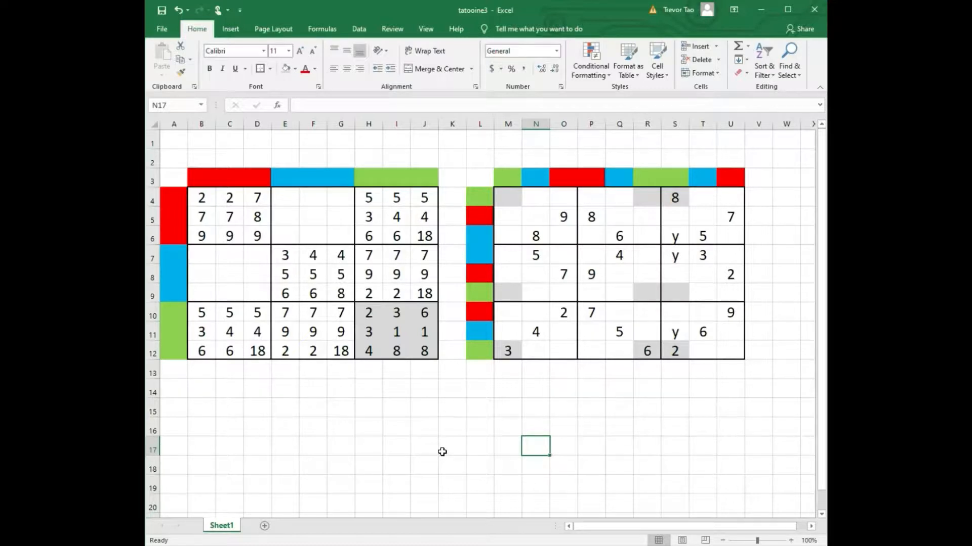
{"action": "mouse_move", "coordinate": [657, 445]}
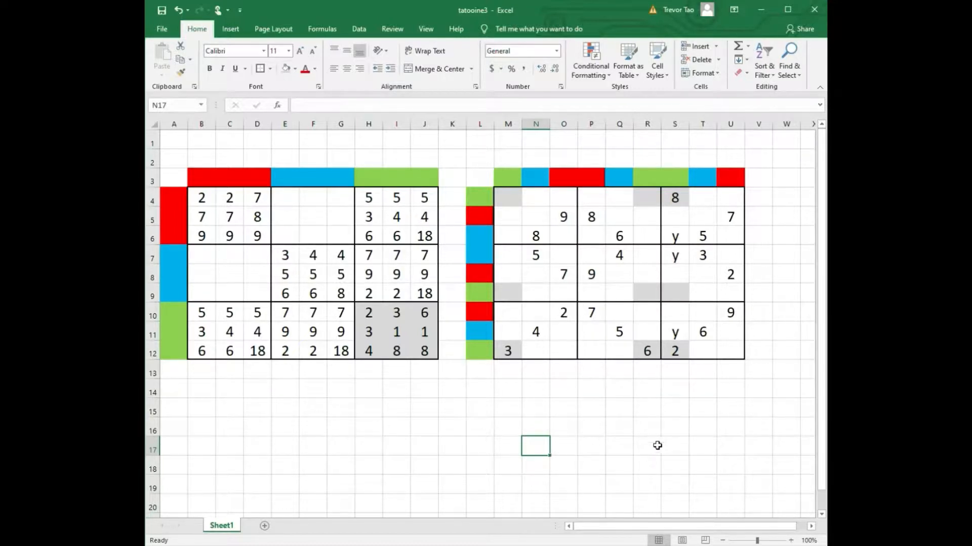
{"action": "mouse_move", "coordinate": [697, 199]}
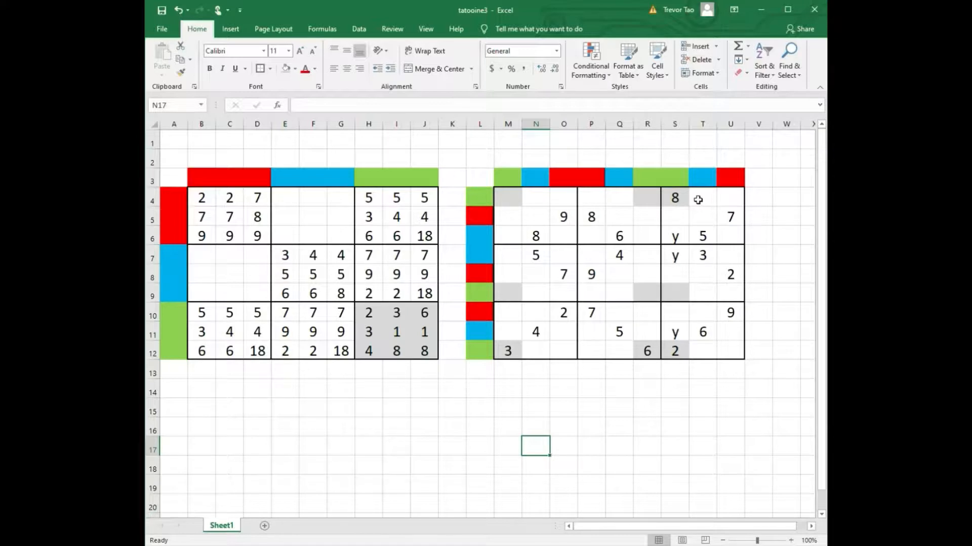
{"action": "mouse_move", "coordinate": [578, 447]}
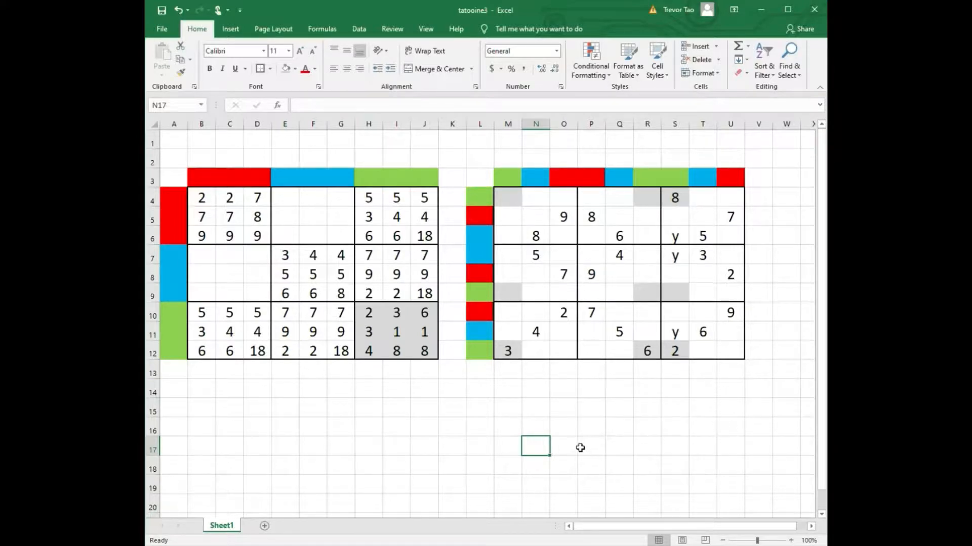
{"action": "mouse_move", "coordinate": [413, 342]}
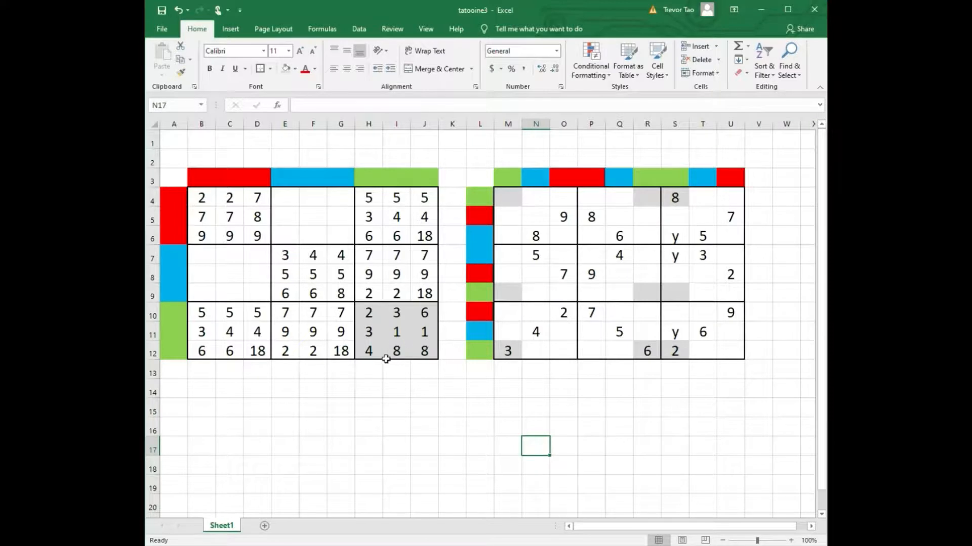
{"action": "mouse_move", "coordinate": [499, 375]}
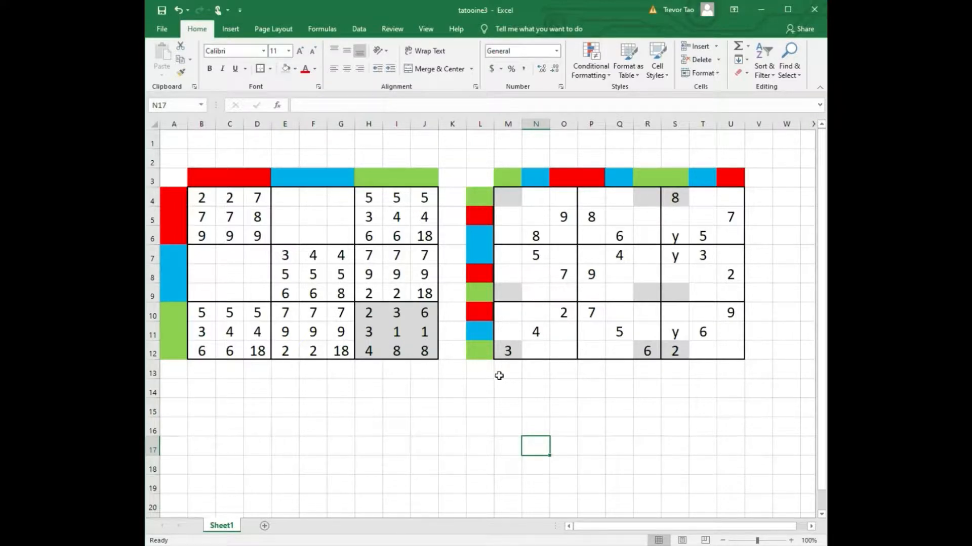
{"action": "mouse_move", "coordinate": [625, 416]}
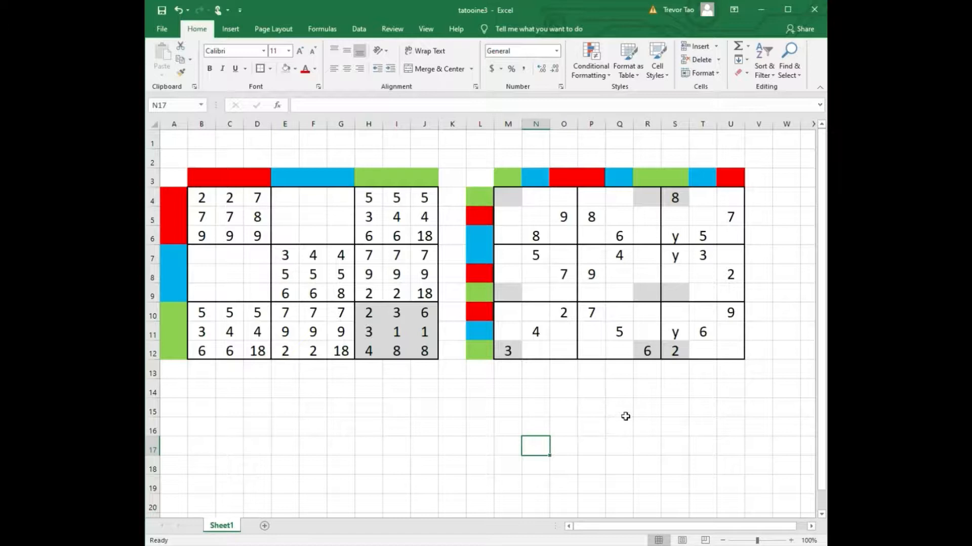
Step: Select cell J9 holding 18 and commit a new value, then highlight the middle-right block H7:J9
{"action": "left_click", "coordinate": [424, 427]}
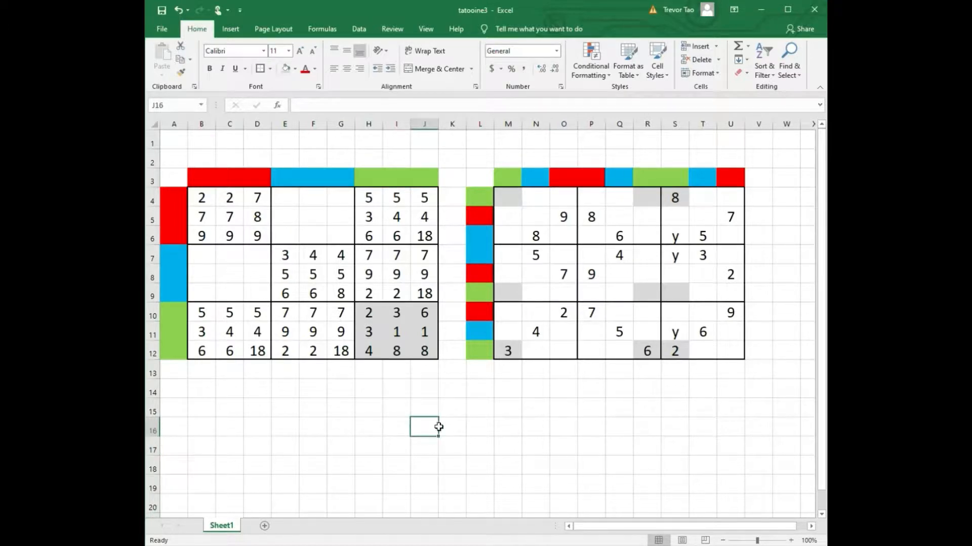
{"action": "mouse_move", "coordinate": [429, 297]}
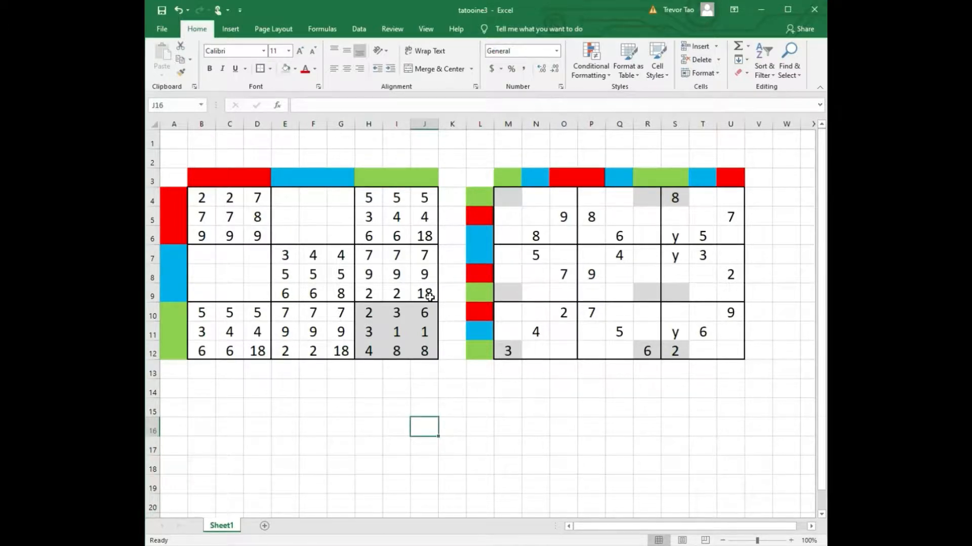
{"action": "left_click", "coordinate": [424, 293]}
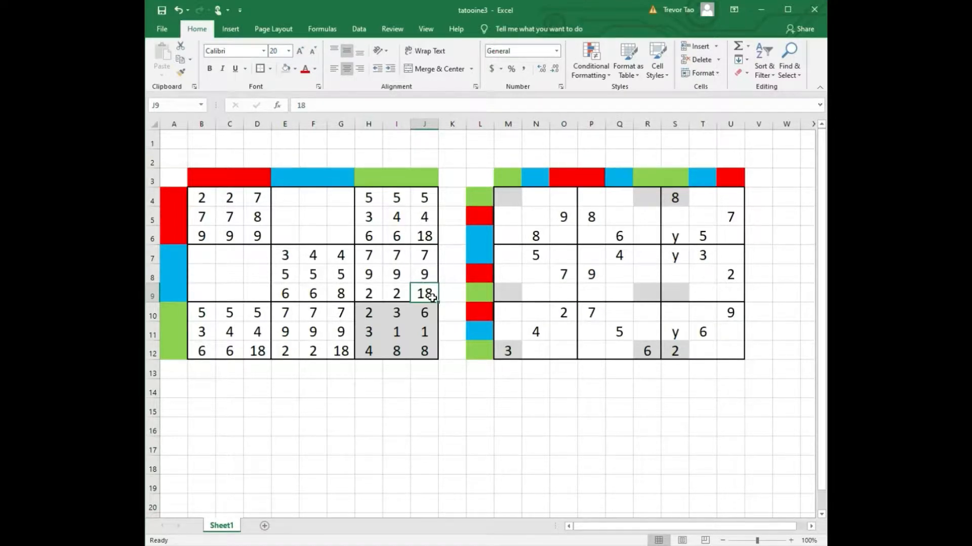
{"action": "left_click", "coordinate": [424, 427]}
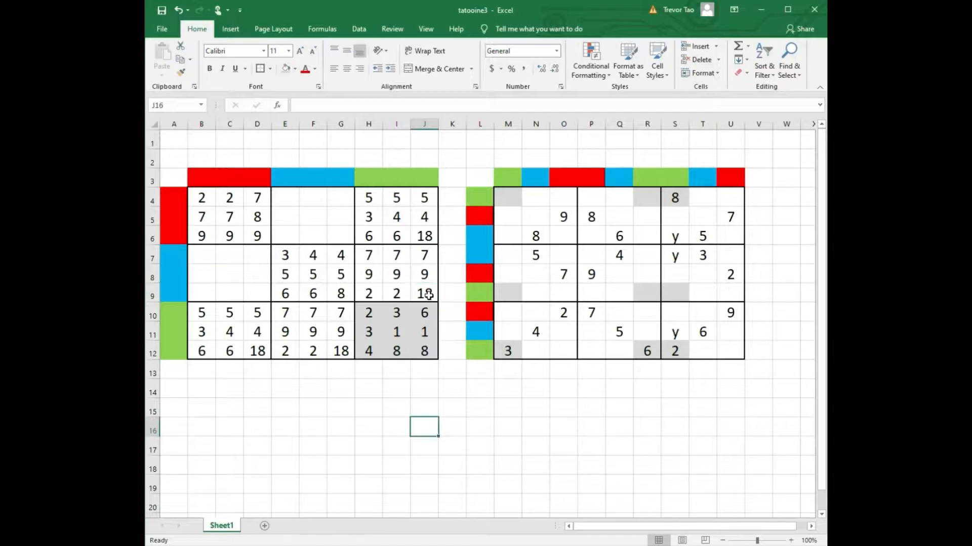
{"action": "left_click", "coordinate": [424, 294]}
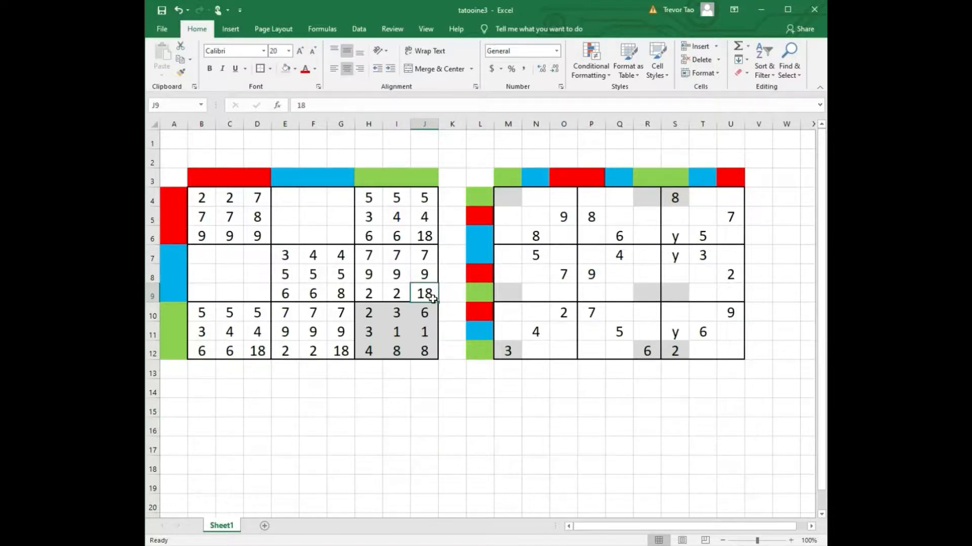
{"action": "left_click", "coordinate": [424, 426]}
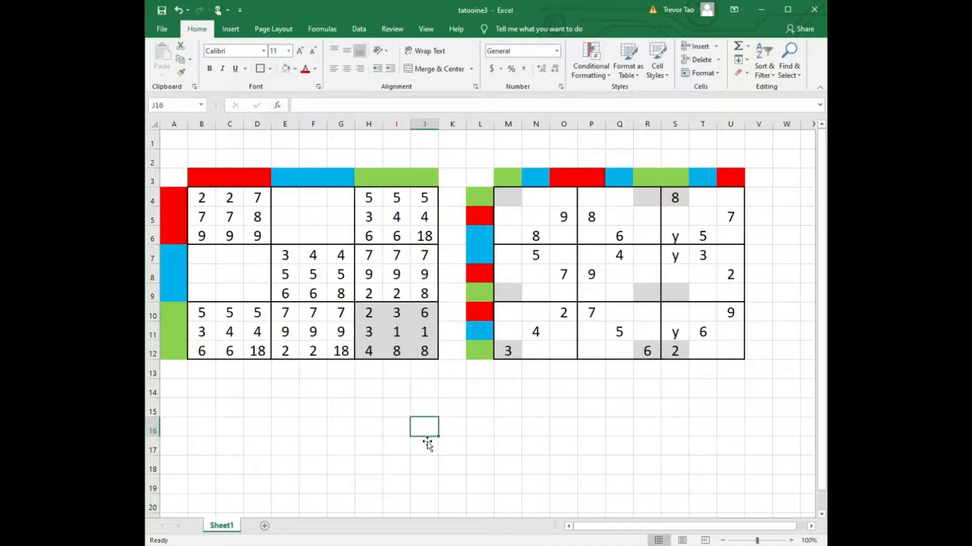
{"action": "left_click", "coordinate": [424, 292]}
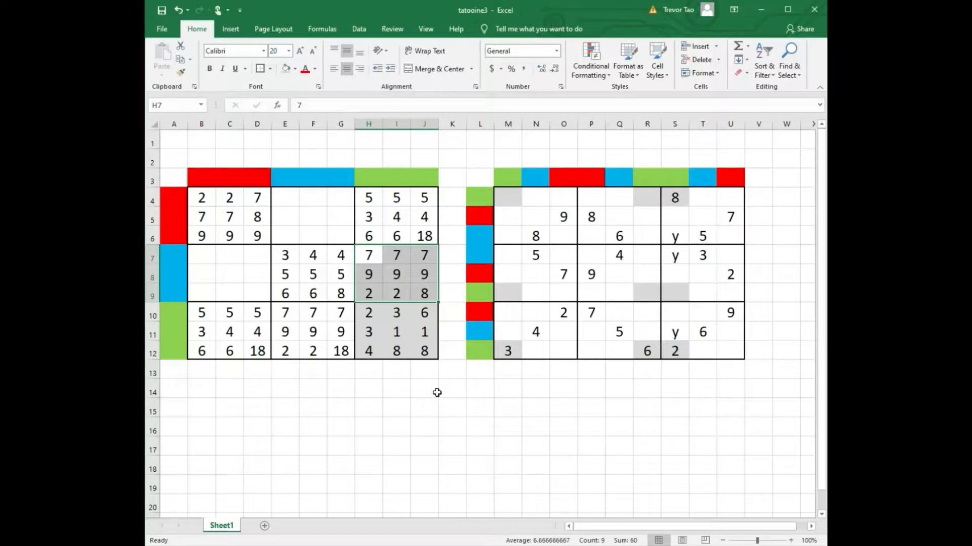
{"action": "mouse_move", "coordinate": [432, 332]}
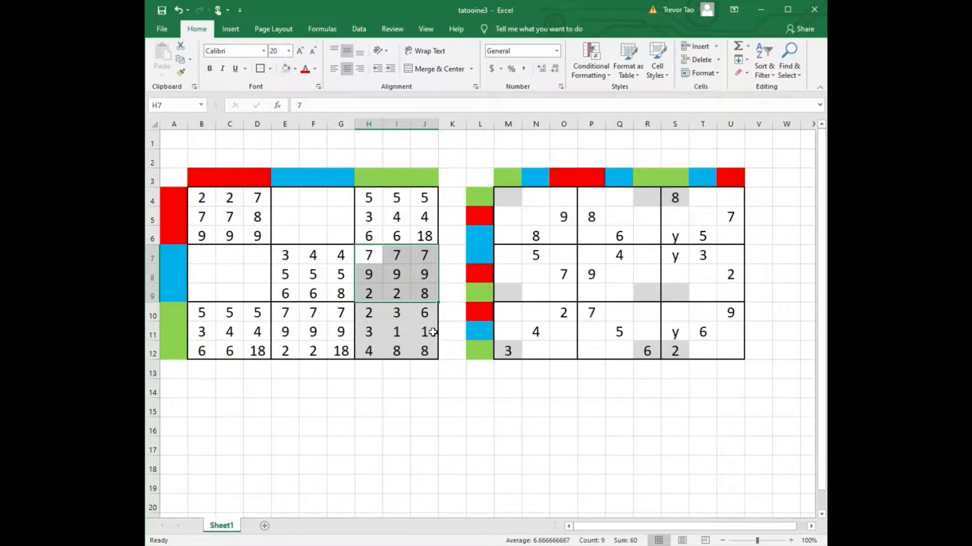
Step: Compare with the 2 in Sudoku cell S12 and return to J9 to edit it to 8
{"action": "left_click", "coordinate": [480, 426]}
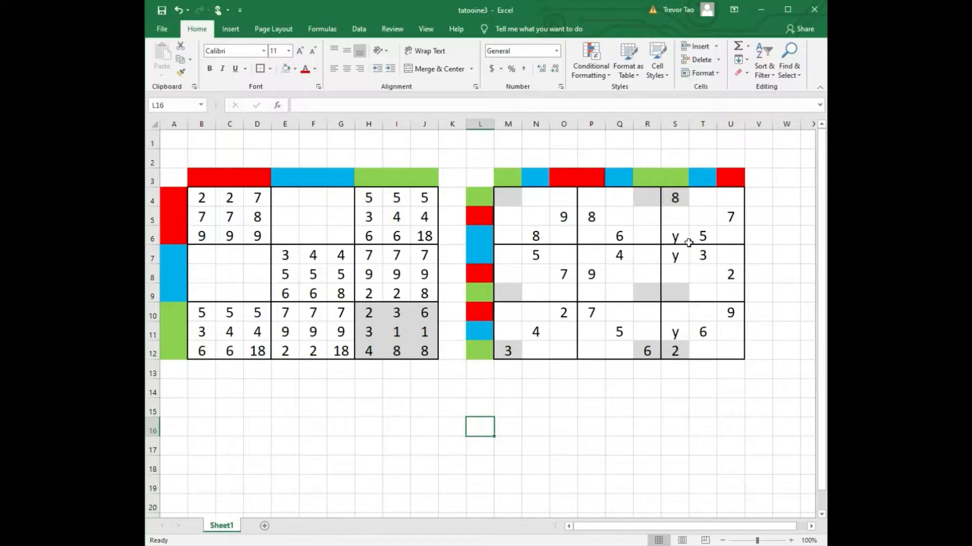
{"action": "mouse_move", "coordinate": [690, 266]}
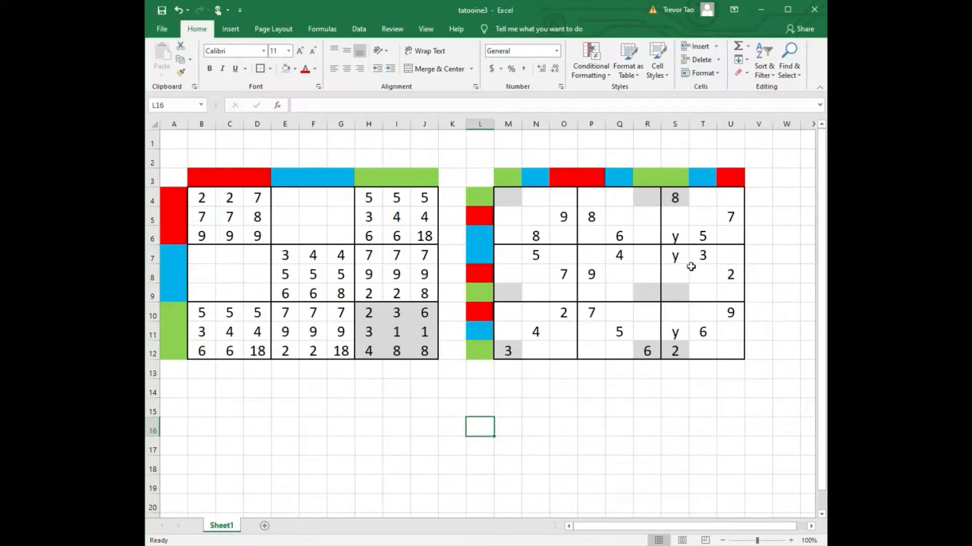
{"action": "left_click", "coordinate": [647, 426]}
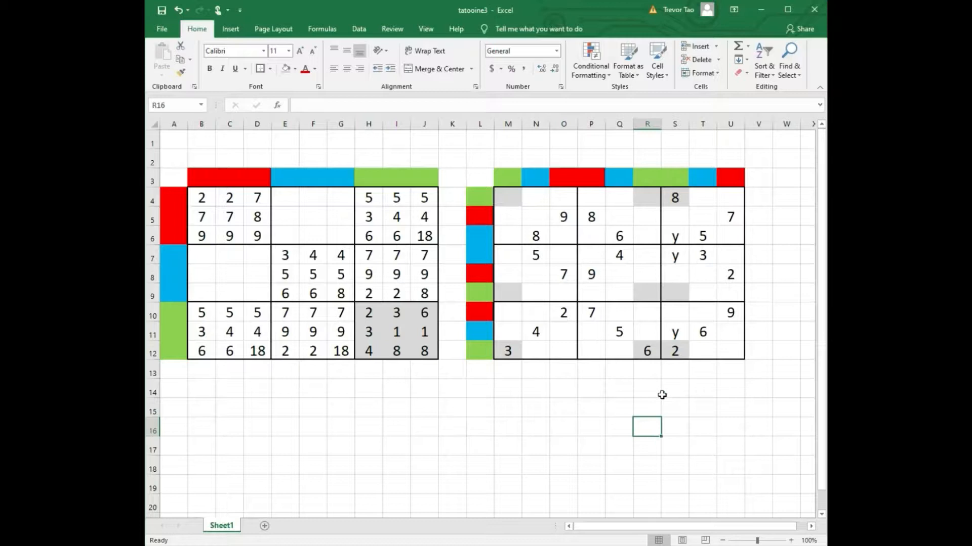
{"action": "left_click", "coordinate": [674, 351]}
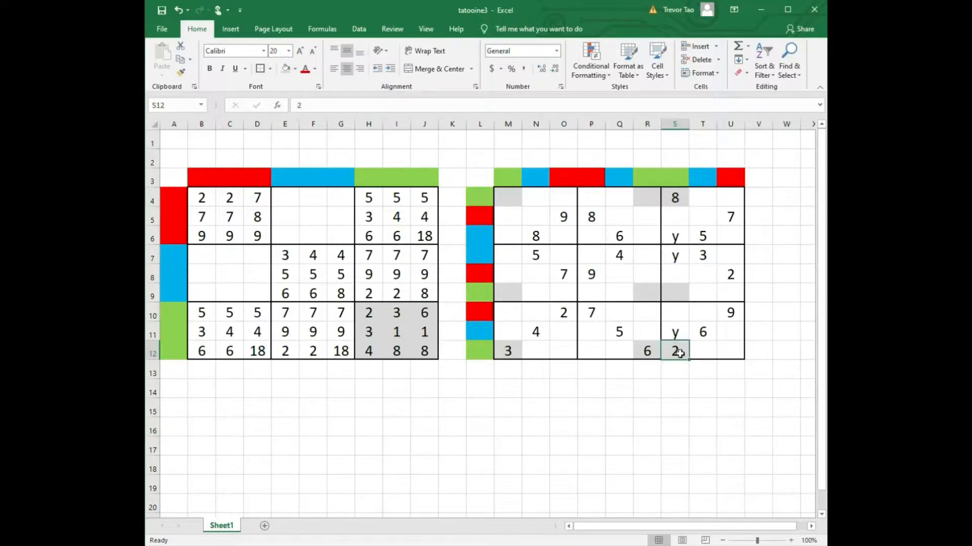
{"action": "left_click", "coordinate": [563, 427]}
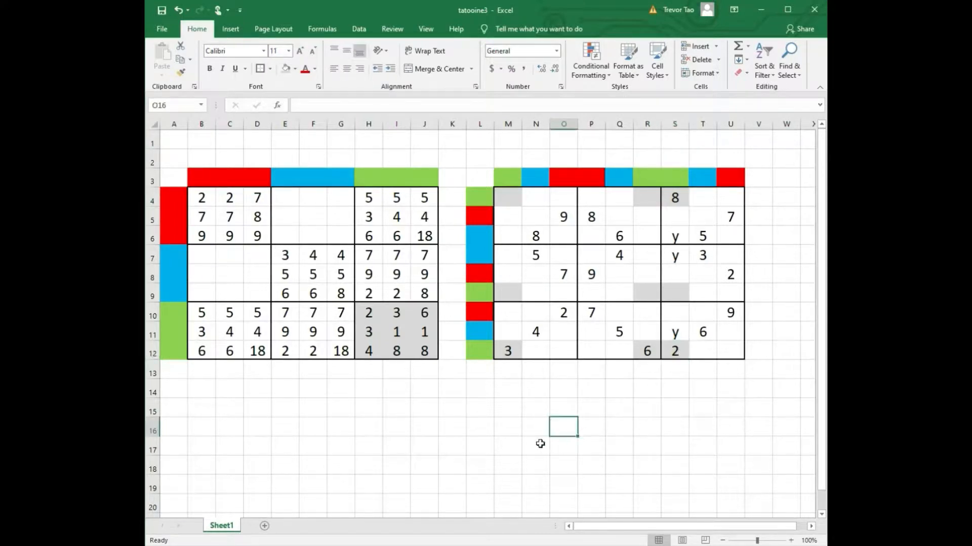
{"action": "left_click", "coordinate": [424, 293]}
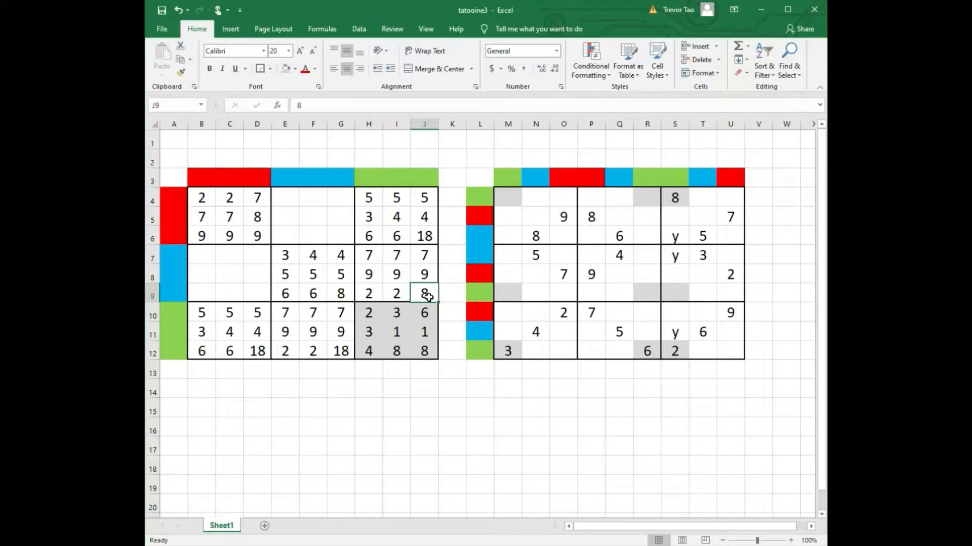
{"action": "left_click", "coordinate": [478, 445]}
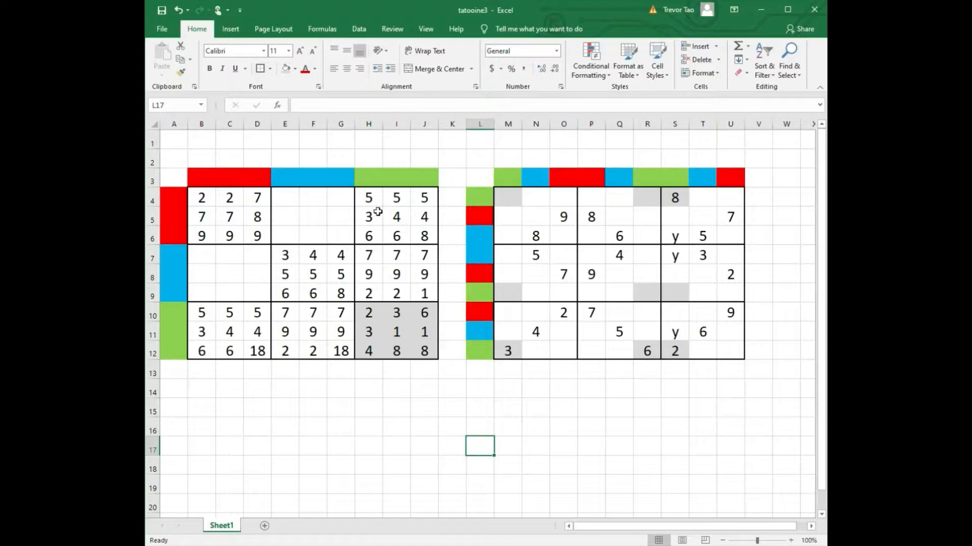
{"action": "mouse_move", "coordinate": [406, 242]}
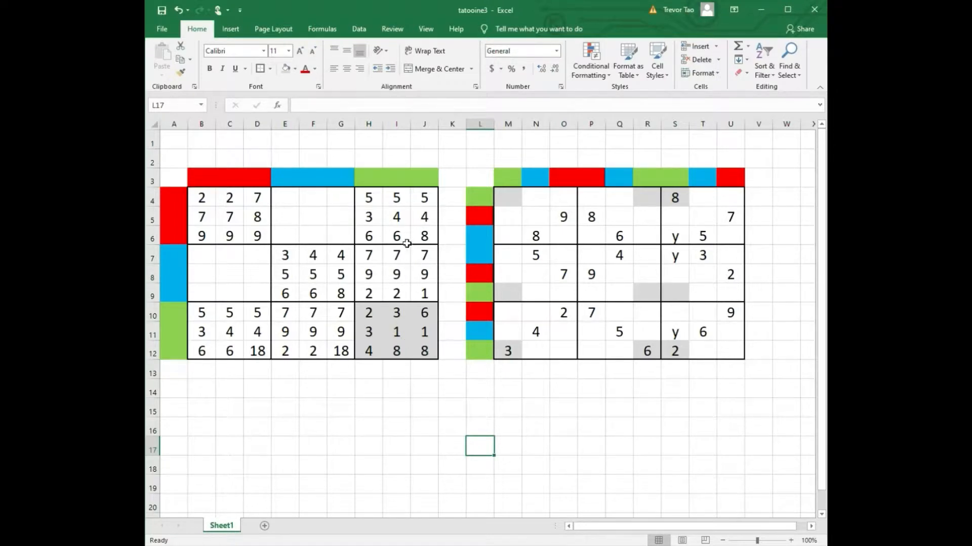
{"action": "mouse_move", "coordinate": [400, 187]}
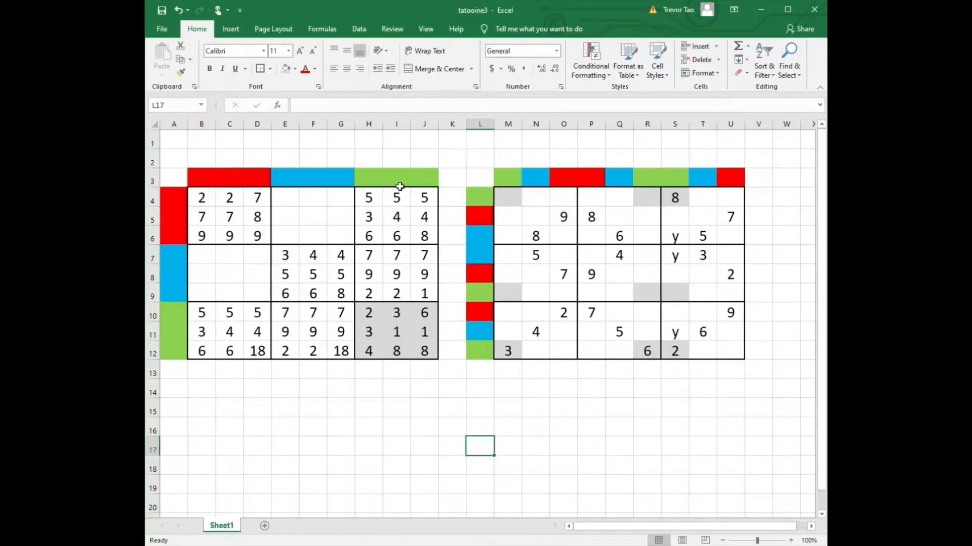
{"action": "mouse_move", "coordinate": [503, 431]}
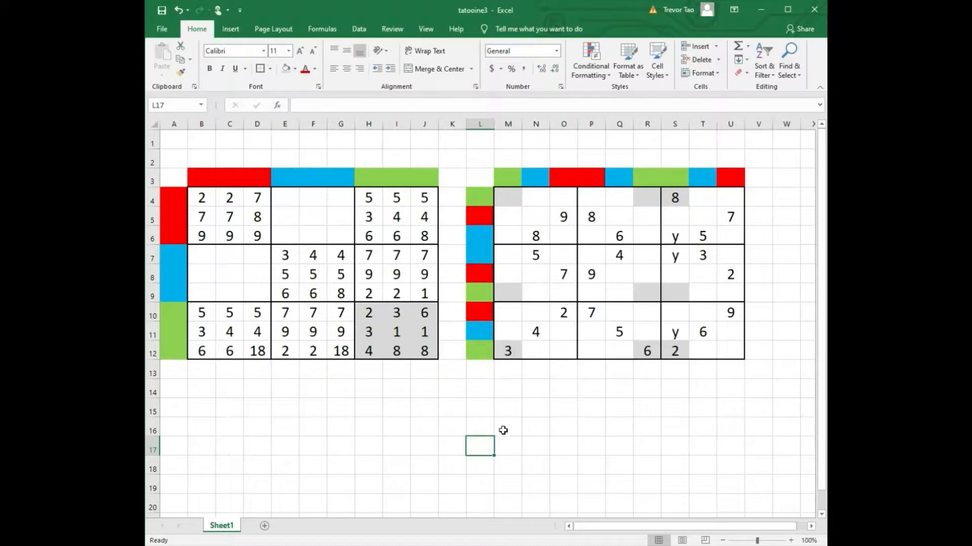
{"action": "mouse_move", "coordinate": [507, 417]}
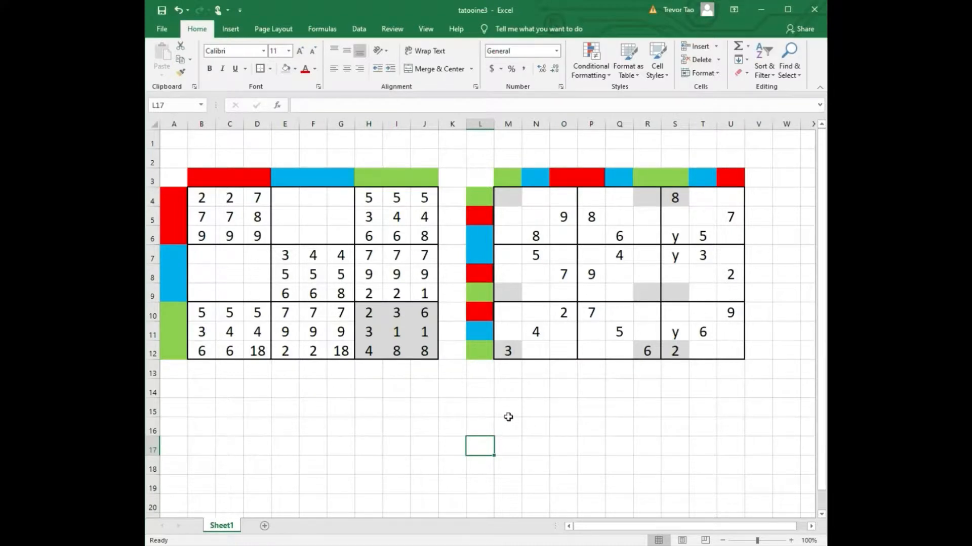
Step: Select the empty Sudoku square S9 after the J6 and J9 corrections
{"action": "left_click", "coordinate": [674, 293]}
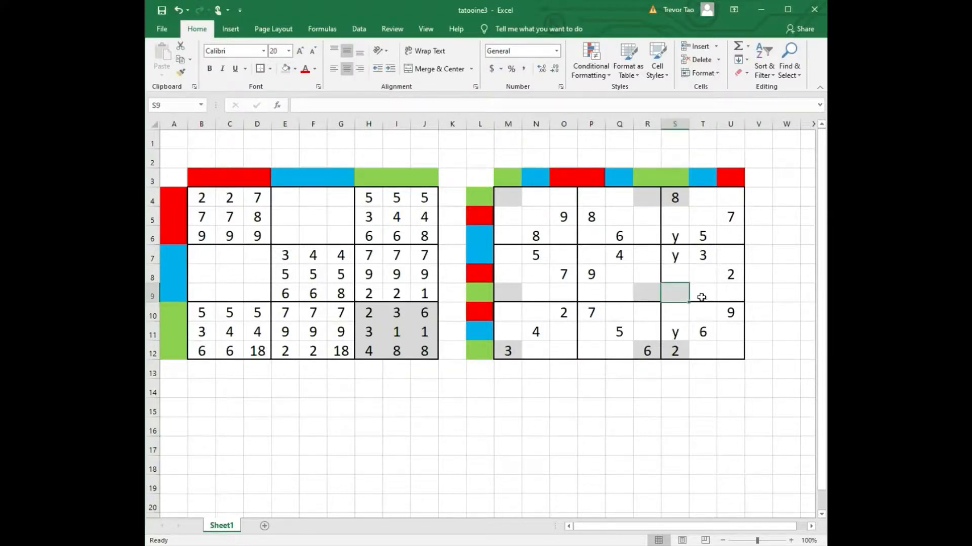
Step: Note y=1 below the grids, then grey out Sudoku cell R9 as a candidate for square S9
{"action": "left_click", "coordinate": [534, 427]}
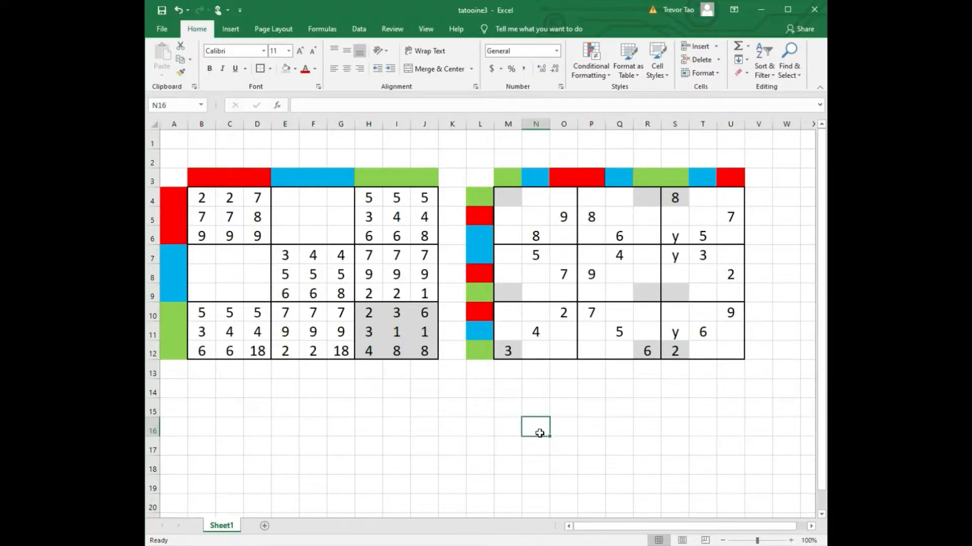
{"action": "type", "text": "y"}
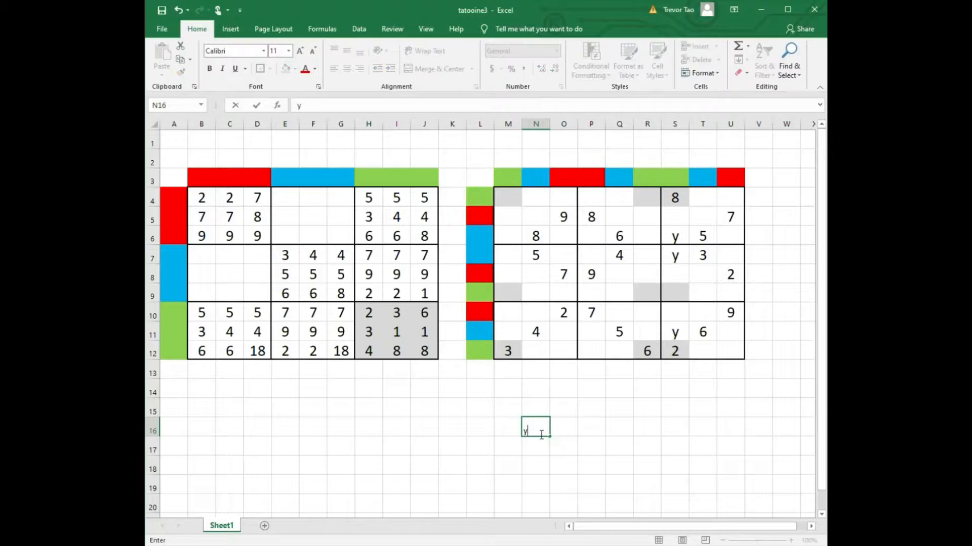
{"action": "type", "text": "=179"}
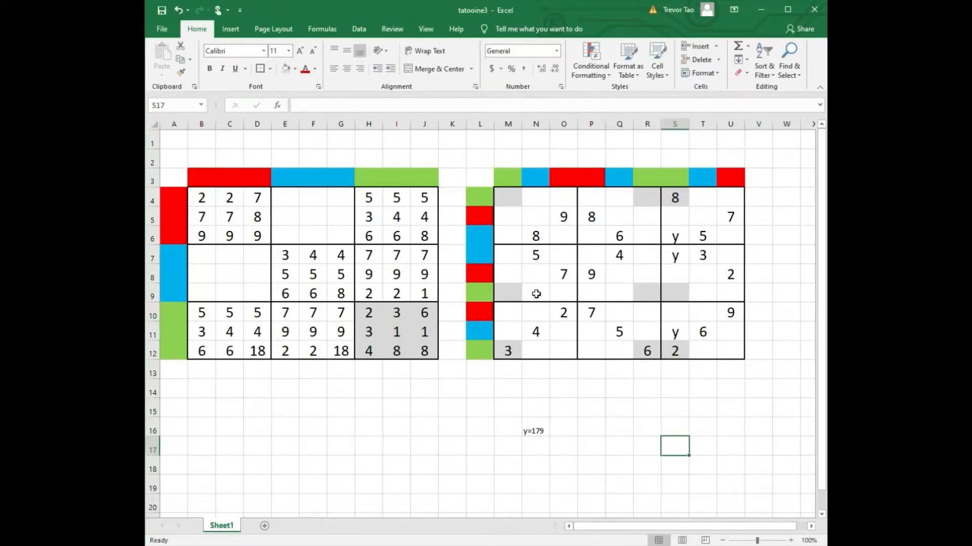
{"action": "left_click", "coordinate": [674, 294]}
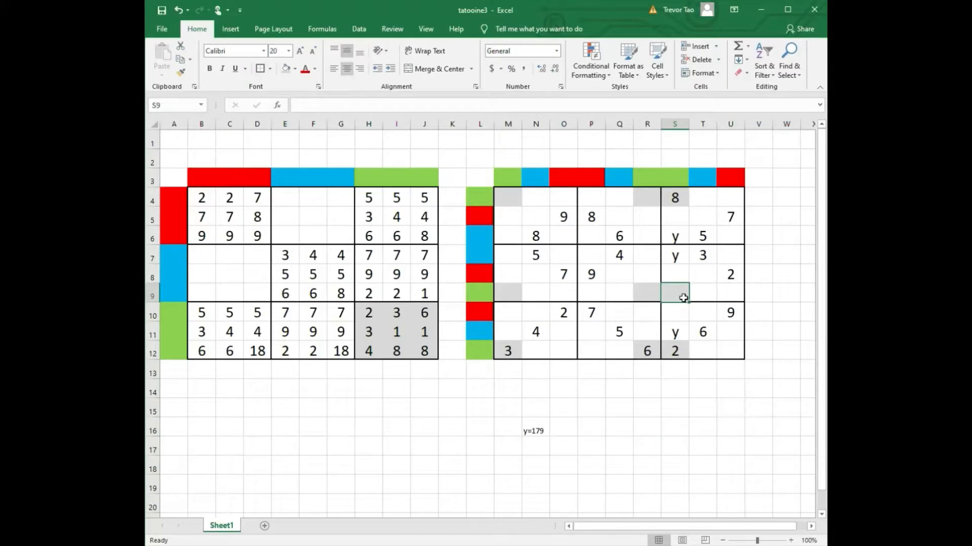
{"action": "mouse_move", "coordinate": [680, 309]}
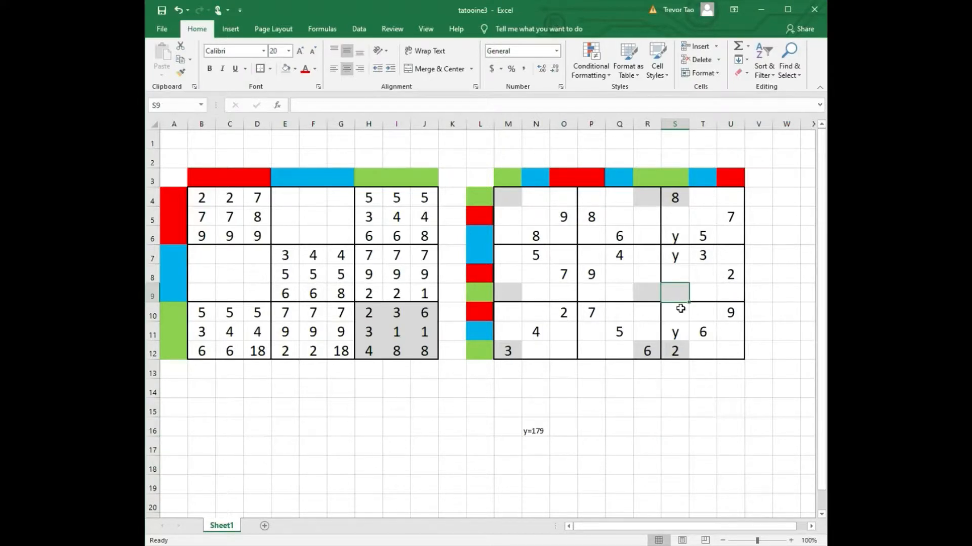
{"action": "mouse_move", "coordinate": [680, 292]}
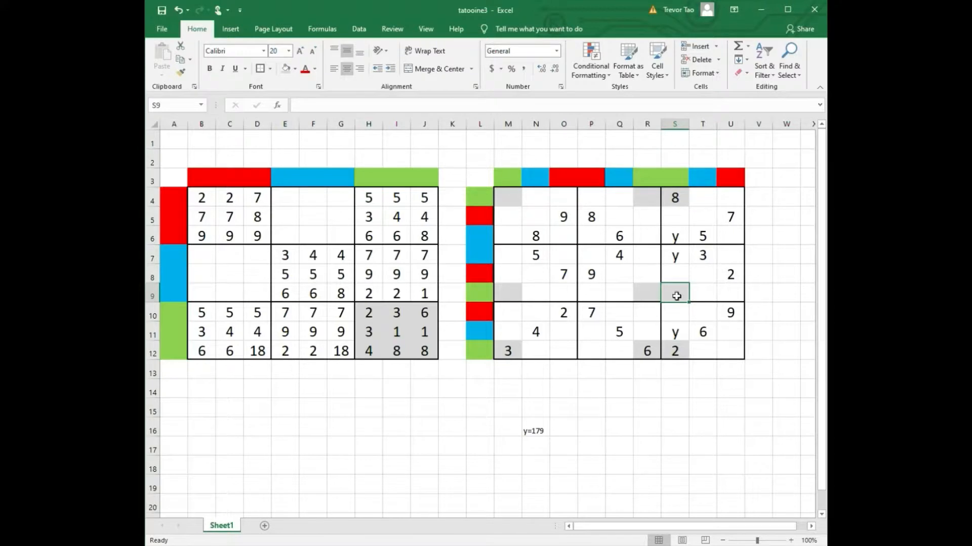
{"action": "left_click", "coordinate": [647, 295]}
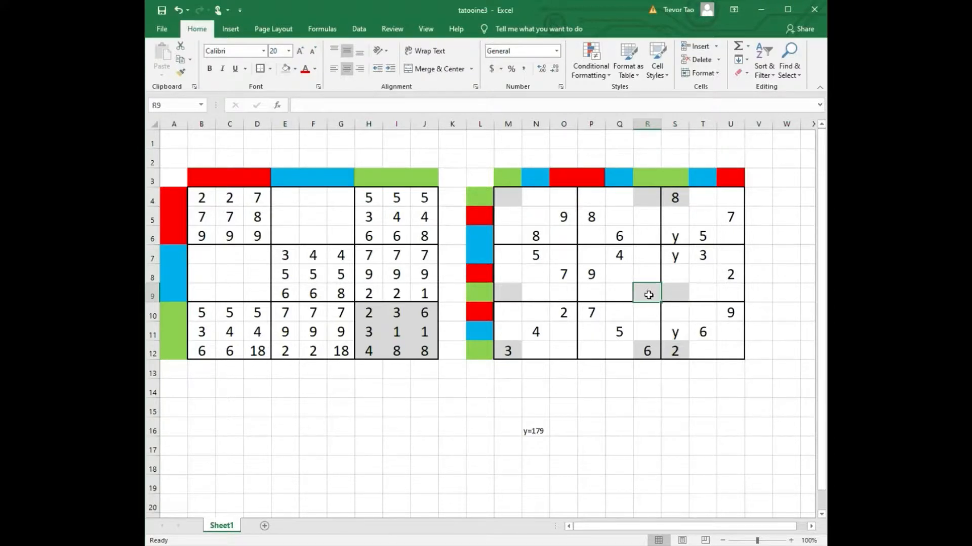
{"action": "left_click", "coordinate": [507, 201]}
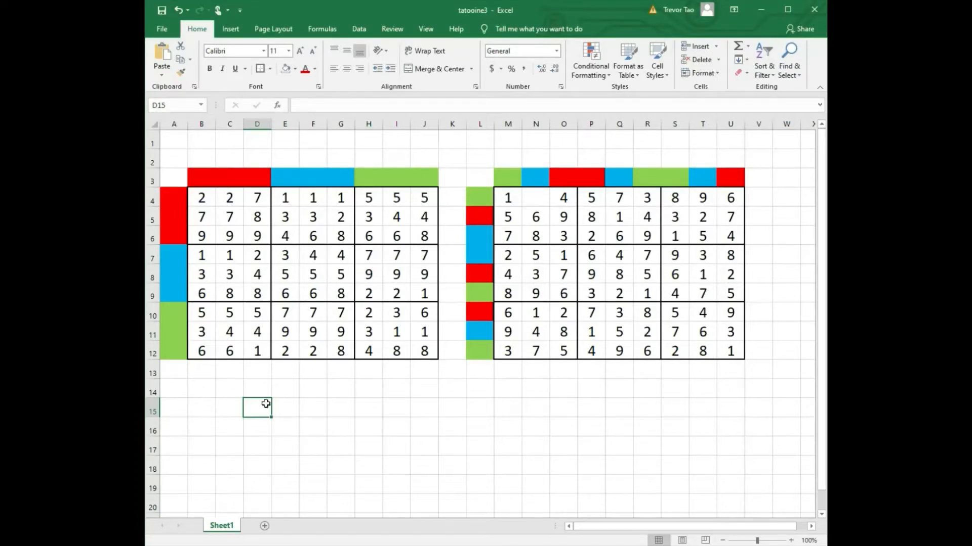
Step: Step off the finished grids and select the Sudoku's last empty square N4
{"action": "left_click", "coordinate": [313, 389]}
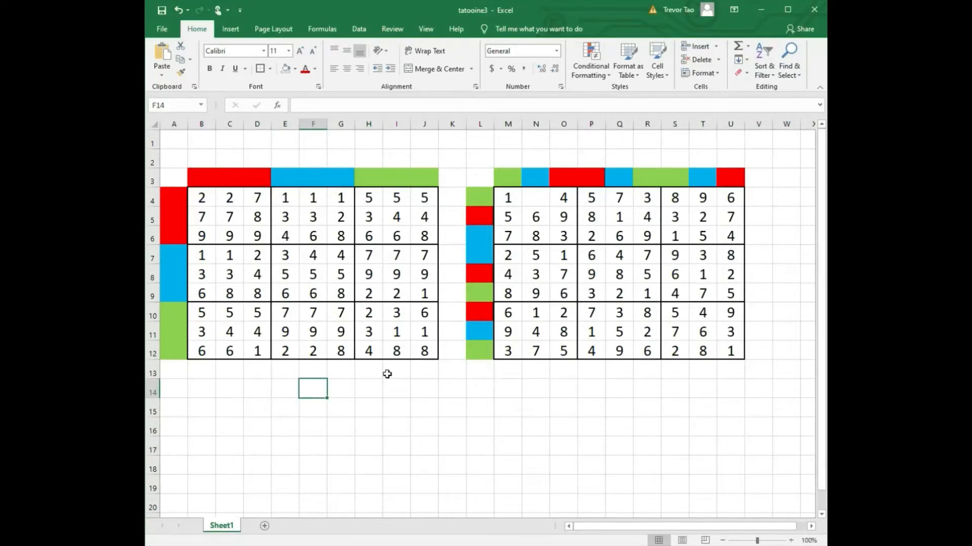
{"action": "mouse_move", "coordinate": [479, 440]}
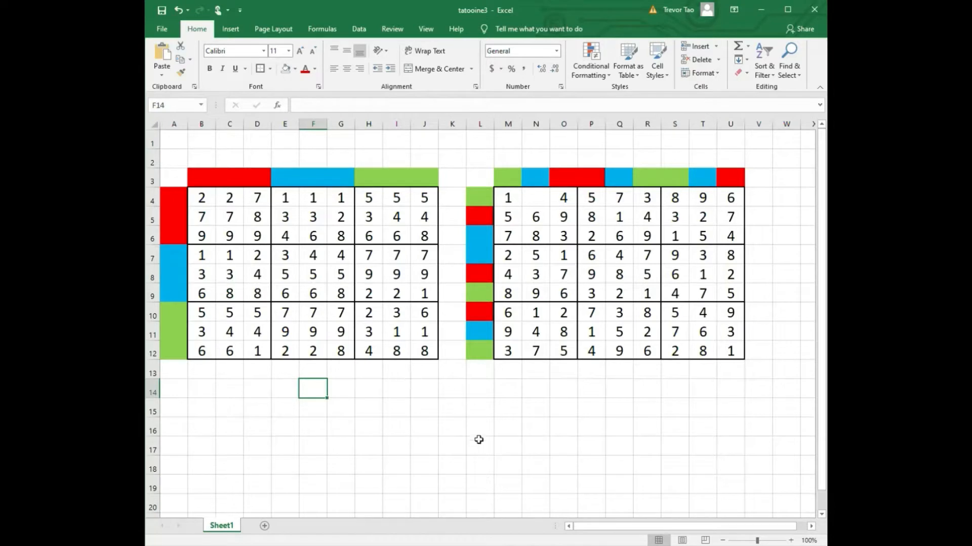
{"action": "mouse_move", "coordinate": [466, 432]}
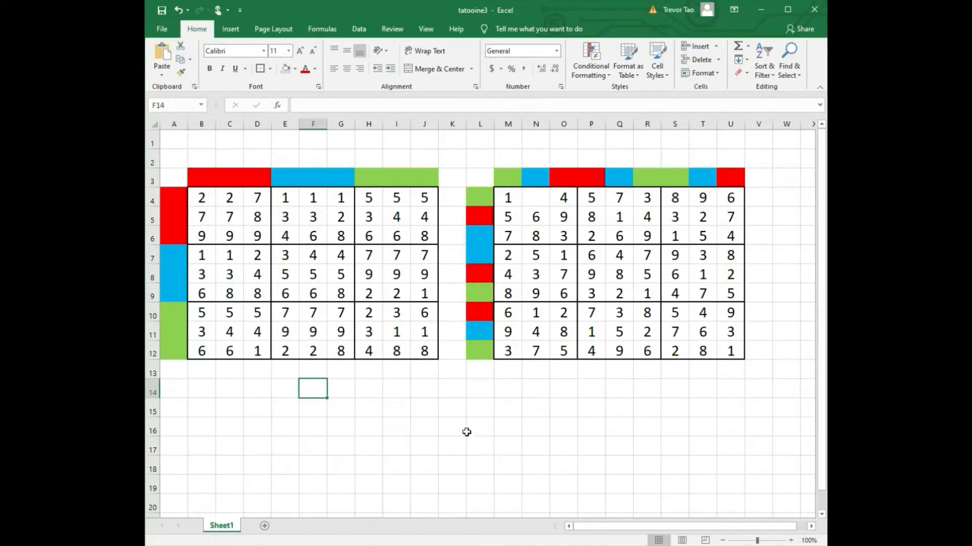
{"action": "mouse_move", "coordinate": [422, 401]}
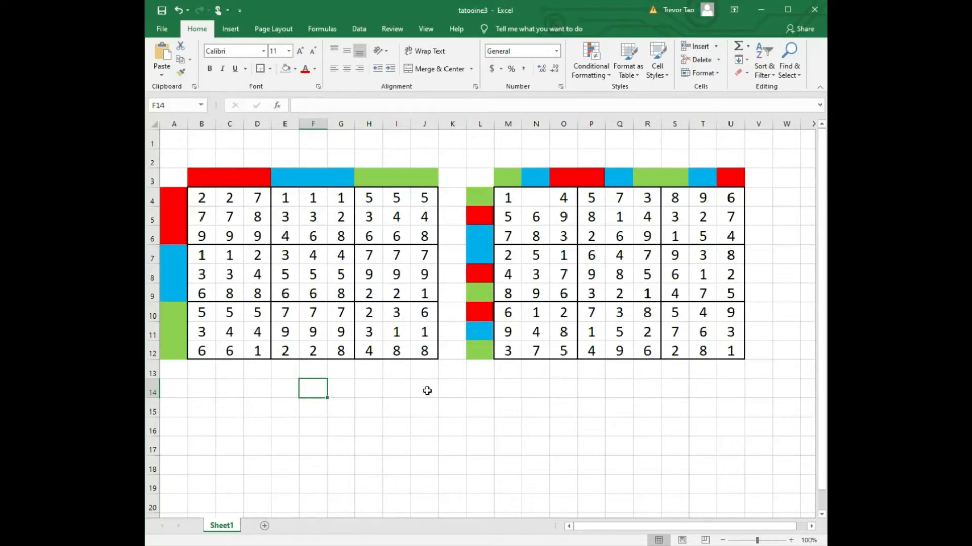
{"action": "mouse_move", "coordinate": [622, 390]}
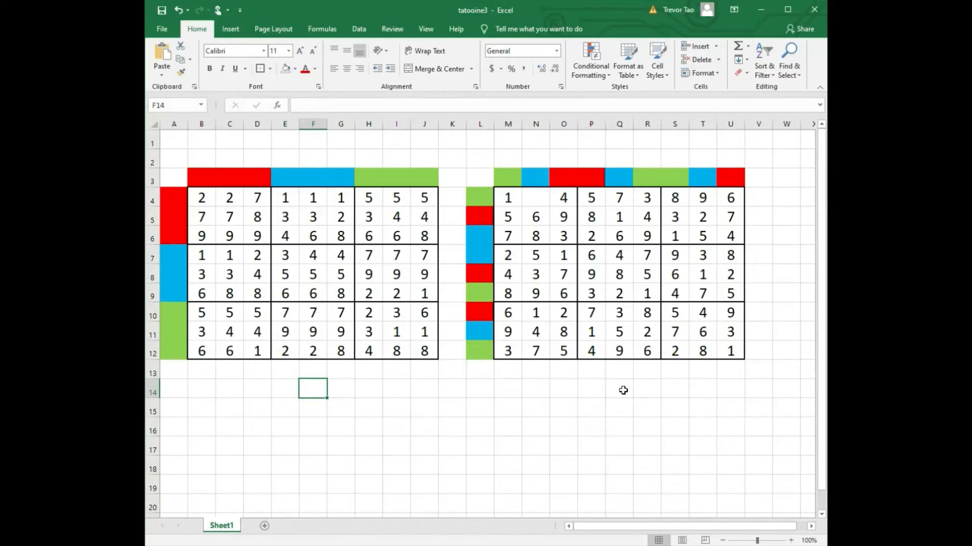
{"action": "left_click", "coordinate": [534, 197]}
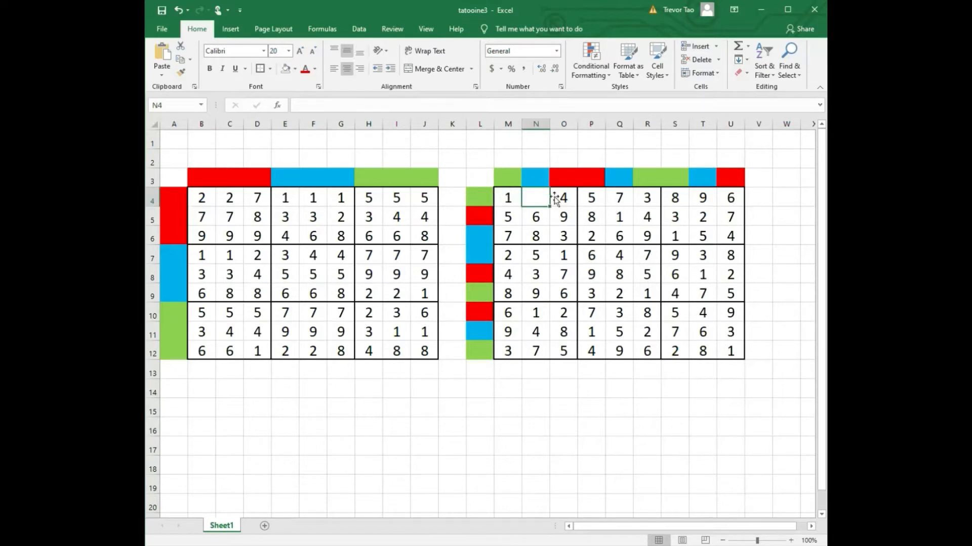
{"action": "mouse_move", "coordinate": [574, 223]}
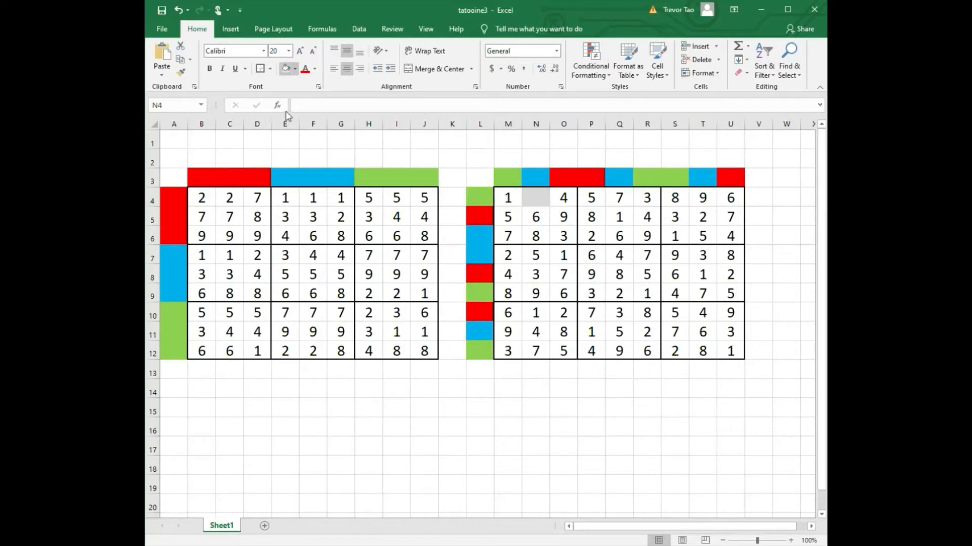
Step: Fill cells N4, Q4, T4, N9, Q9, T9, N12, Q12 and T12 of the Sudoku grid with grey
{"action": "left_click", "coordinate": [589, 198]}
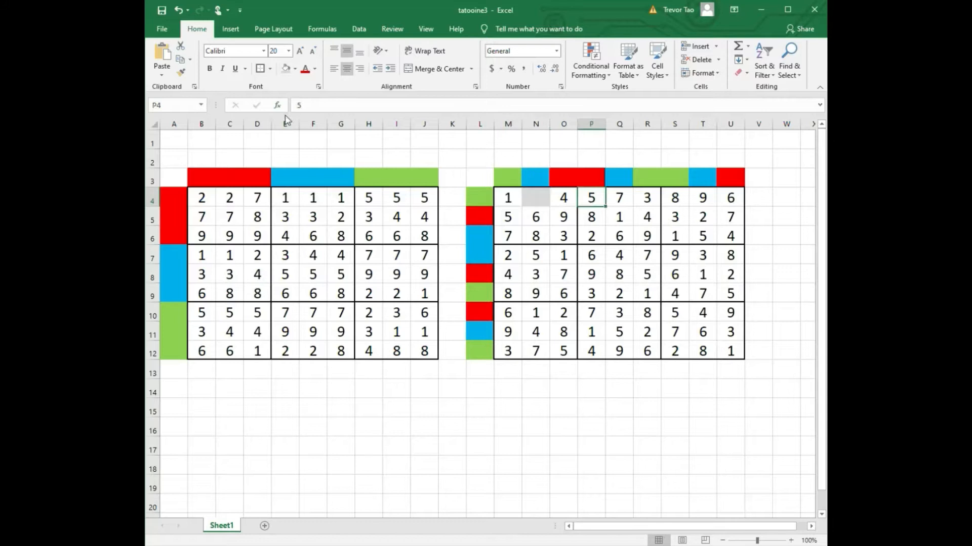
{"action": "left_click", "coordinate": [702, 197]}
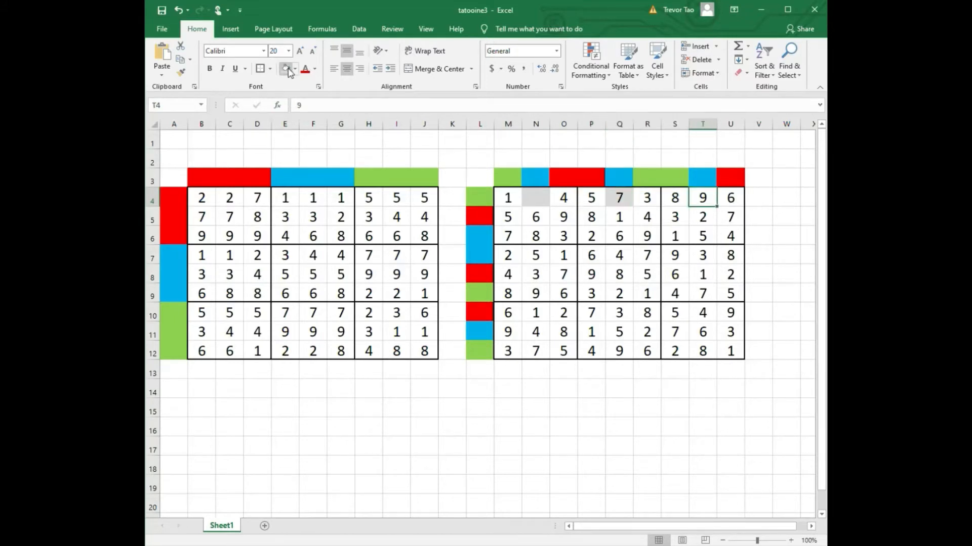
{"action": "left_click", "coordinate": [702, 293]}
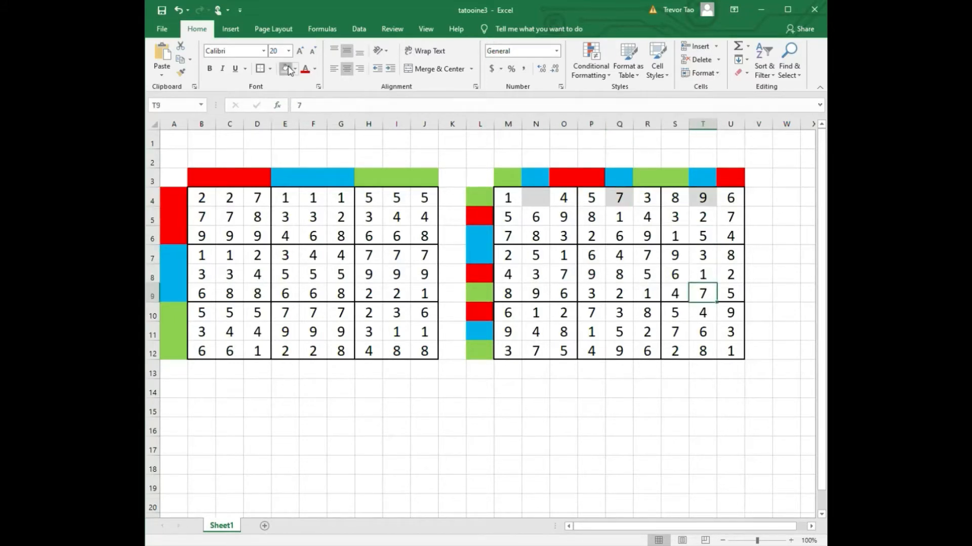
{"action": "left_click", "coordinate": [534, 293]}
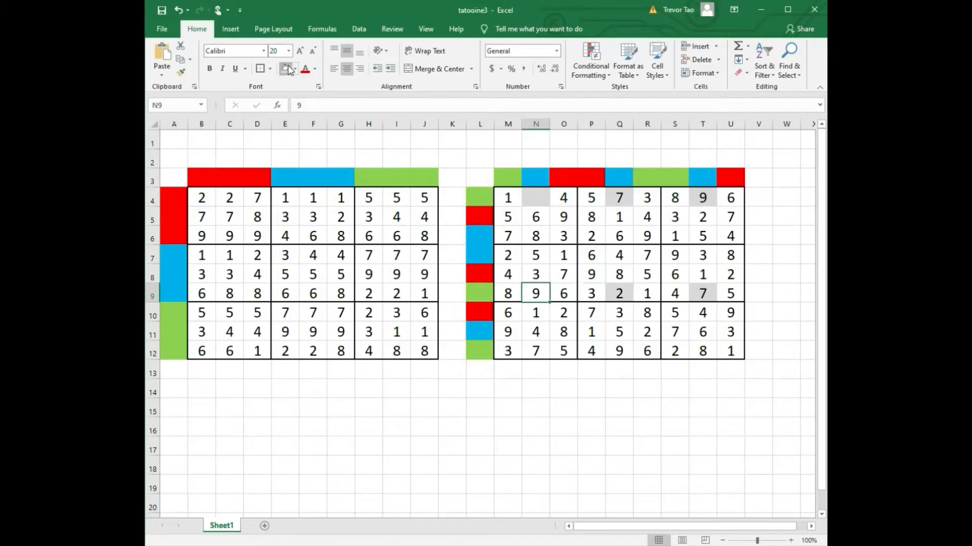
{"action": "left_click", "coordinate": [617, 351]}
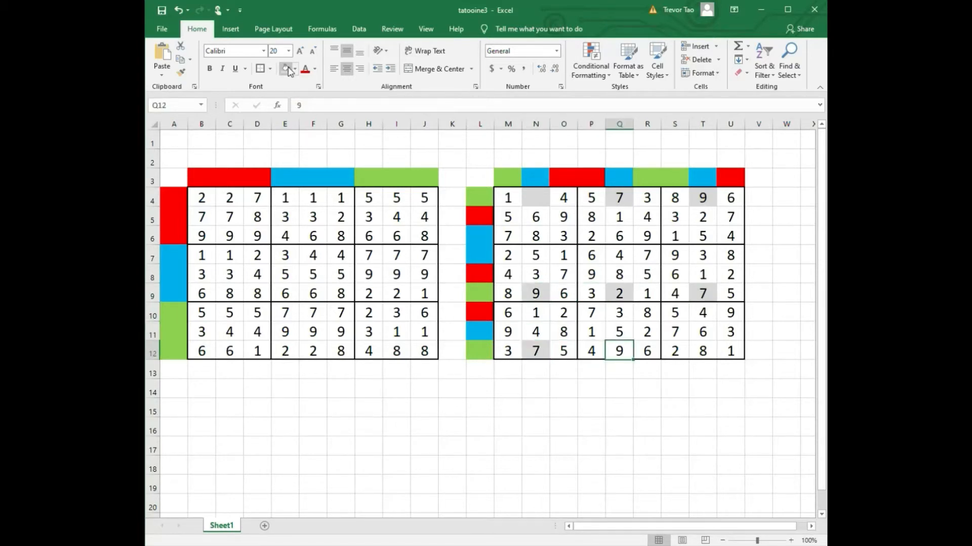
{"action": "left_click", "coordinate": [702, 351]}
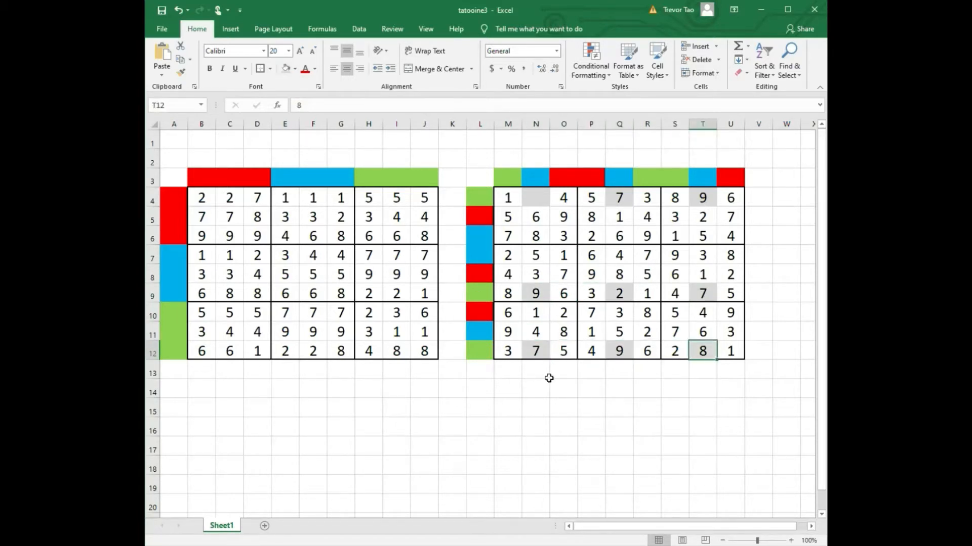
{"action": "left_click", "coordinate": [563, 427]}
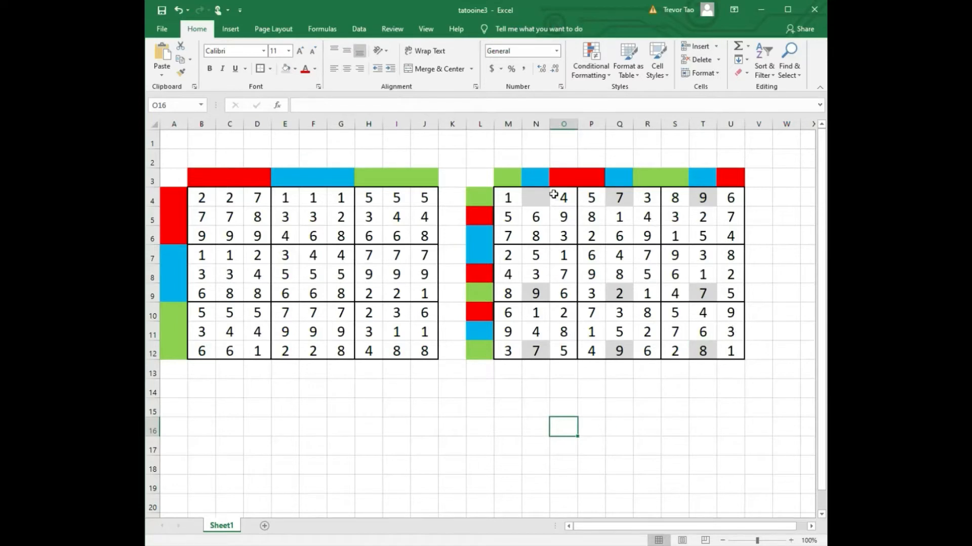
{"action": "mouse_move", "coordinate": [537, 207]}
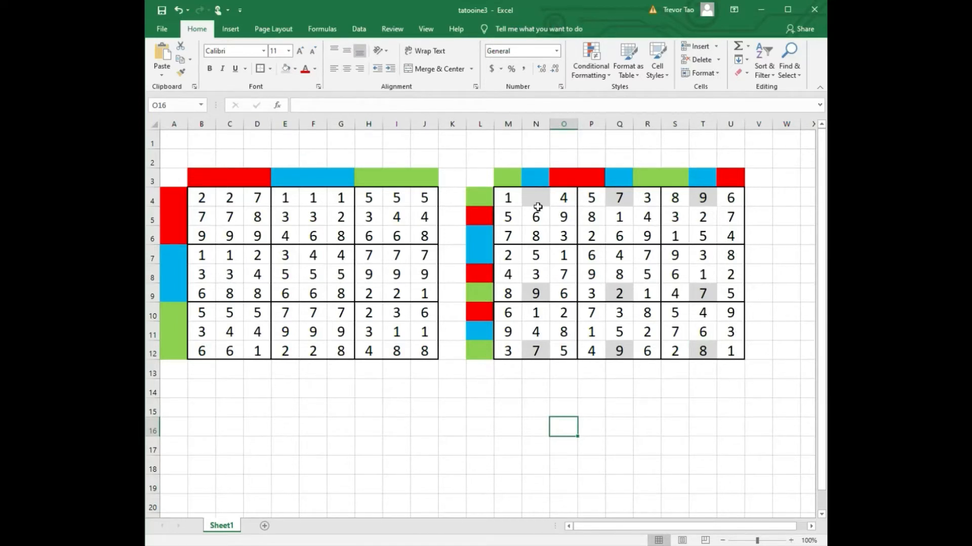
{"action": "mouse_move", "coordinate": [550, 203]}
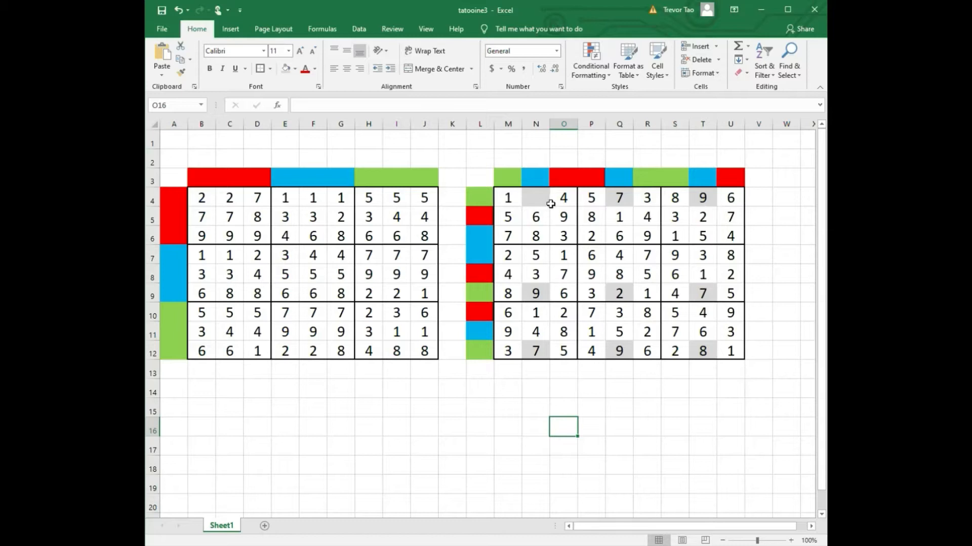
{"action": "mouse_move", "coordinate": [507, 201]}
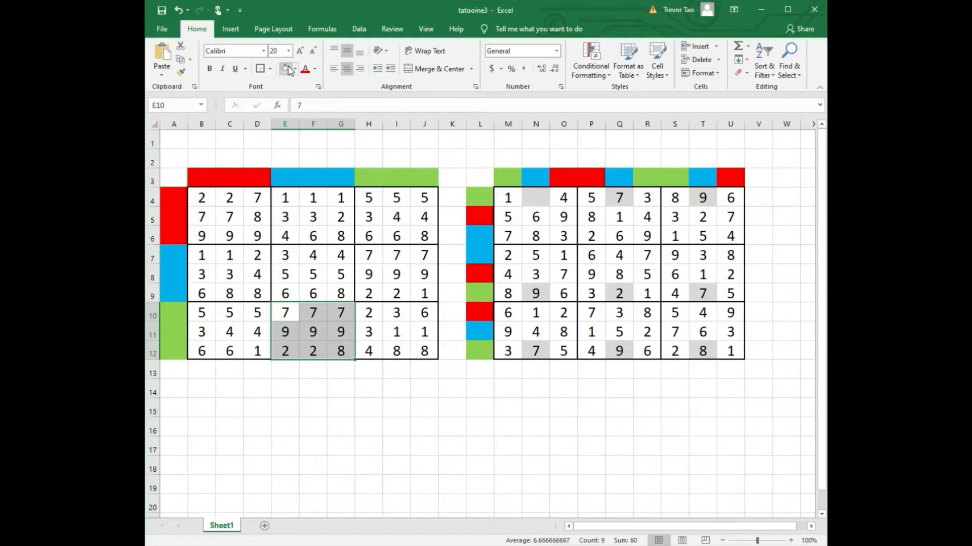
Step: Fill the bottom-middle mapping block E10:G12 (7 7 7, 9 9 9, 2 2 8) with grey
{"action": "left_click", "coordinate": [395, 426]}
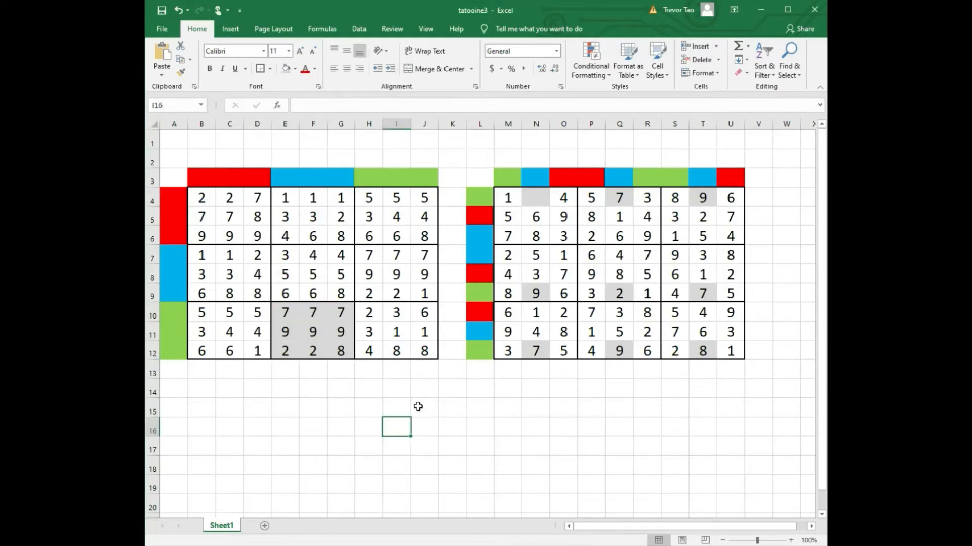
{"action": "mouse_move", "coordinate": [705, 365]}
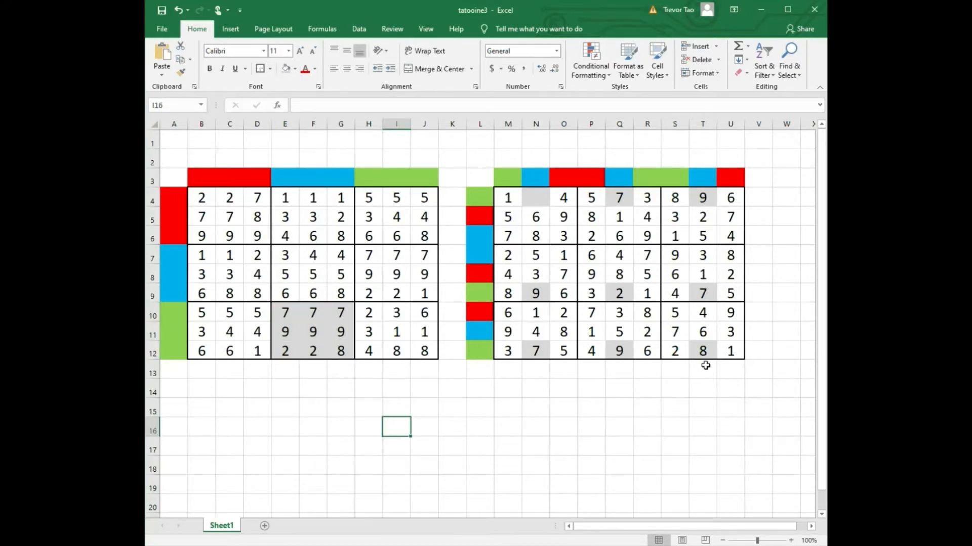
{"action": "mouse_move", "coordinate": [520, 410]}
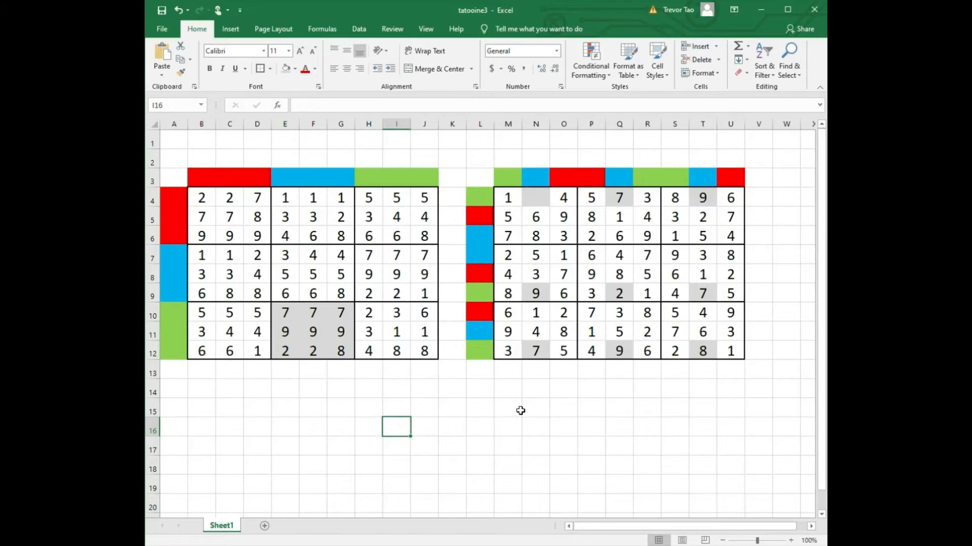
{"action": "mouse_move", "coordinate": [315, 347]}
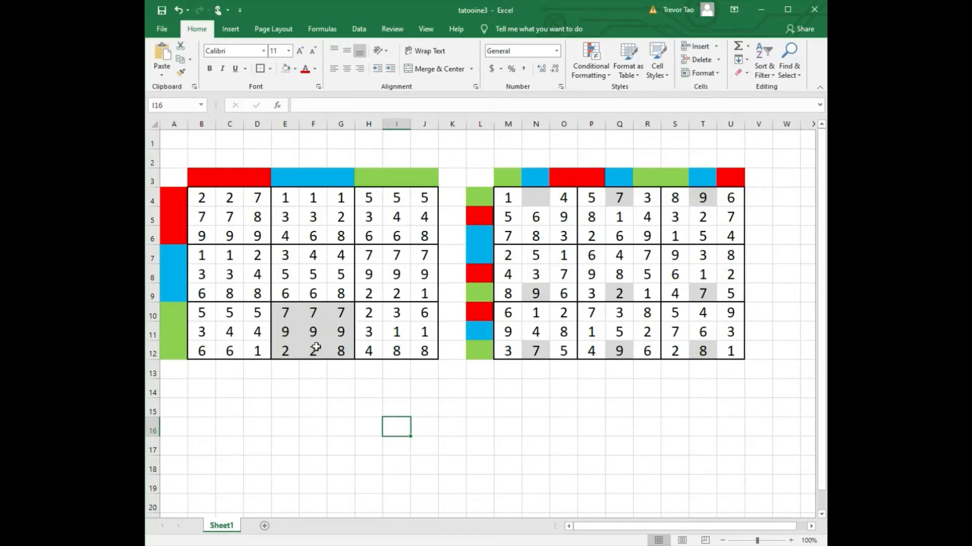
{"action": "mouse_move", "coordinate": [555, 421]}
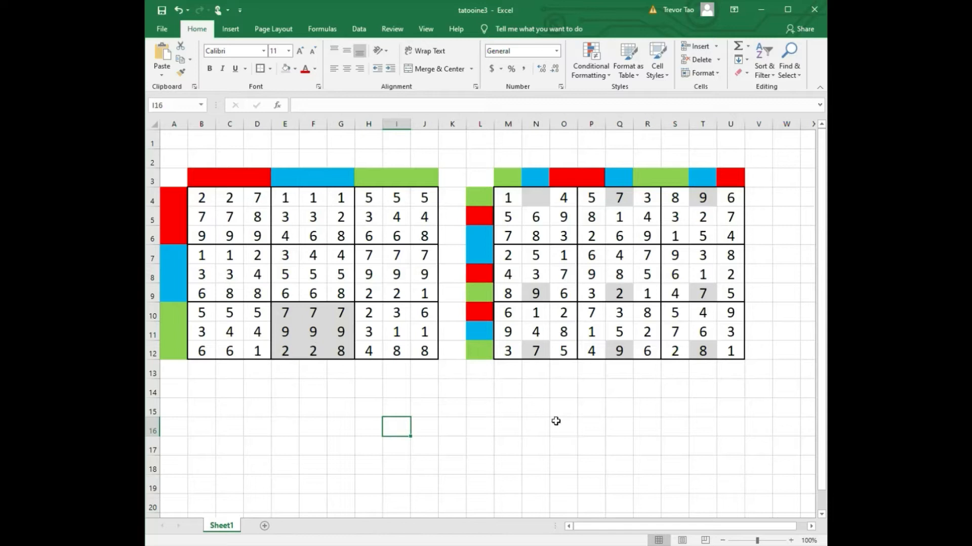
{"action": "mouse_move", "coordinate": [630, 388]}
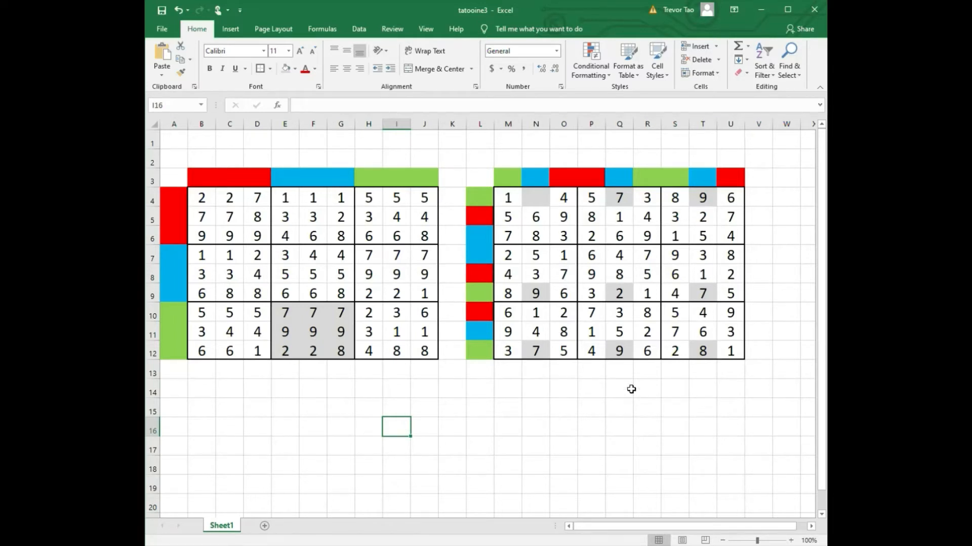
{"action": "mouse_move", "coordinate": [545, 202]}
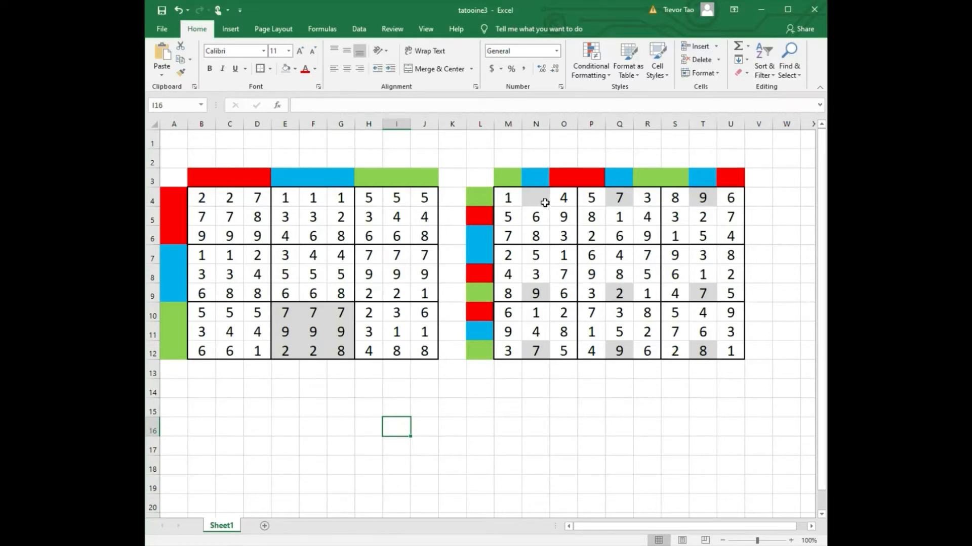